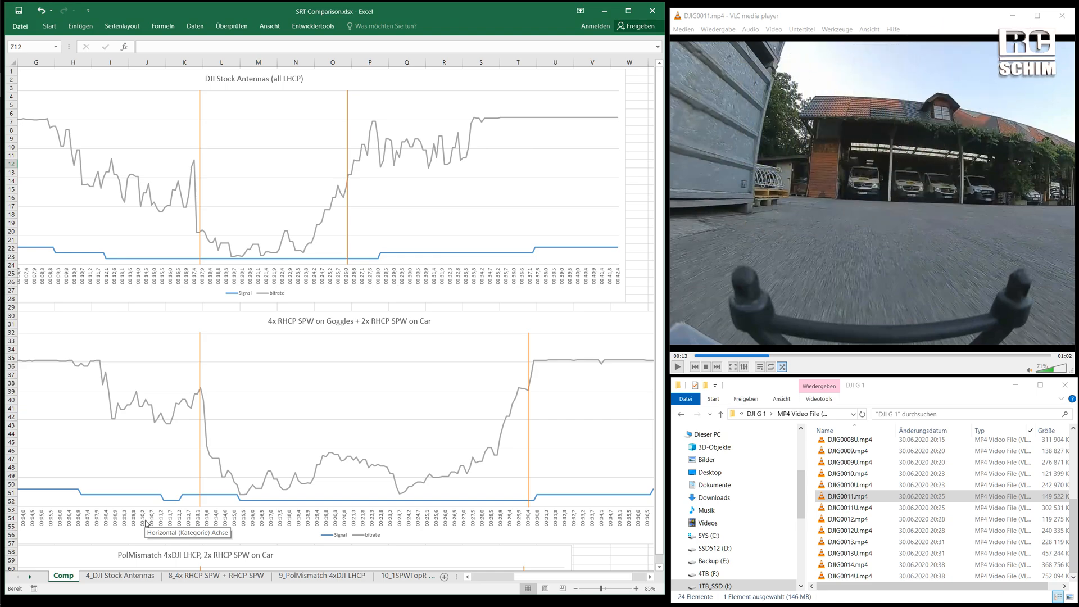
{"action": "mouse_move", "coordinate": [311, 302]}
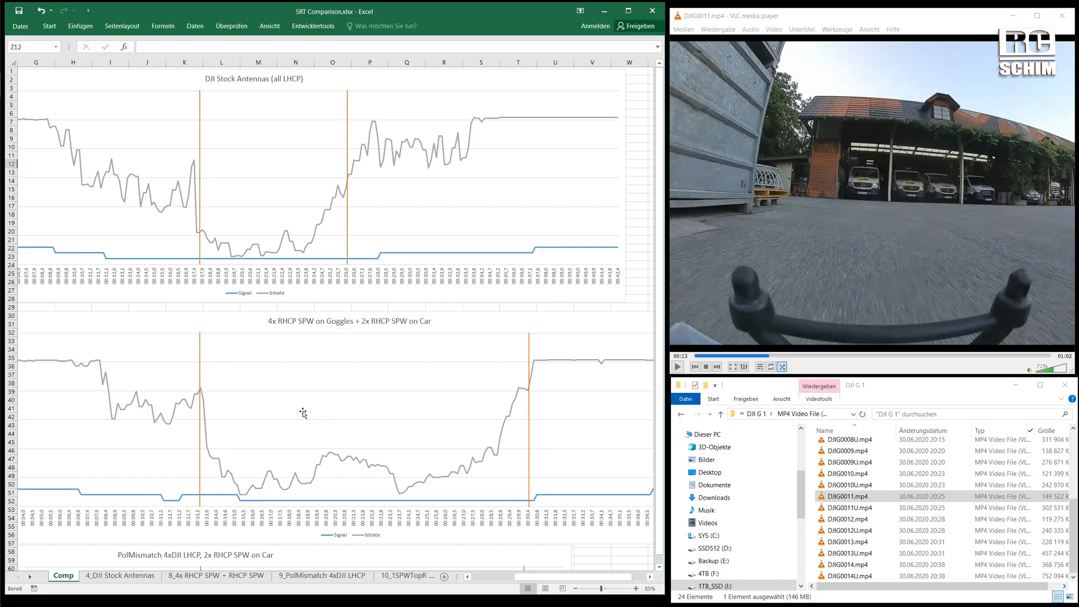
{"action": "mouse_move", "coordinate": [321, 403]}
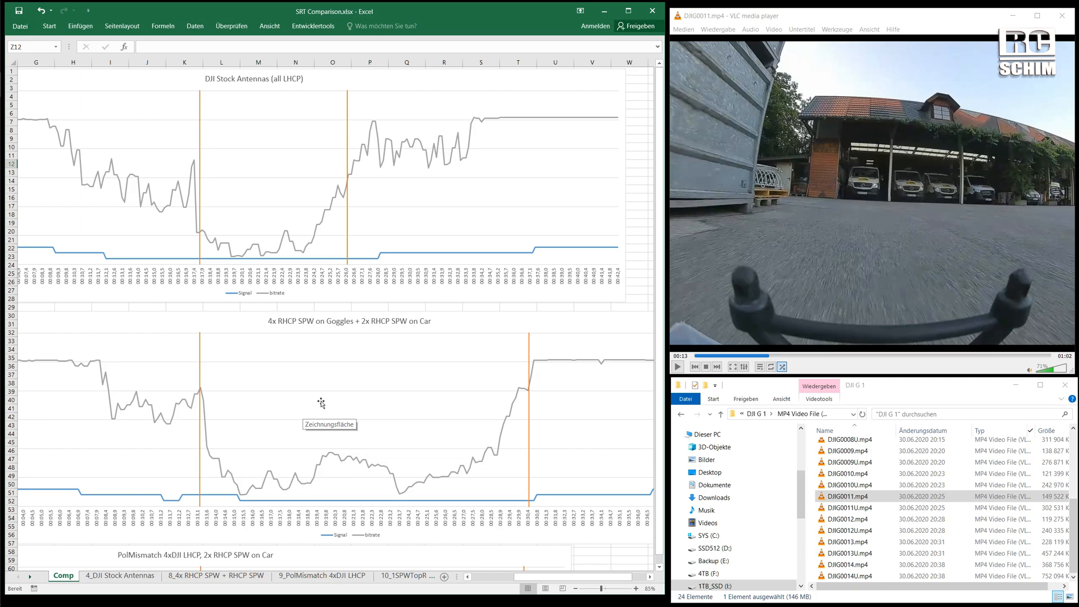
{"action": "mouse_move", "coordinate": [329, 304]}
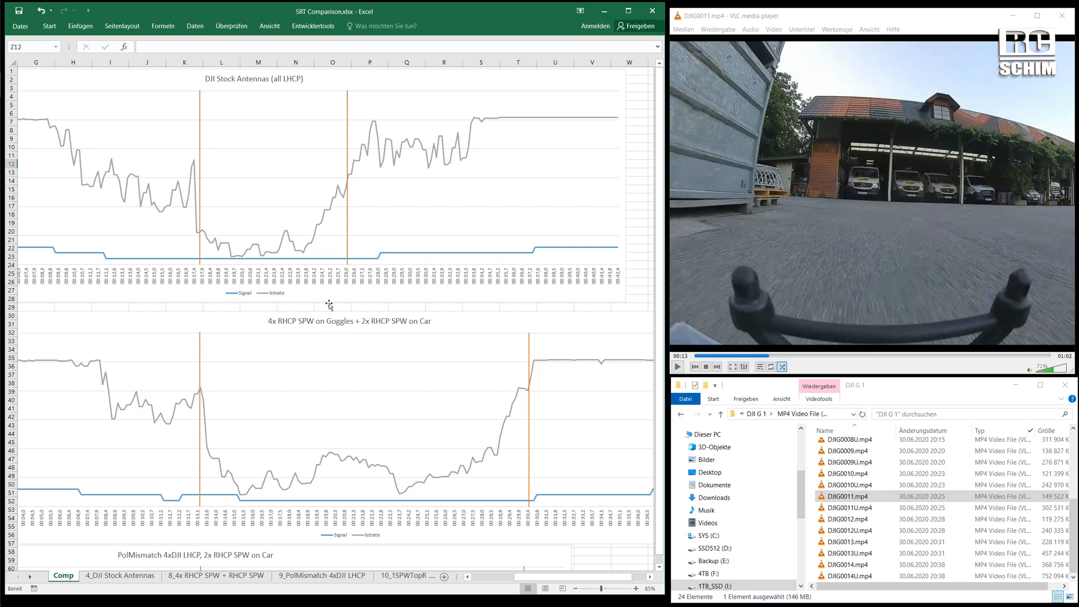
{"action": "mouse_move", "coordinate": [329, 306]}
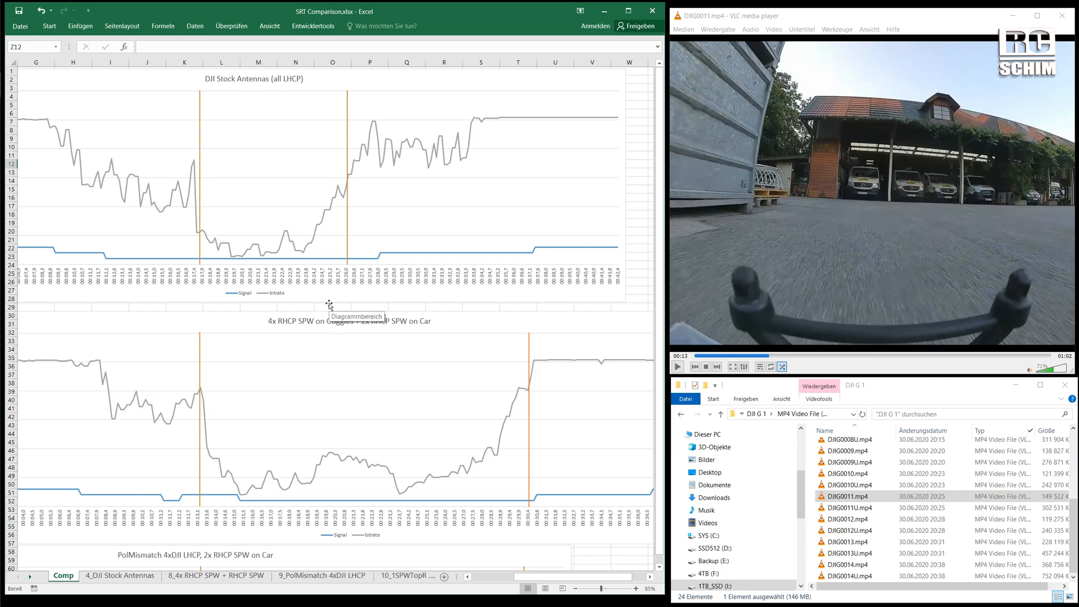
{"action": "mouse_move", "coordinate": [739, 339]}
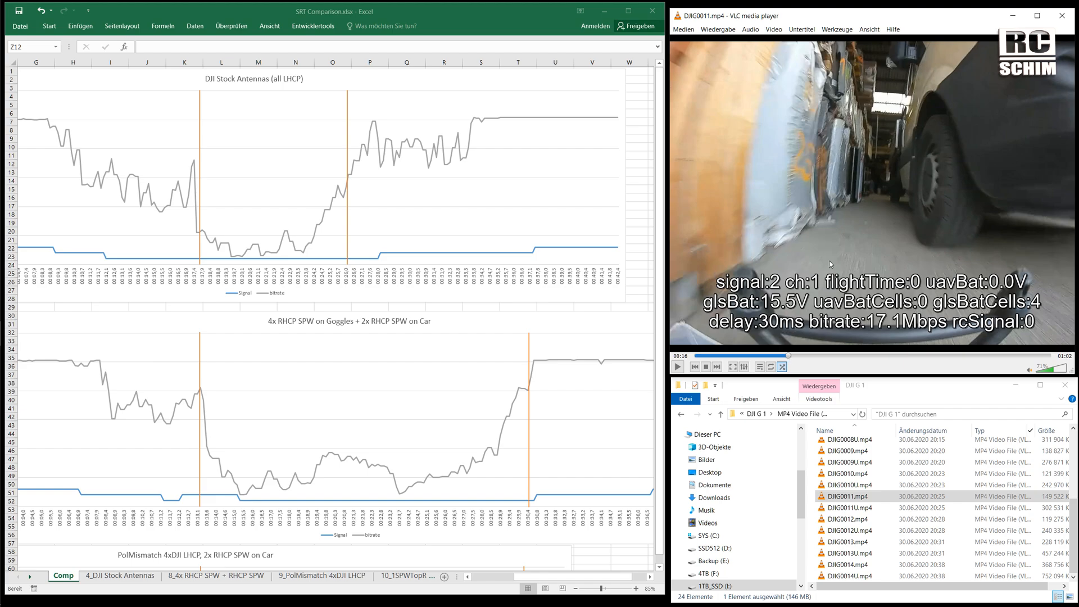
{"action": "mouse_move", "coordinate": [243, 181]}
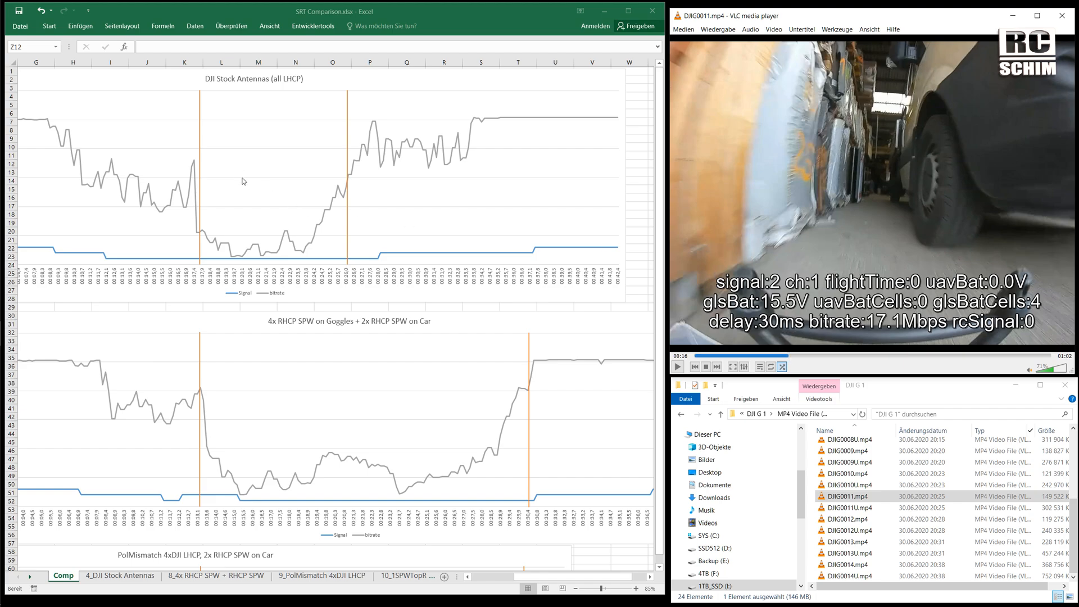
{"action": "mouse_move", "coordinate": [202, 248]}
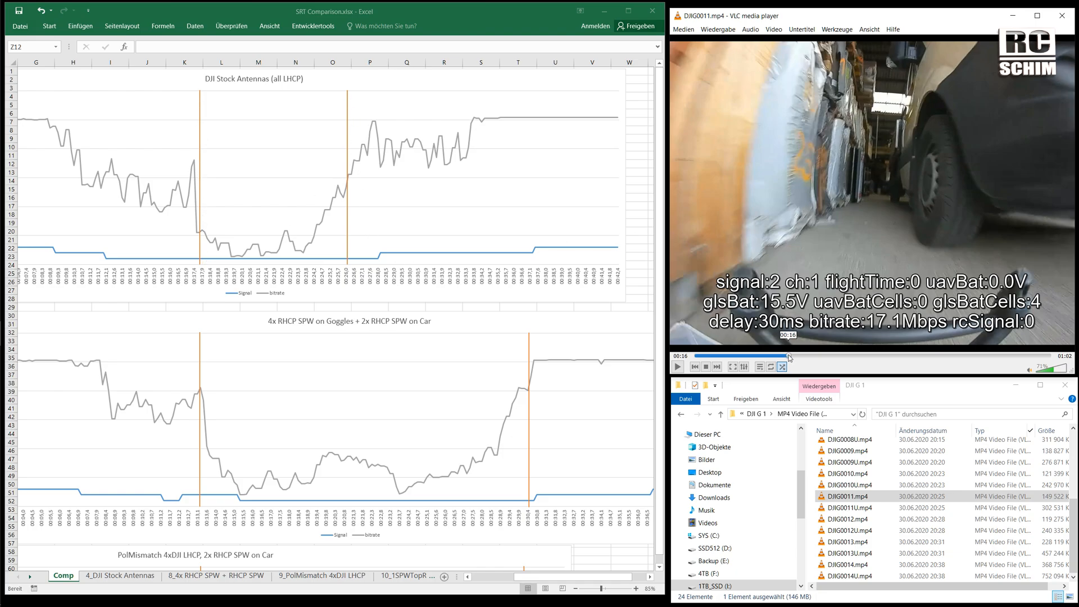
- Skip the DJIG0011.mp4 flight recording ahead to around 0:32, where bitrate reads 23.7 Mbps
{"action": "left_click_drag", "start_coordinate": [789, 357], "coordinate": [860, 358]}
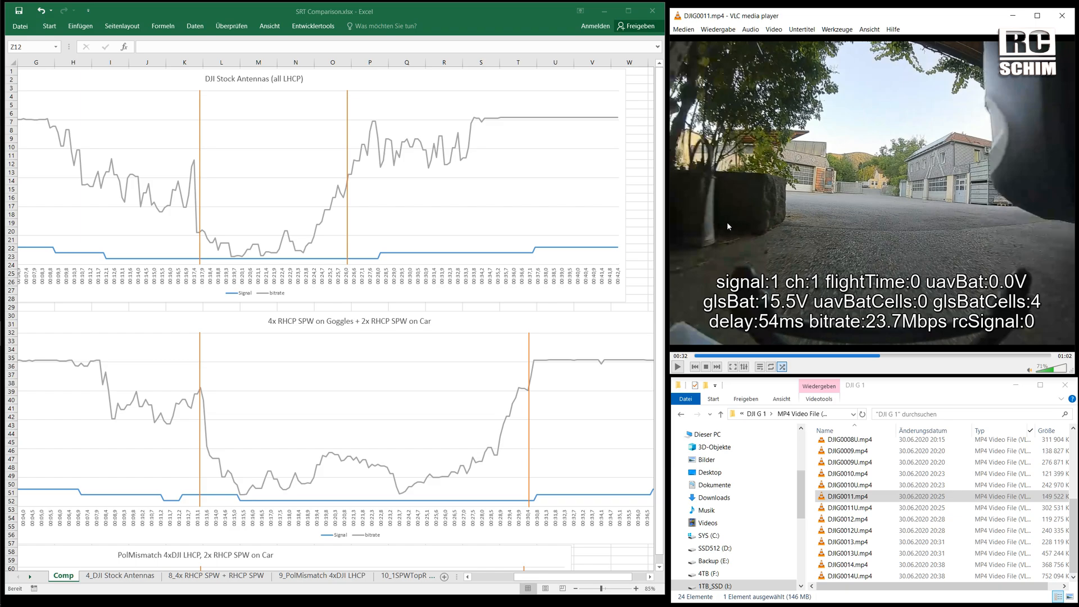
{"action": "mouse_move", "coordinate": [468, 272]}
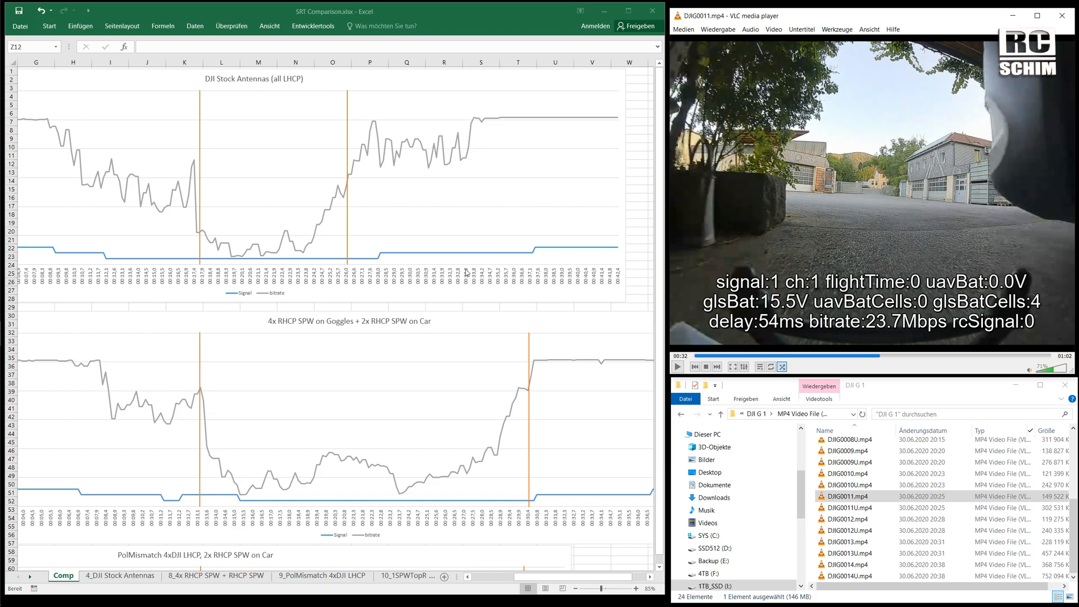
{"action": "mouse_move", "coordinate": [485, 263]}
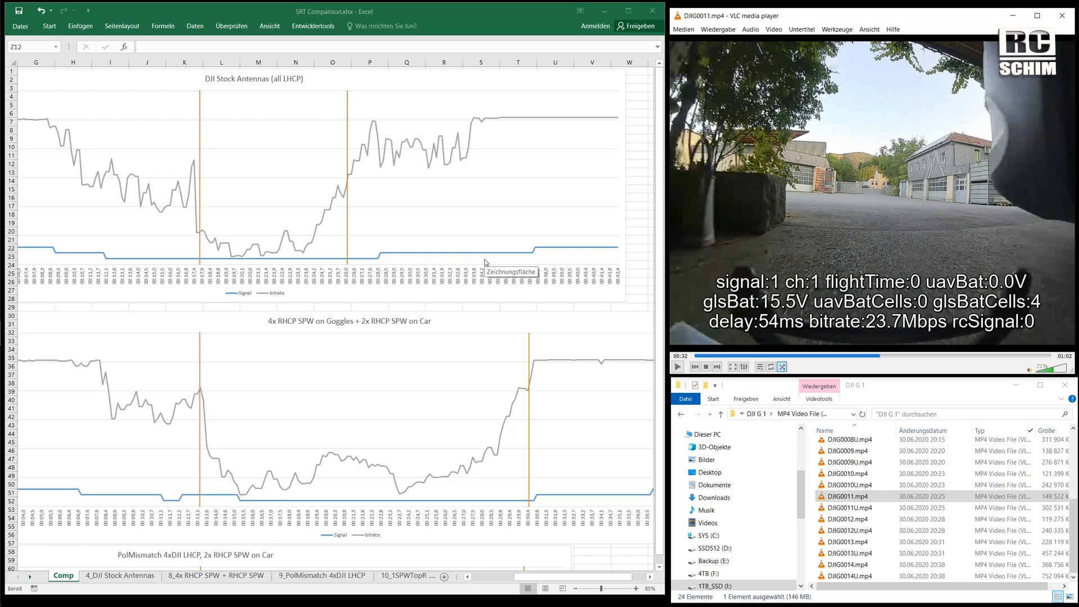
{"action": "mouse_move", "coordinate": [463, 248]}
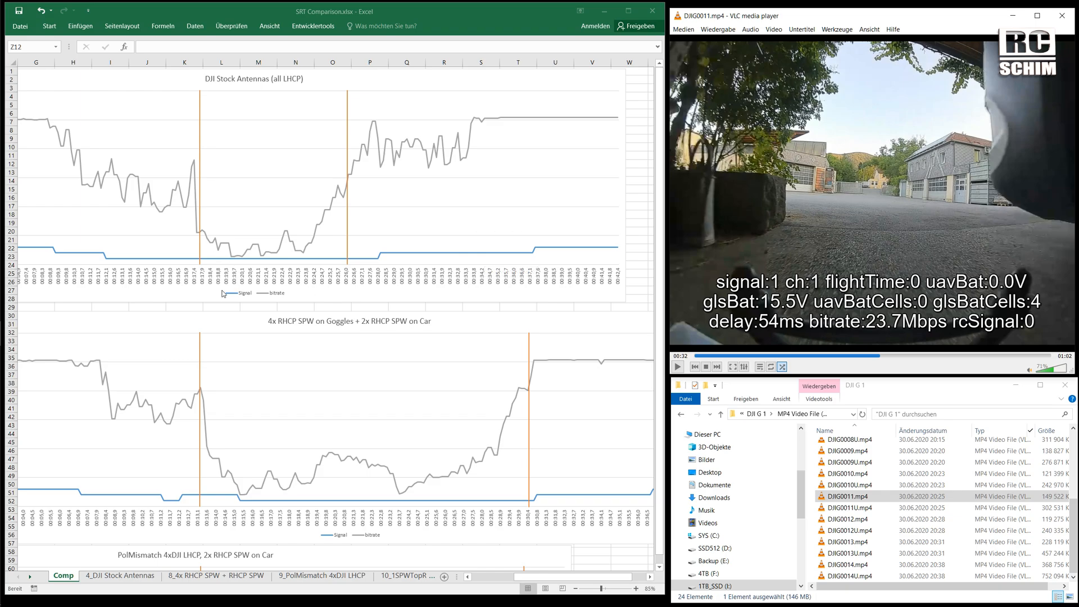
{"action": "mouse_move", "coordinate": [217, 176]}
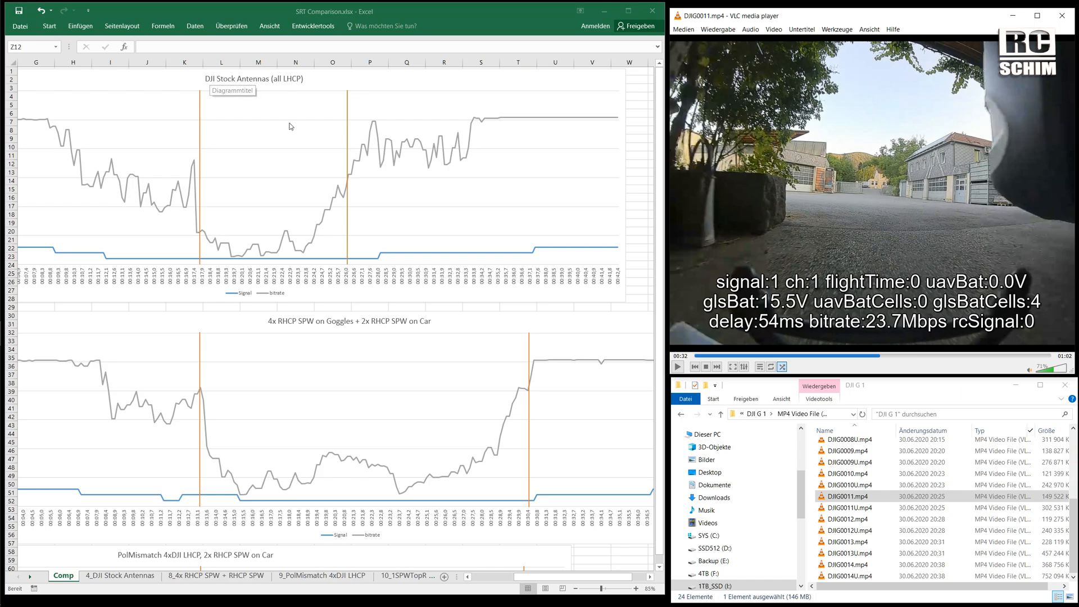
{"action": "mouse_move", "coordinate": [207, 134]}
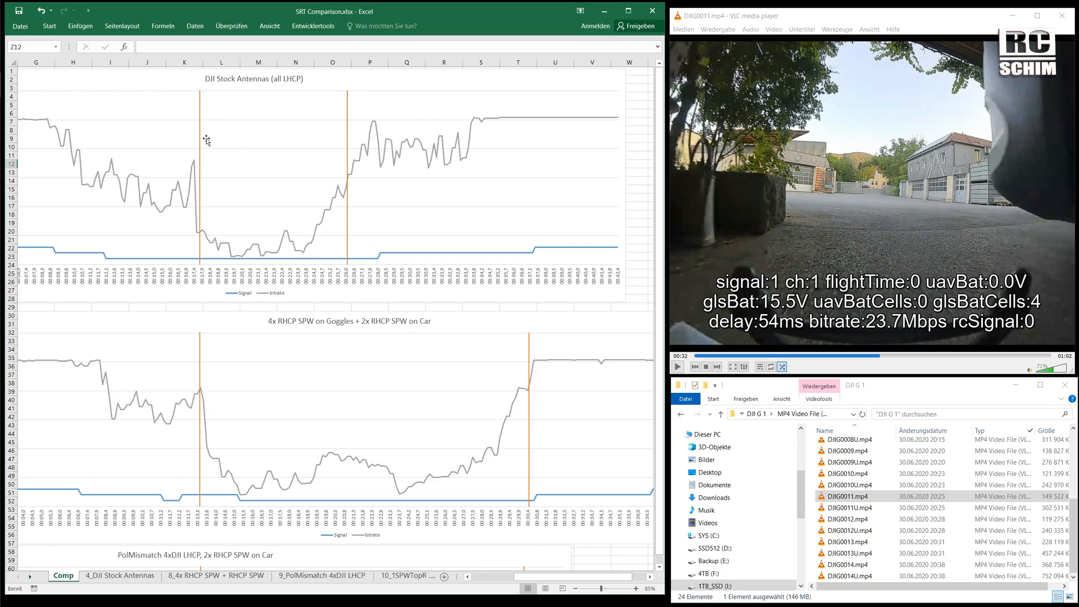
{"action": "mouse_move", "coordinate": [242, 226]}
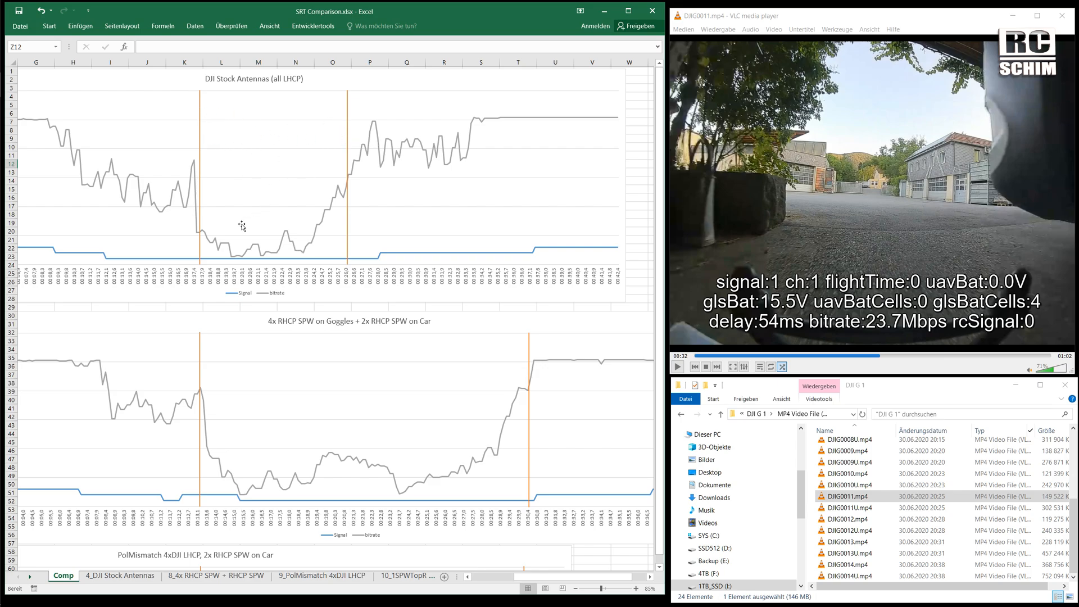
{"action": "mouse_move", "coordinate": [49, 123]}
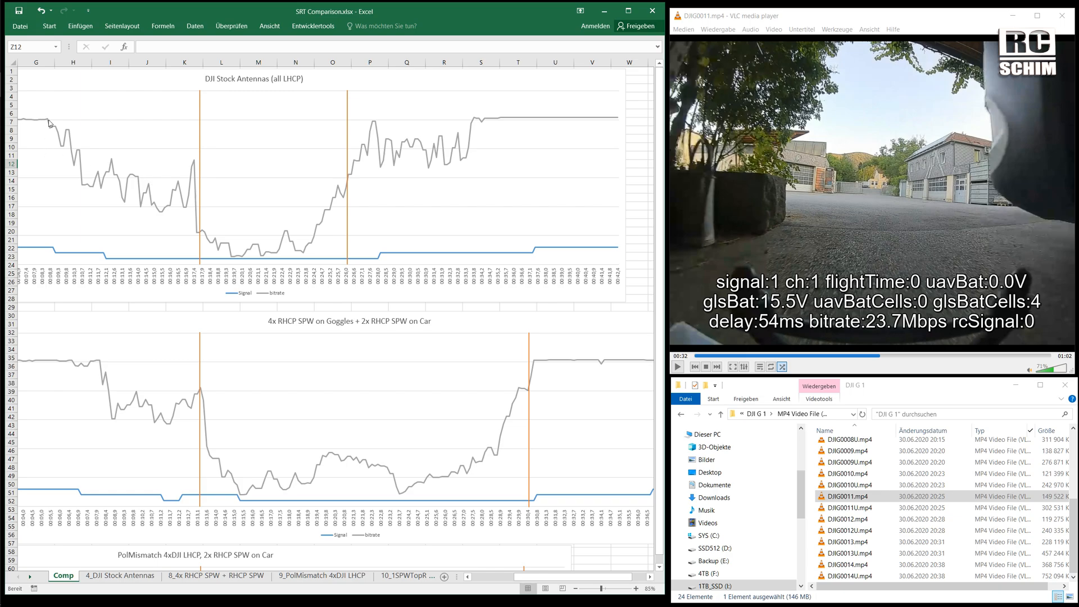
{"action": "mouse_move", "coordinate": [50, 180]}
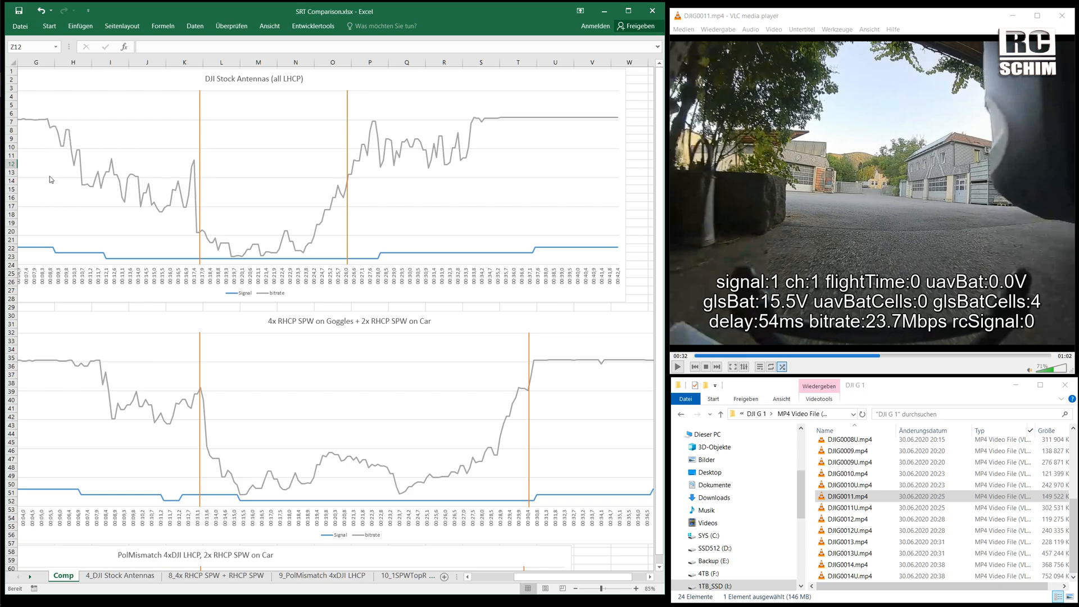
{"action": "mouse_move", "coordinate": [49, 123]}
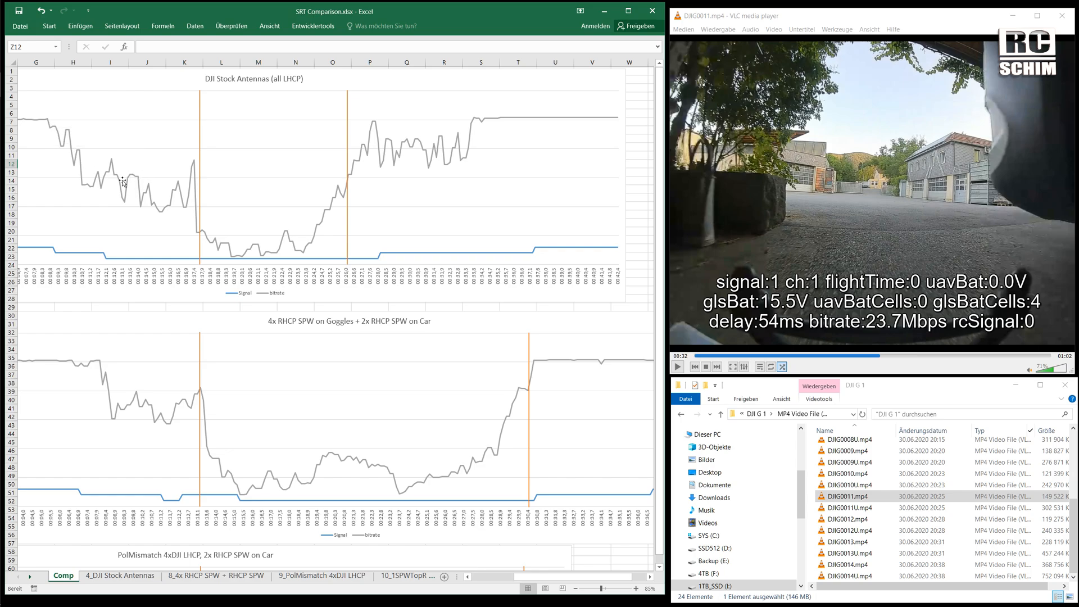
{"action": "mouse_move", "coordinate": [196, 164]}
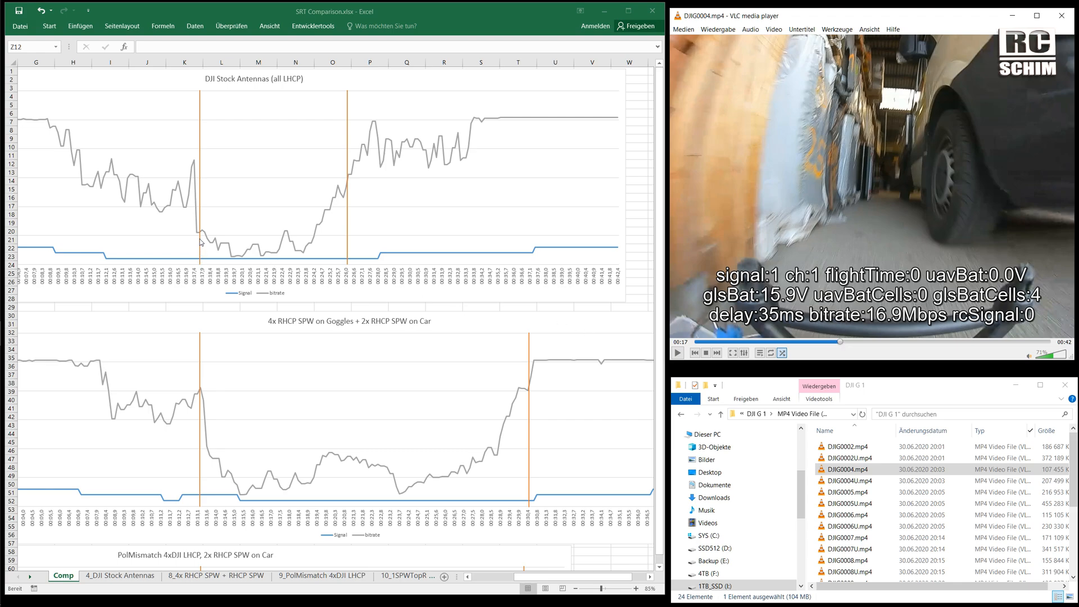
{"action": "mouse_move", "coordinate": [809, 305]}
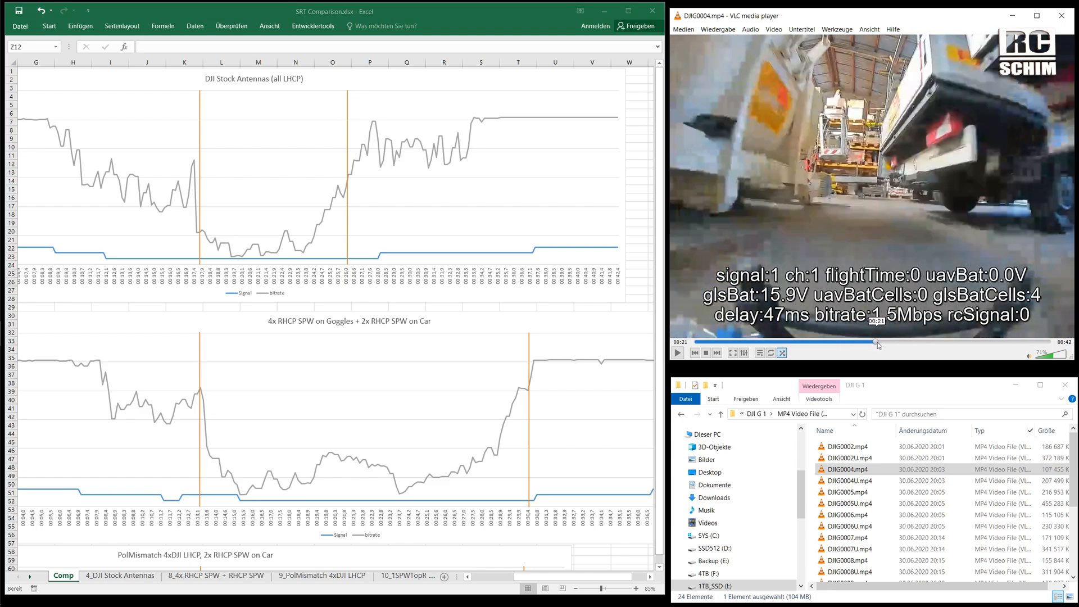
- Jump forward in the DJIG0004.mp4 recording to about 26 seconds, showing 15.6 Mbps
{"action": "left_click_drag", "start_coordinate": [878, 342], "coordinate": [913, 342]}
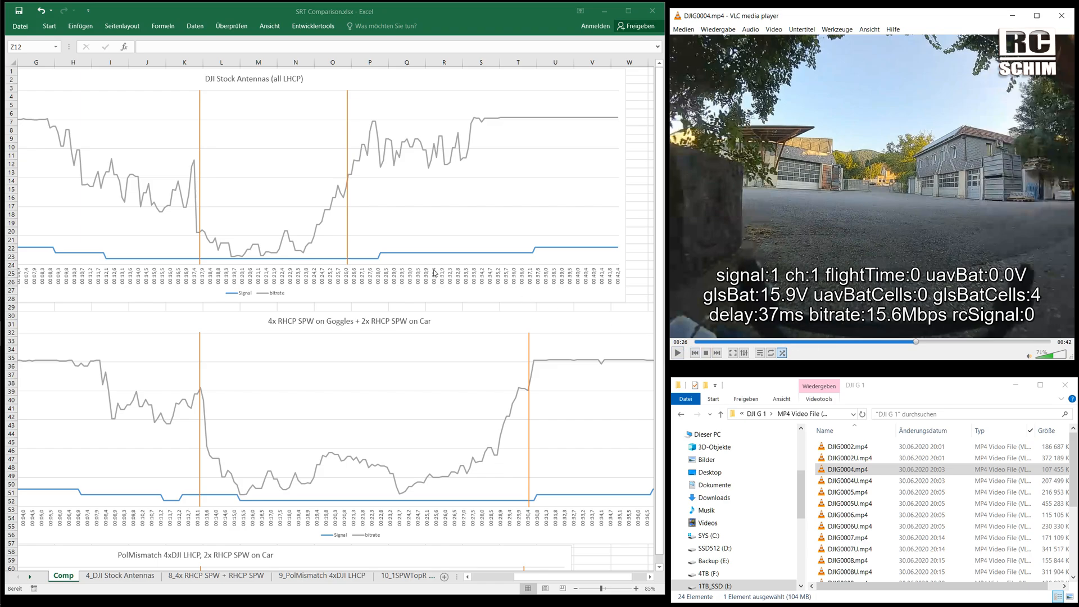
{"action": "mouse_move", "coordinate": [330, 108]}
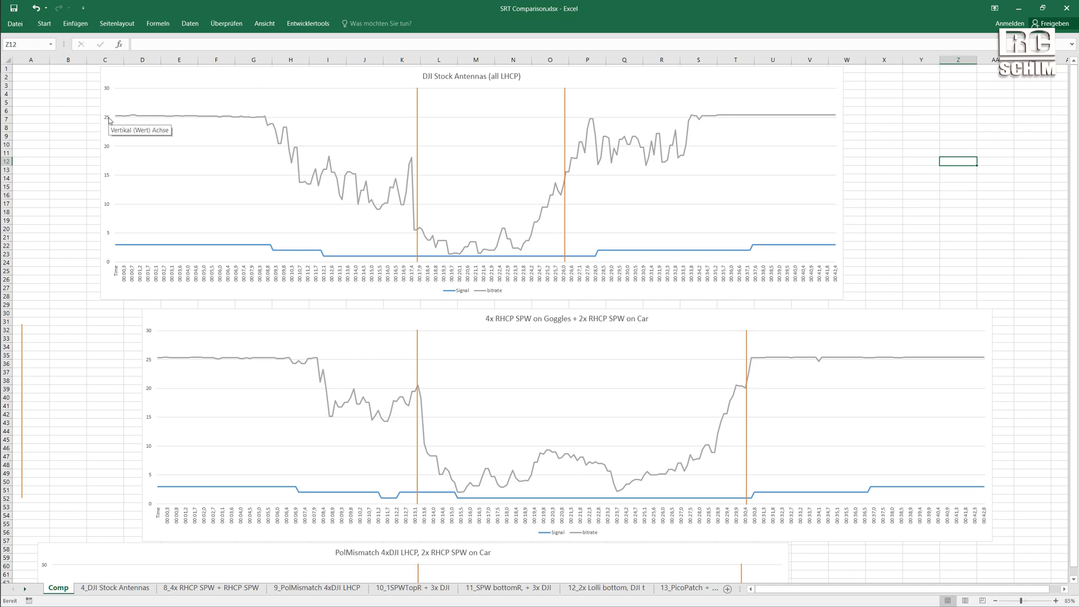
{"action": "mouse_move", "coordinate": [162, 116]}
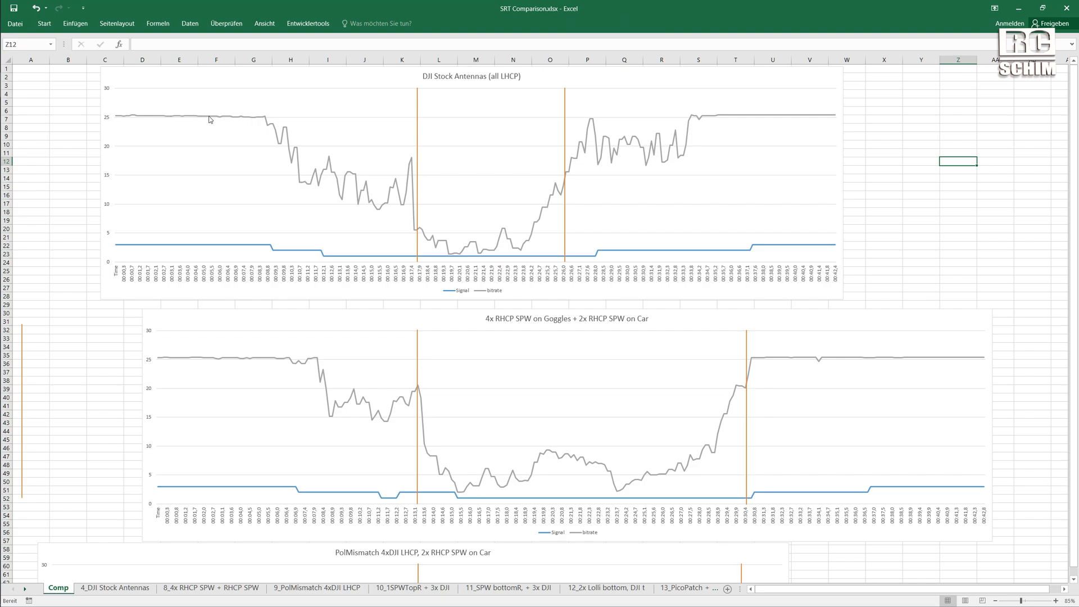
{"action": "mouse_move", "coordinate": [210, 120]}
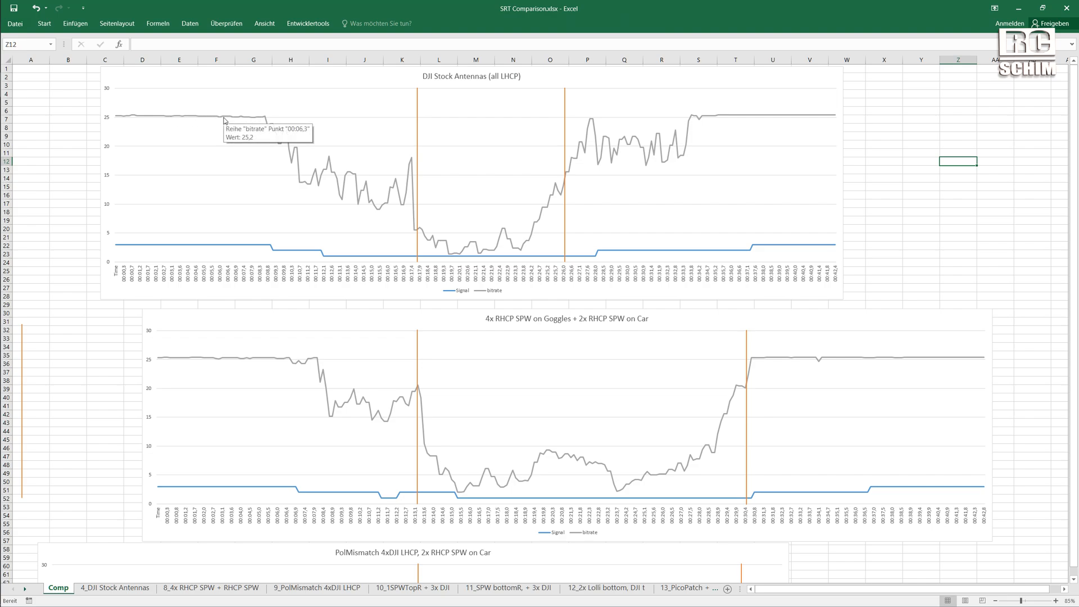
{"action": "mouse_move", "coordinate": [158, 118]}
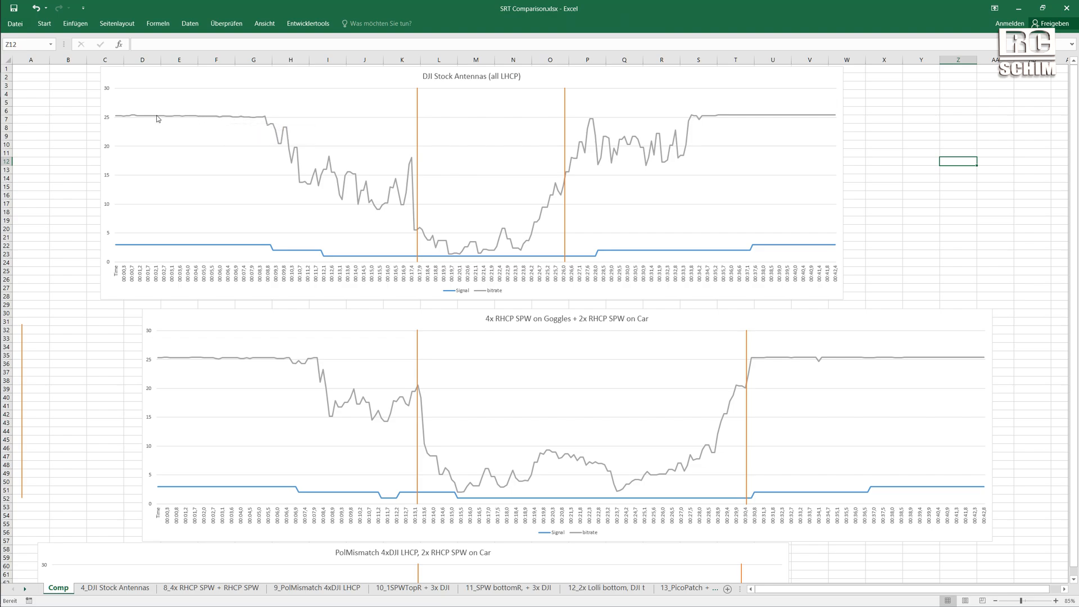
{"action": "mouse_move", "coordinate": [247, 119]}
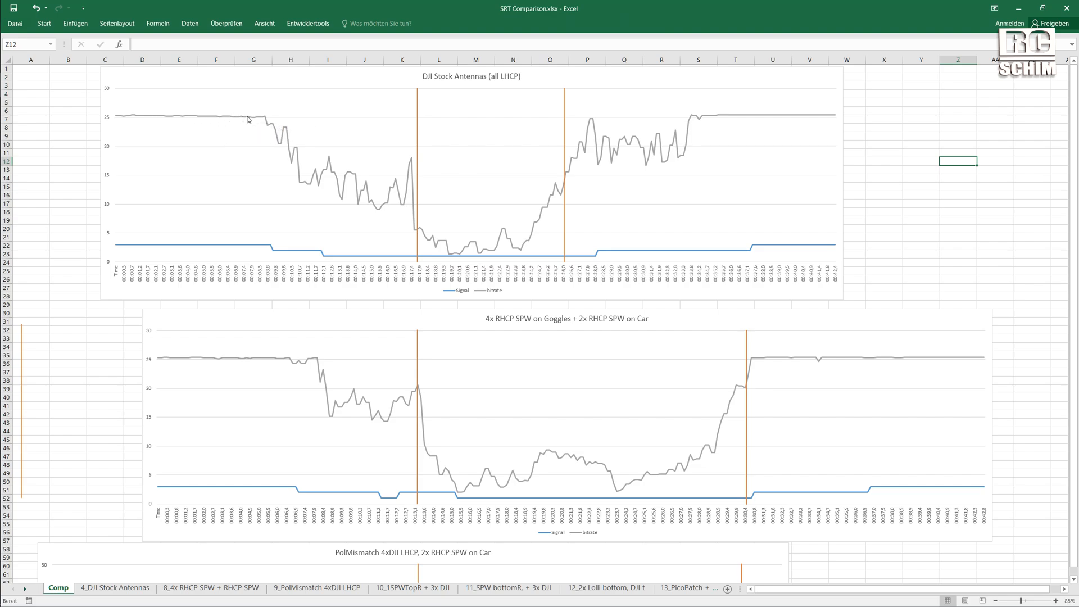
{"action": "mouse_move", "coordinate": [200, 118]}
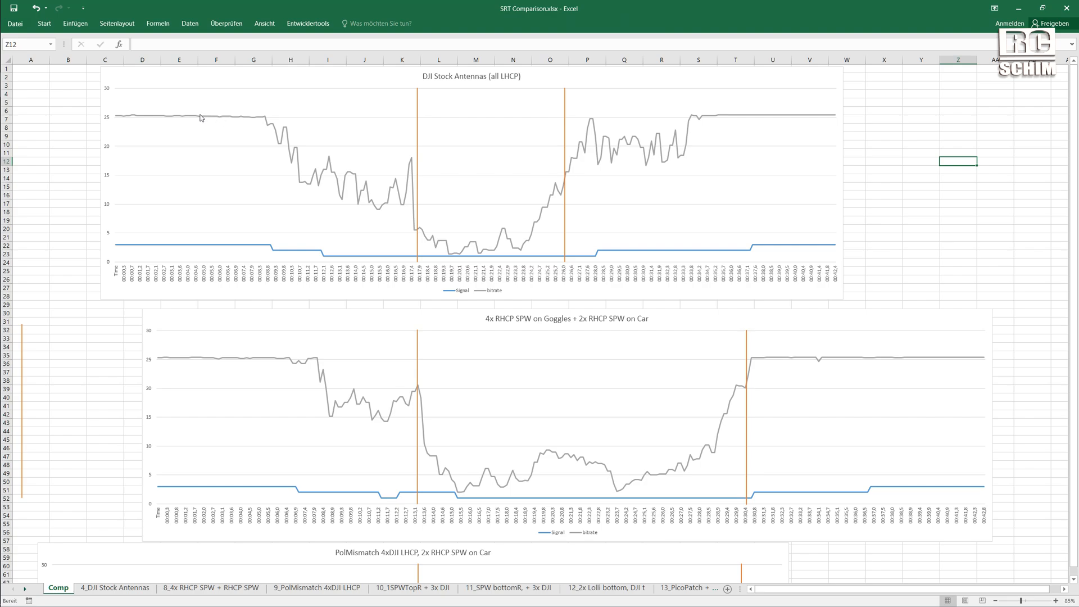
{"action": "mouse_move", "coordinate": [219, 126]}
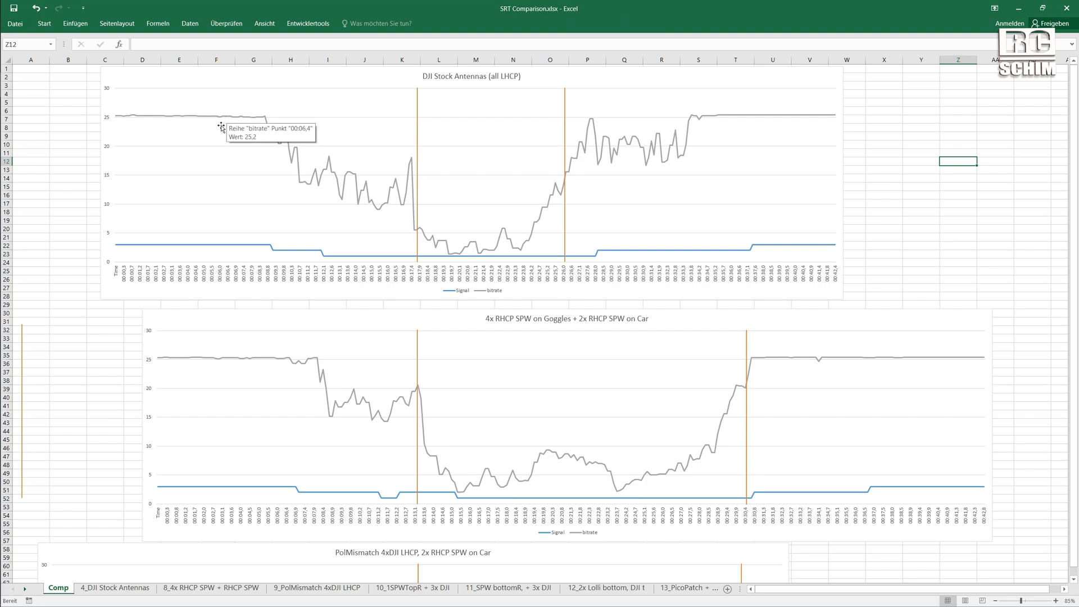
{"action": "mouse_move", "coordinate": [160, 248]}
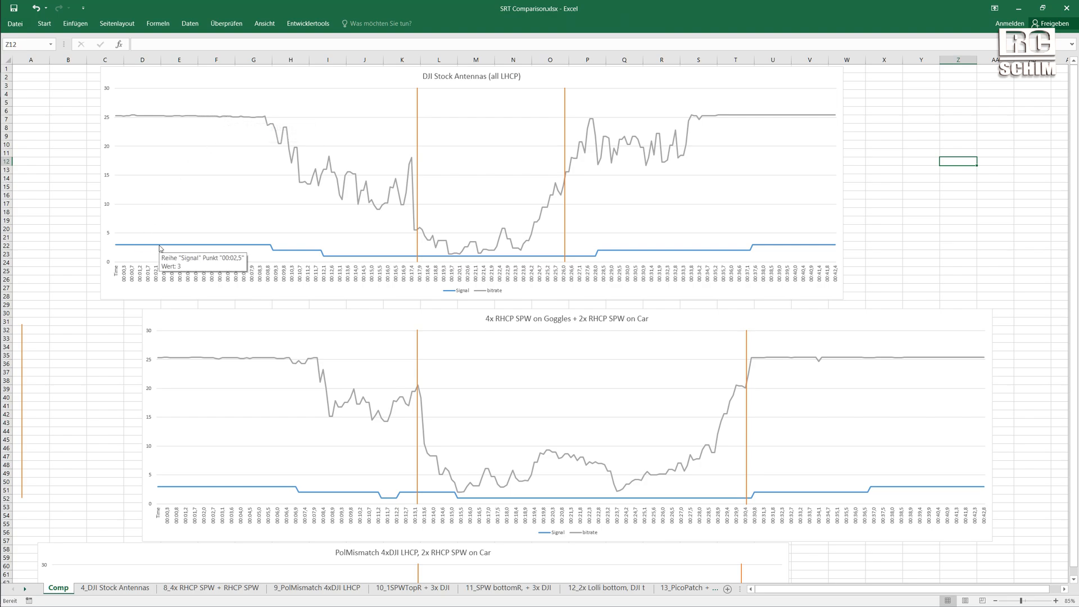
{"action": "mouse_move", "coordinate": [122, 248]}
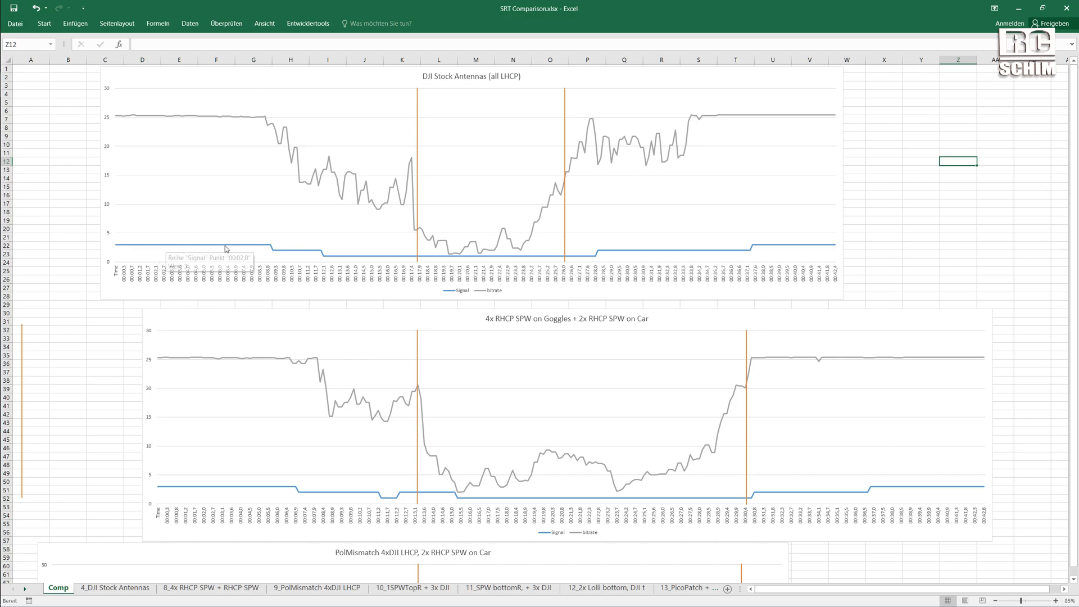
{"action": "mouse_move", "coordinate": [245, 251]}
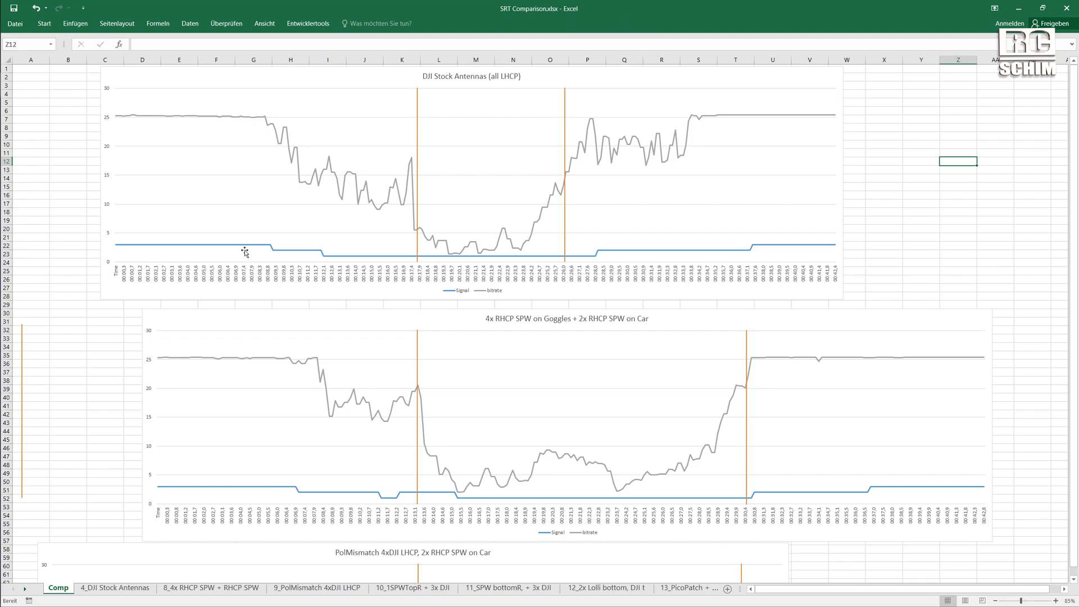
{"action": "mouse_move", "coordinate": [265, 250]}
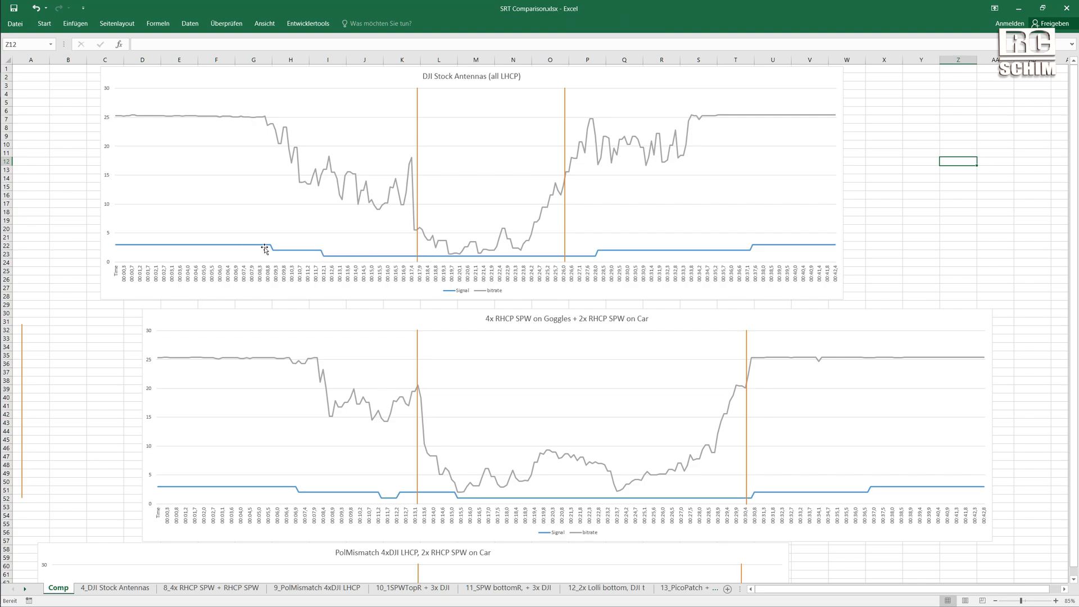
{"action": "mouse_move", "coordinate": [283, 143]}
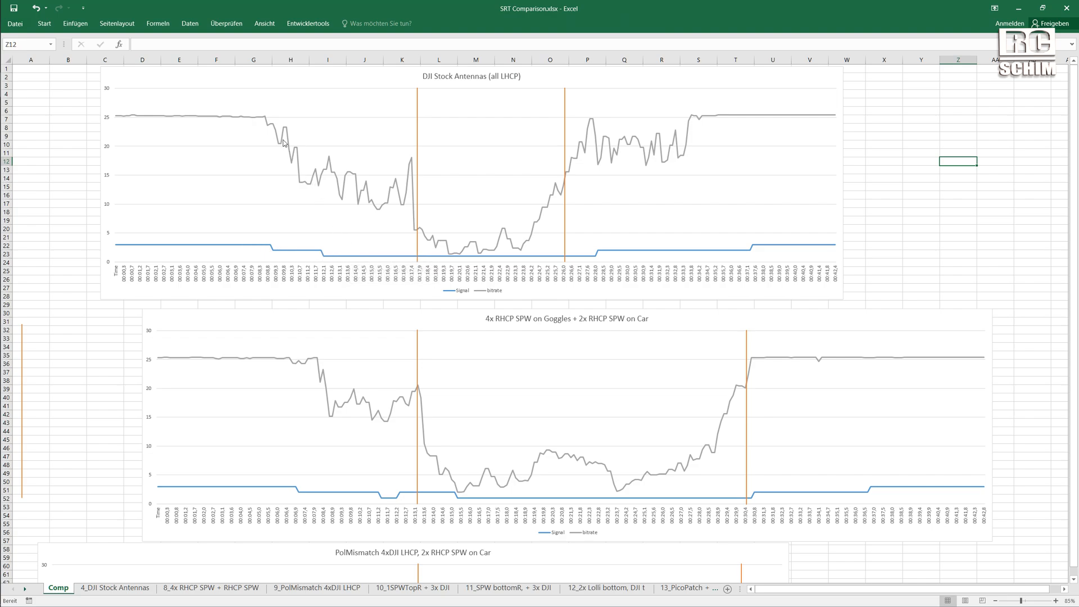
{"action": "mouse_move", "coordinate": [284, 130]}
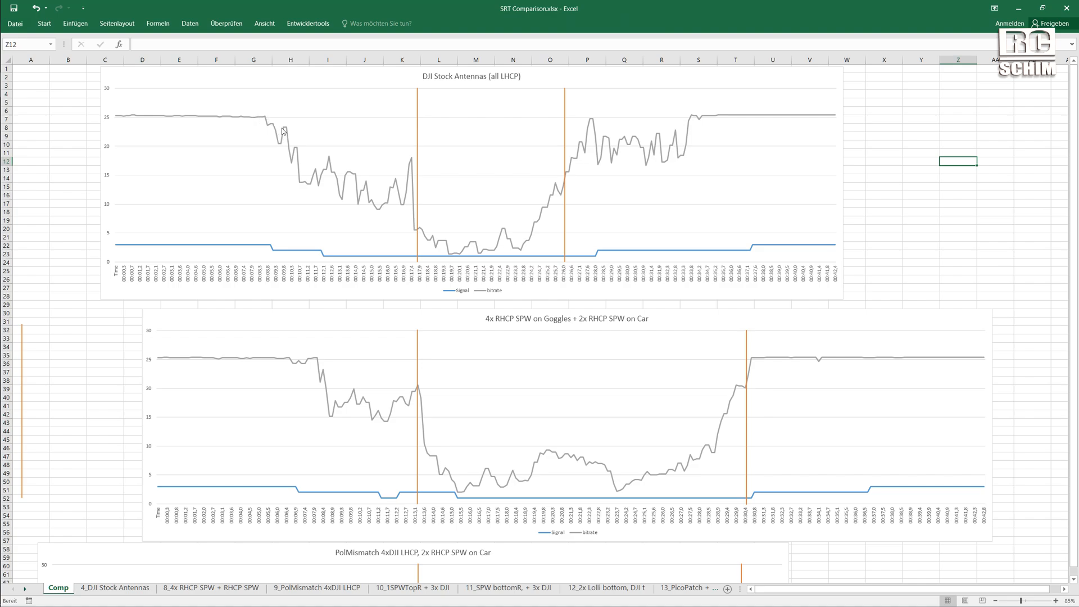
{"action": "mouse_move", "coordinate": [306, 186]}
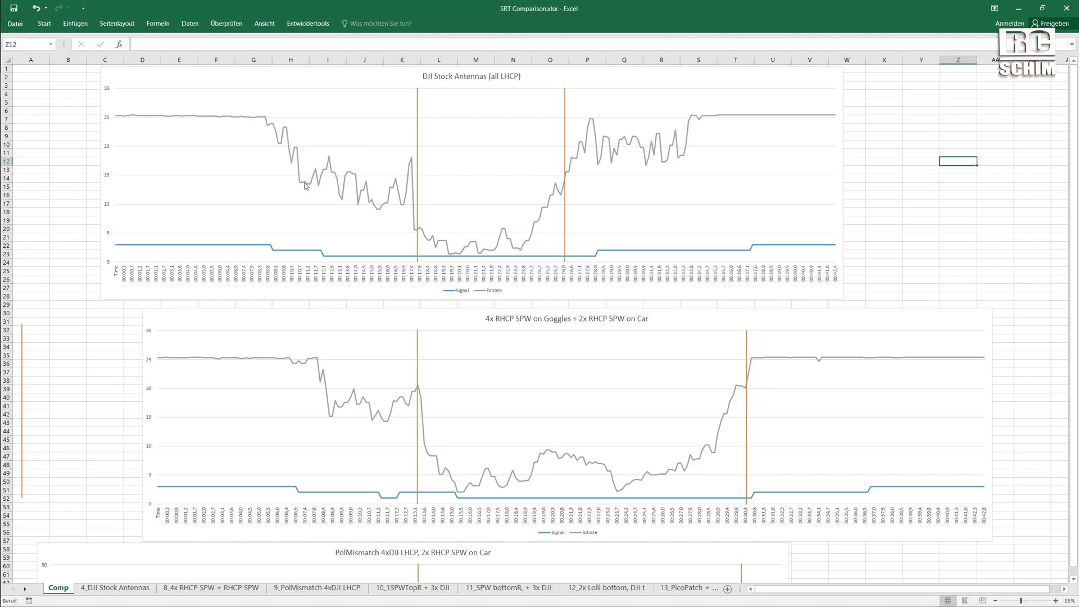
{"action": "mouse_move", "coordinate": [318, 180]}
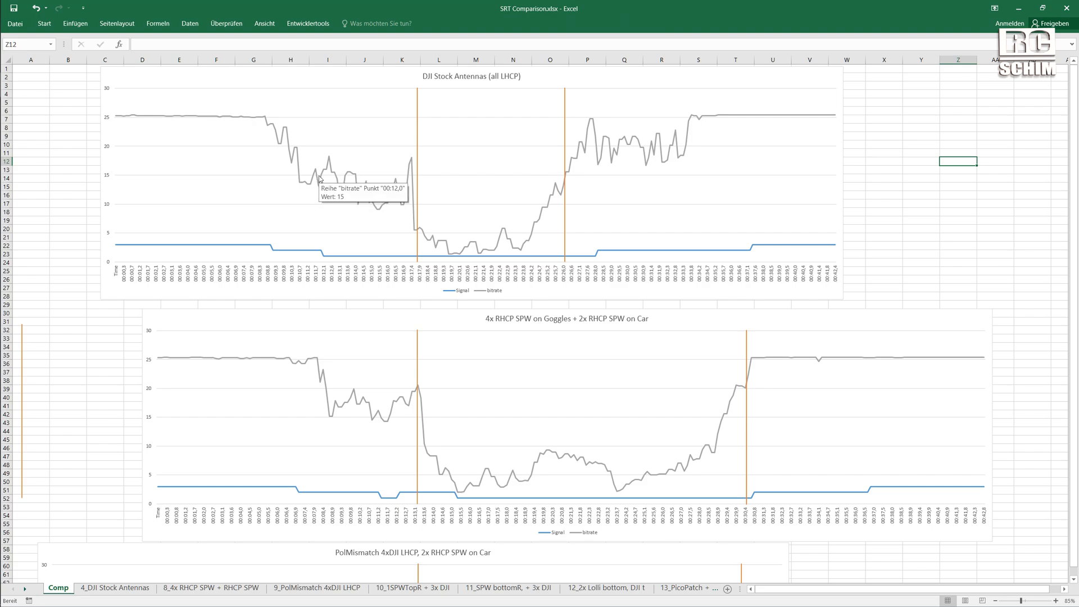
{"action": "mouse_move", "coordinate": [448, 212]}
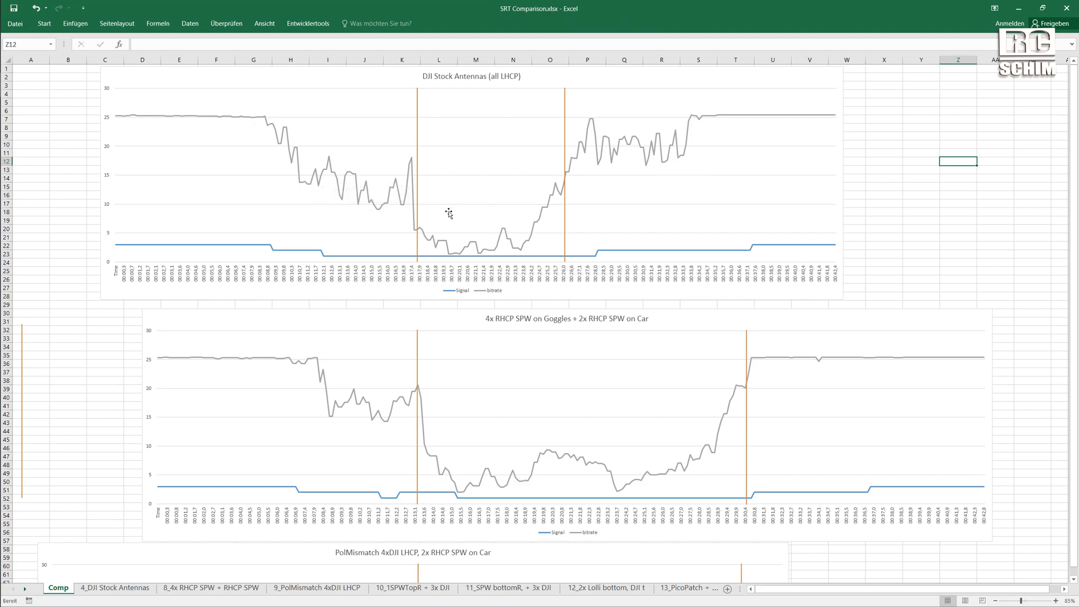
{"action": "mouse_move", "coordinate": [359, 200]}
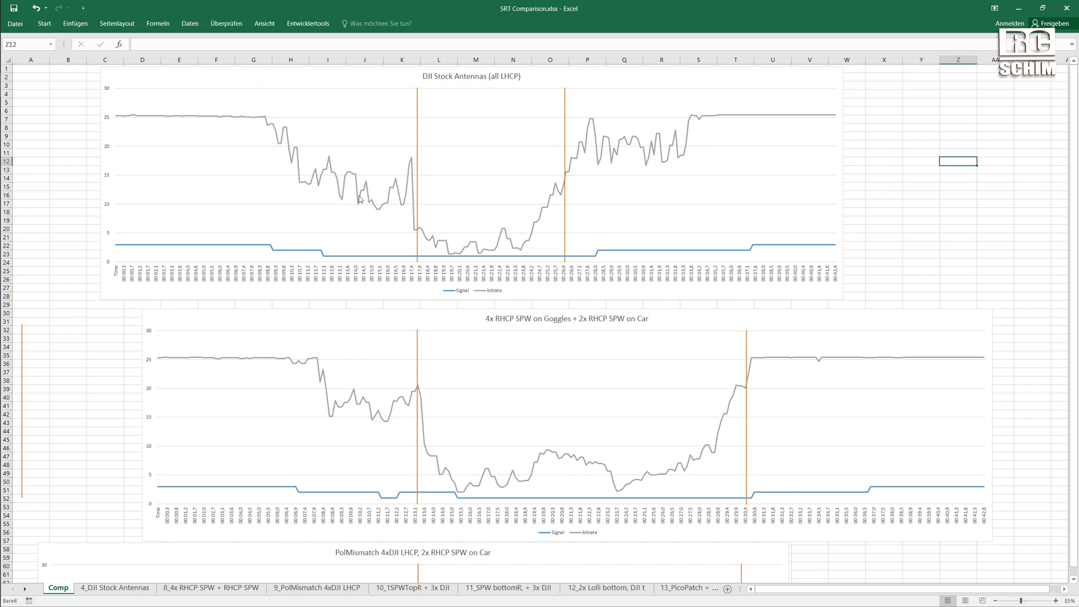
{"action": "mouse_move", "coordinate": [582, 322]}
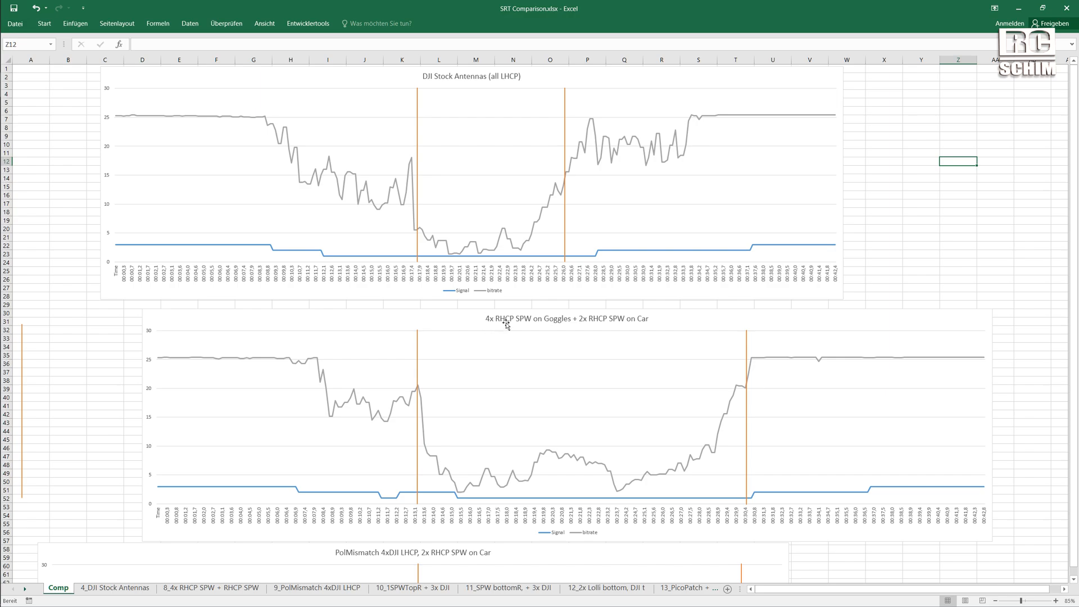
{"action": "mouse_move", "coordinate": [424, 108]}
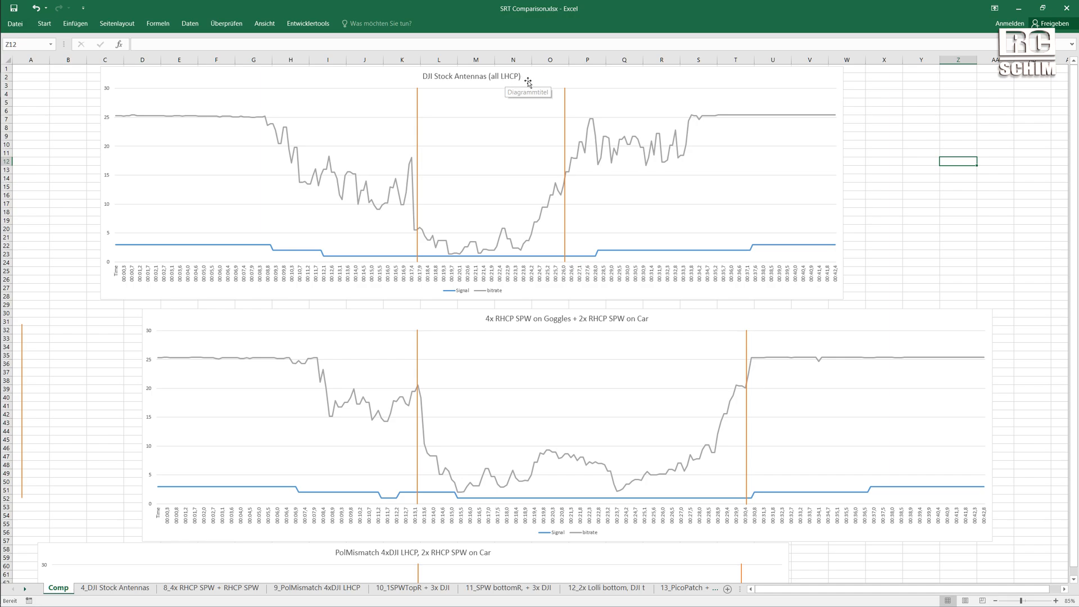
{"action": "mouse_move", "coordinate": [473, 179]}
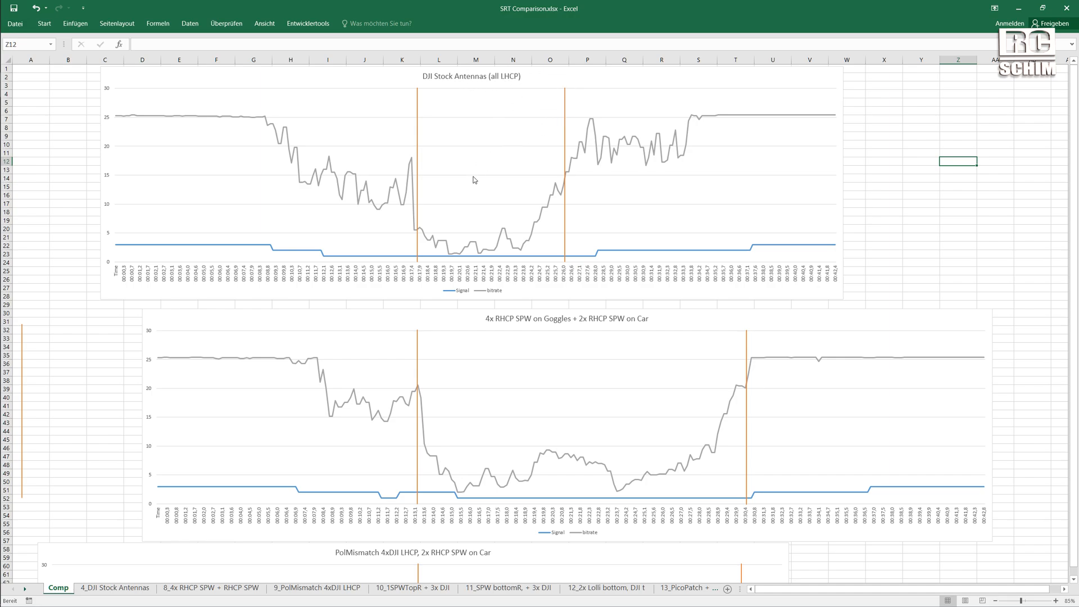
{"action": "mouse_move", "coordinate": [429, 75]}
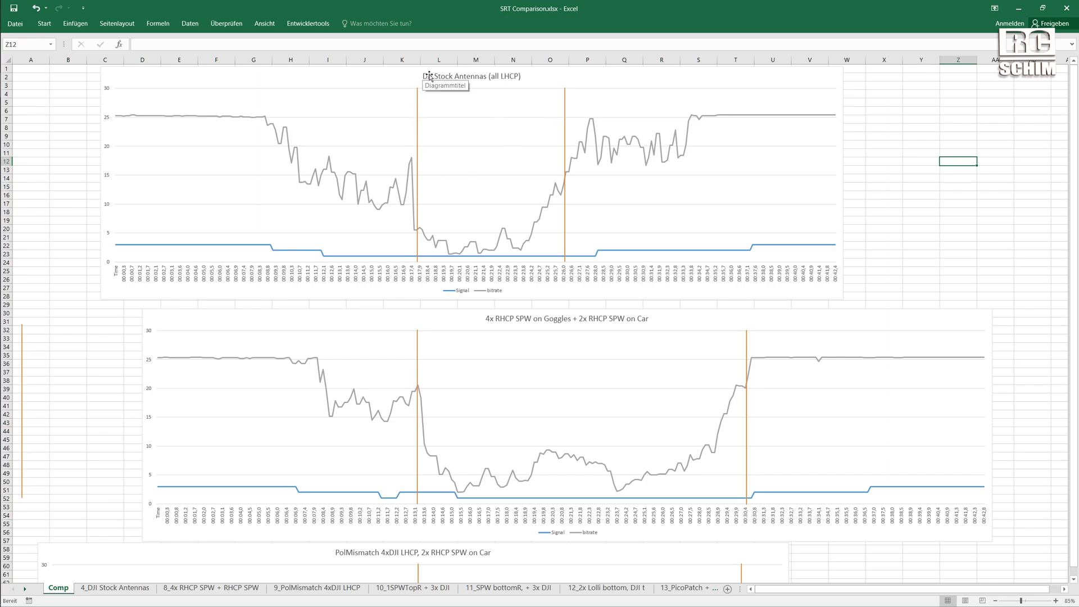
{"action": "mouse_move", "coordinate": [467, 185]}
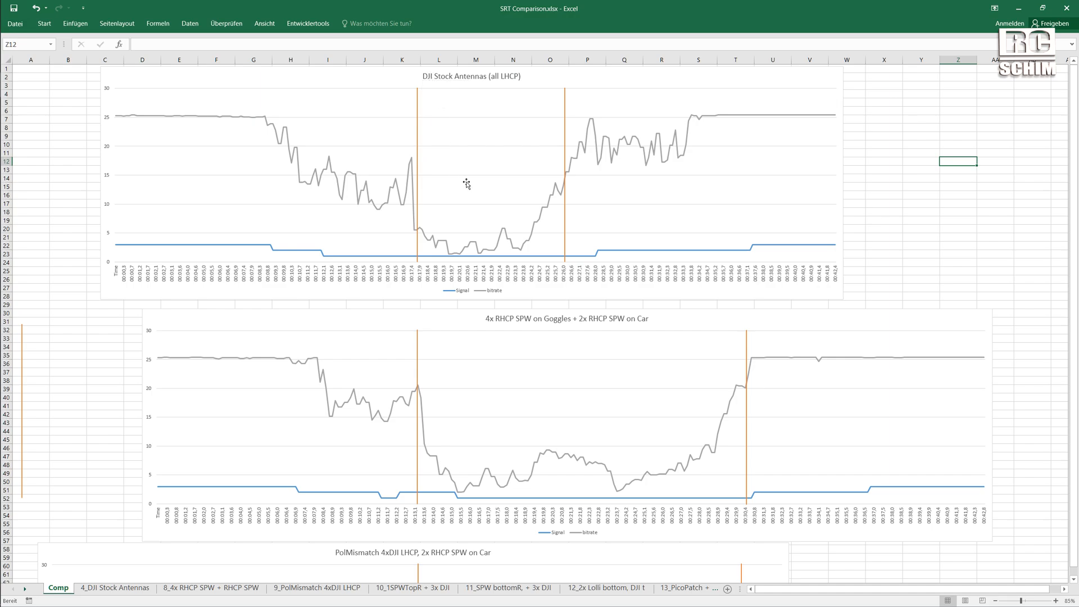
{"action": "mouse_move", "coordinate": [479, 251]}
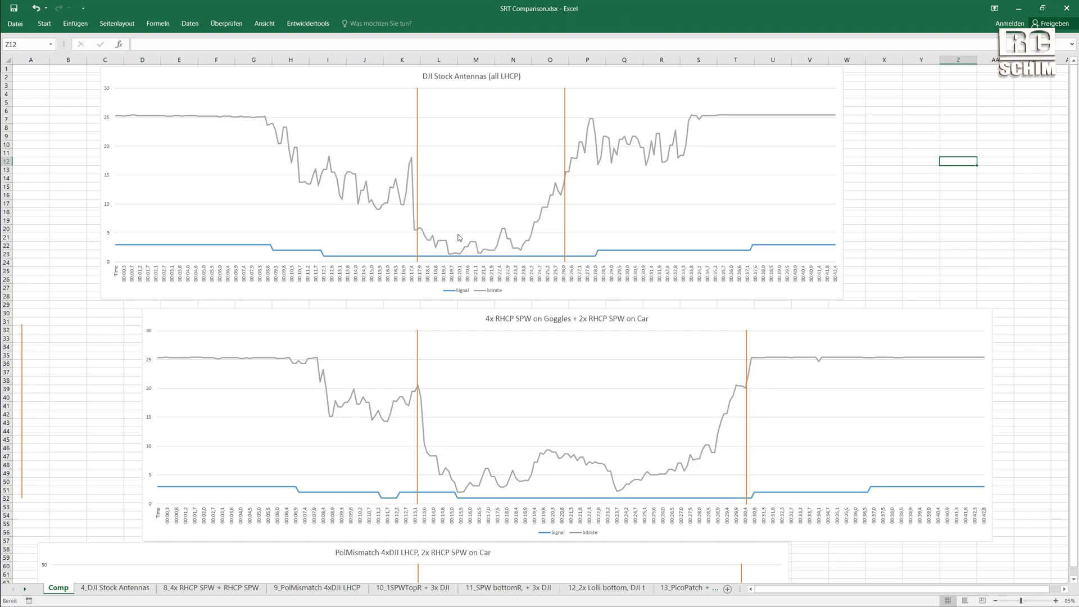
{"action": "mouse_move", "coordinate": [459, 237]}
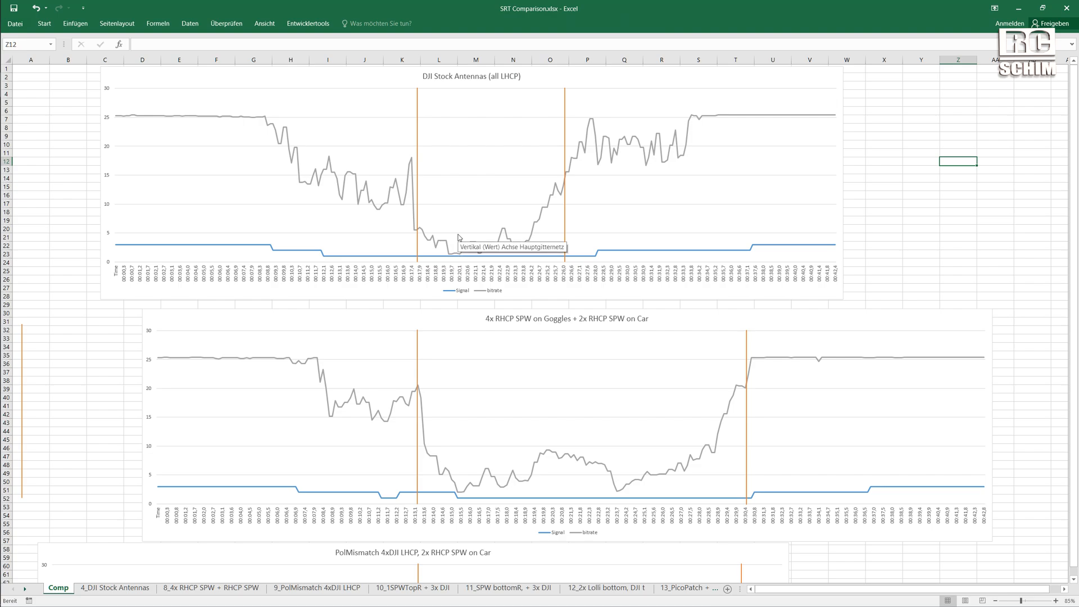
{"action": "mouse_move", "coordinate": [428, 236]}
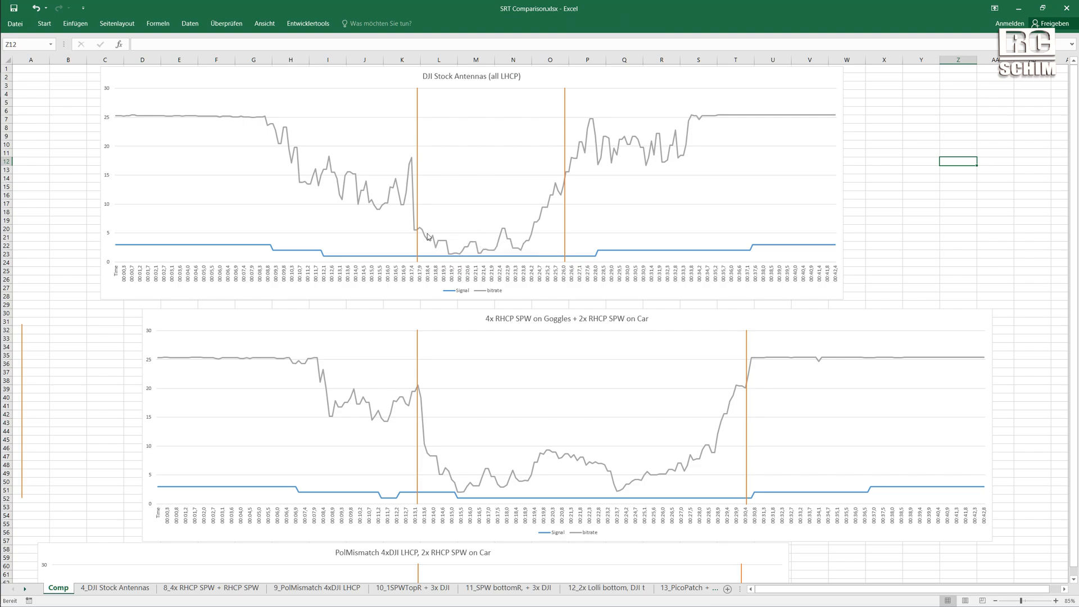
{"action": "mouse_move", "coordinate": [499, 251]}
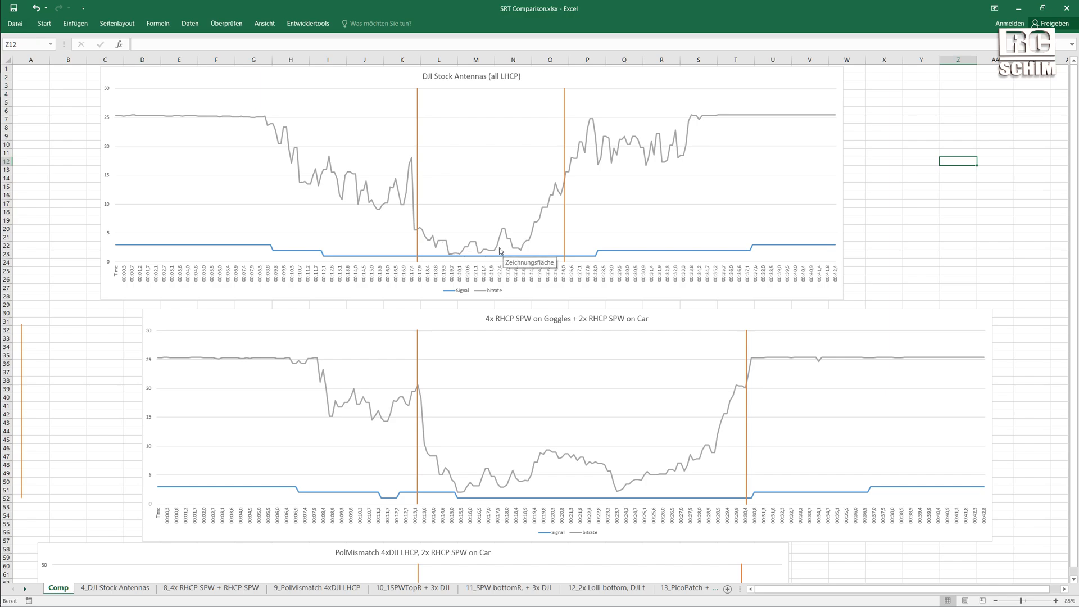
{"action": "mouse_move", "coordinate": [195, 247]}
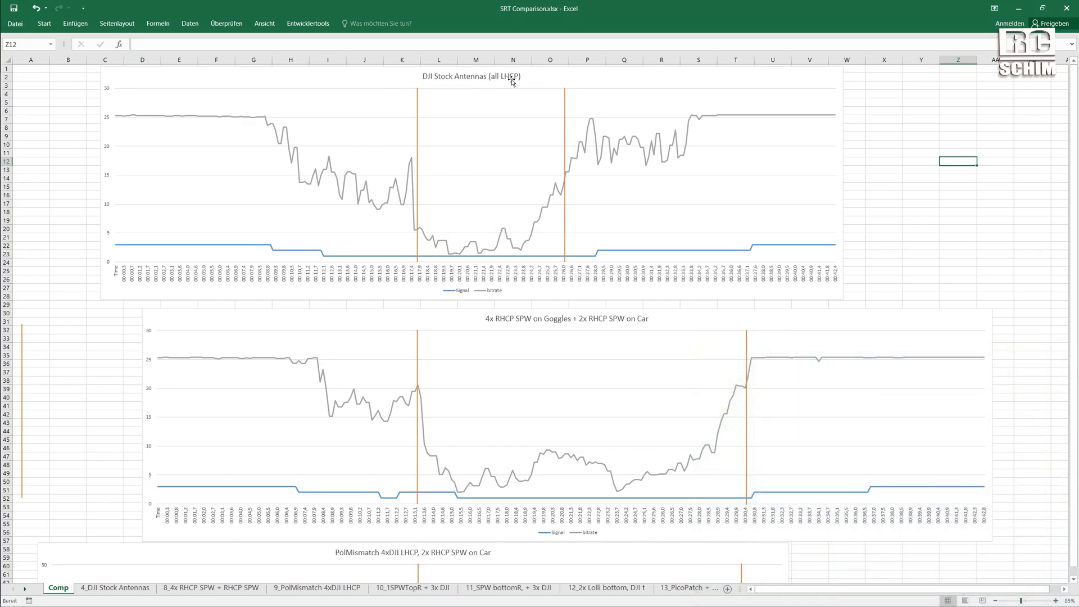
{"action": "mouse_move", "coordinate": [434, 392]}
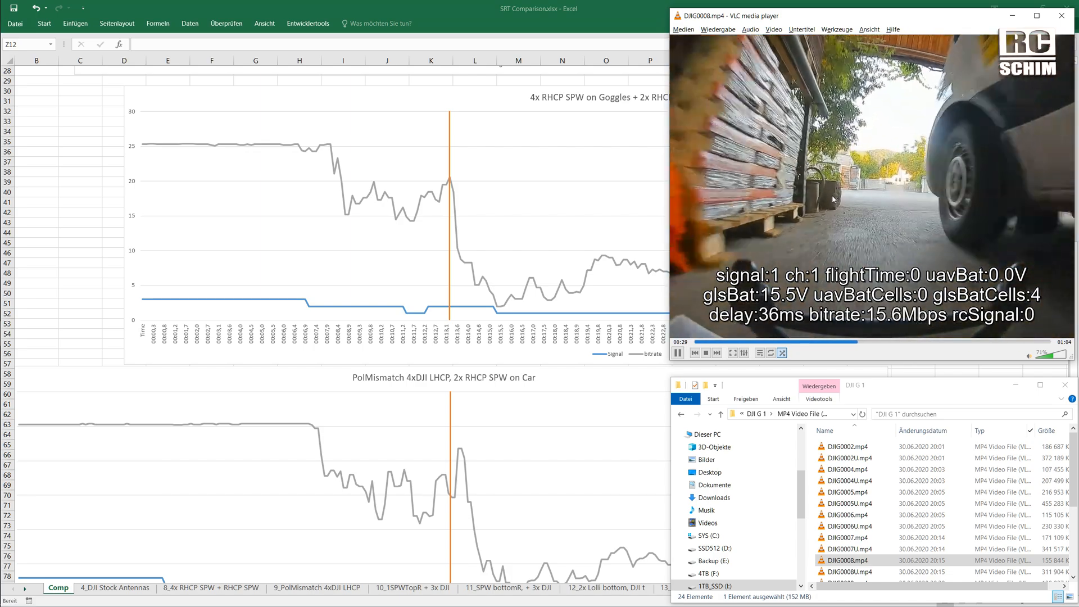
- Play the DJIG0008.mp4 goggles recording beside the Excel comparison charts
{"action": "left_click", "coordinate": [678, 352]}
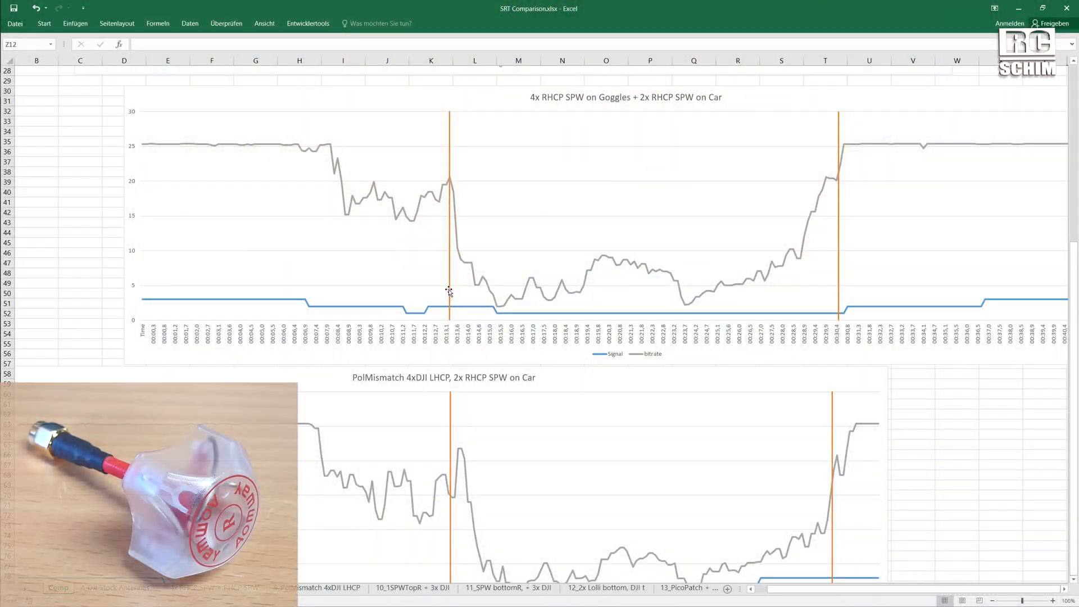
{"action": "mouse_move", "coordinate": [566, 100]}
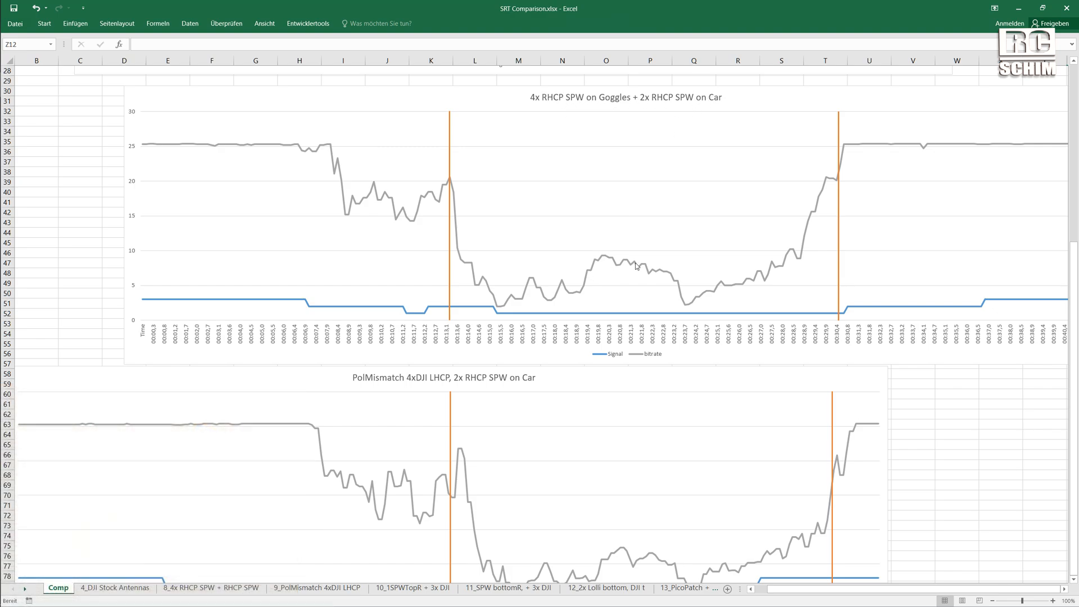
{"action": "mouse_move", "coordinate": [594, 263]}
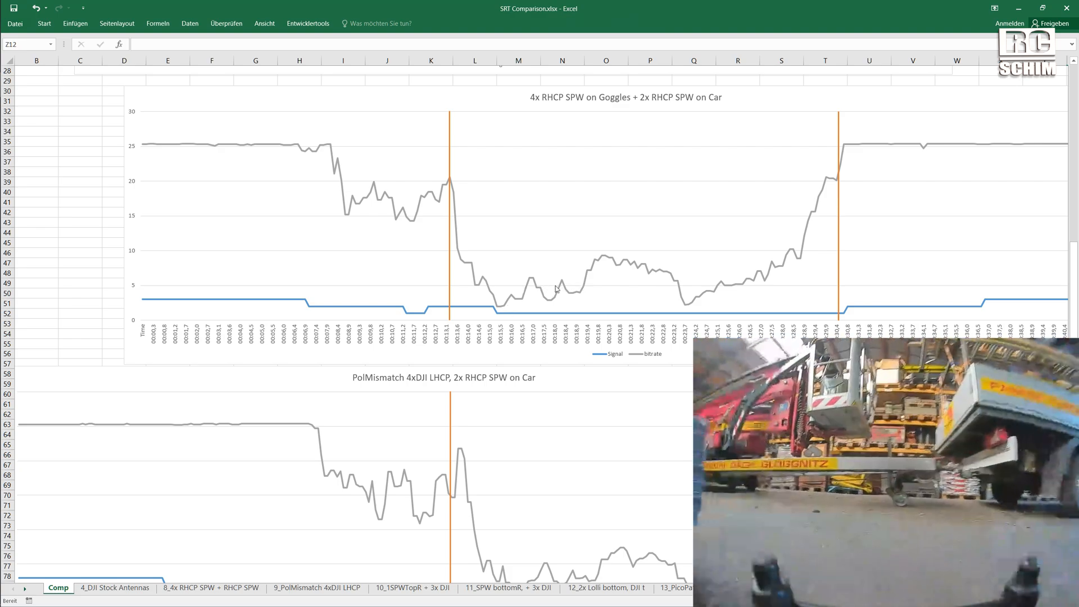
{"action": "mouse_move", "coordinate": [606, 260]}
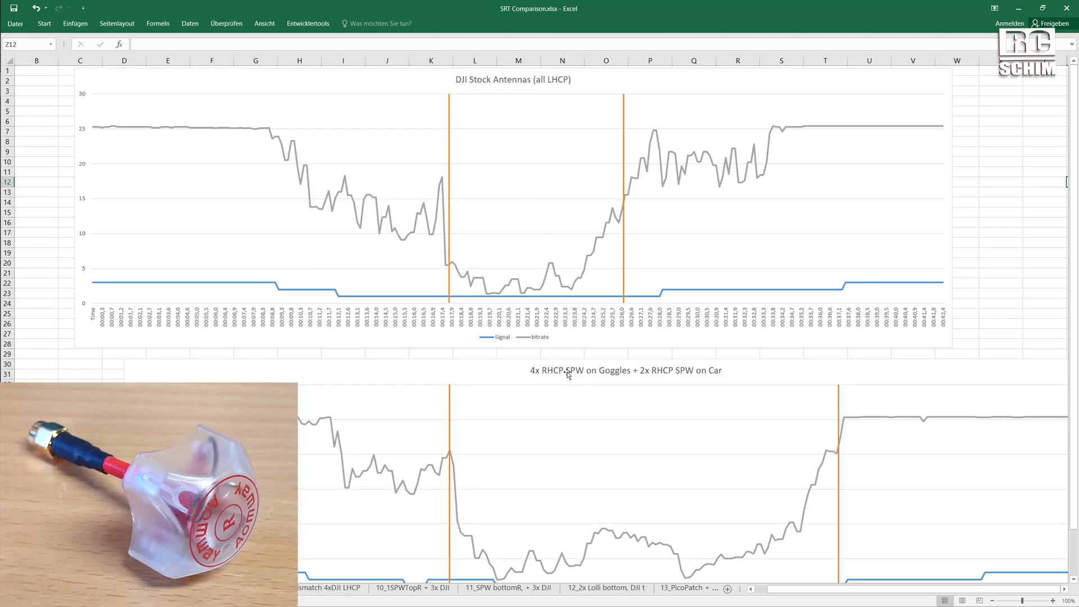
{"action": "mouse_move", "coordinate": [566, 372]}
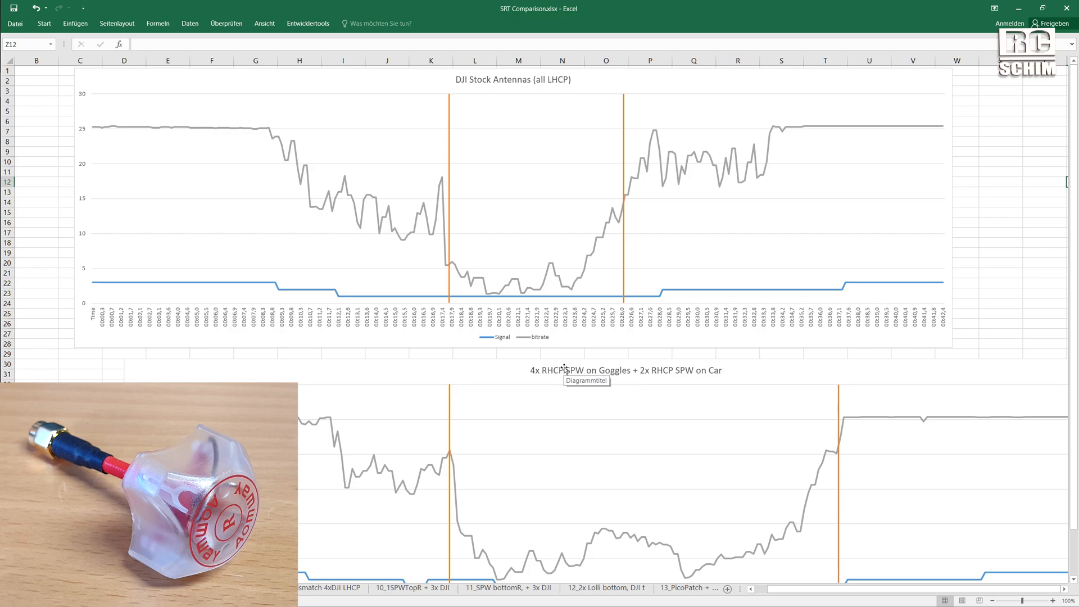
{"action": "mouse_move", "coordinate": [567, 371]}
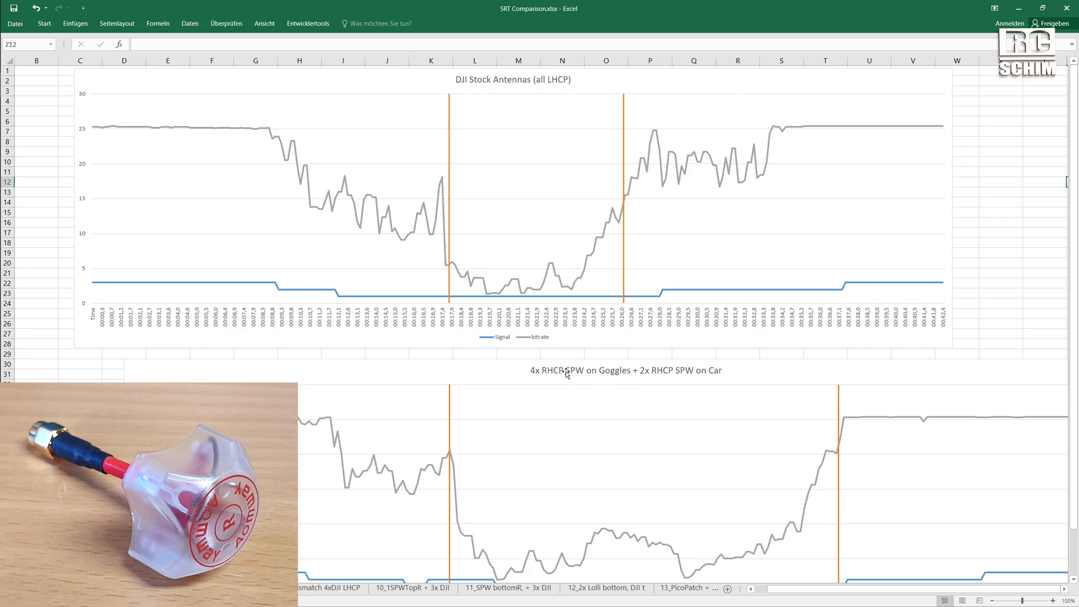
{"action": "mouse_move", "coordinate": [557, 372]}
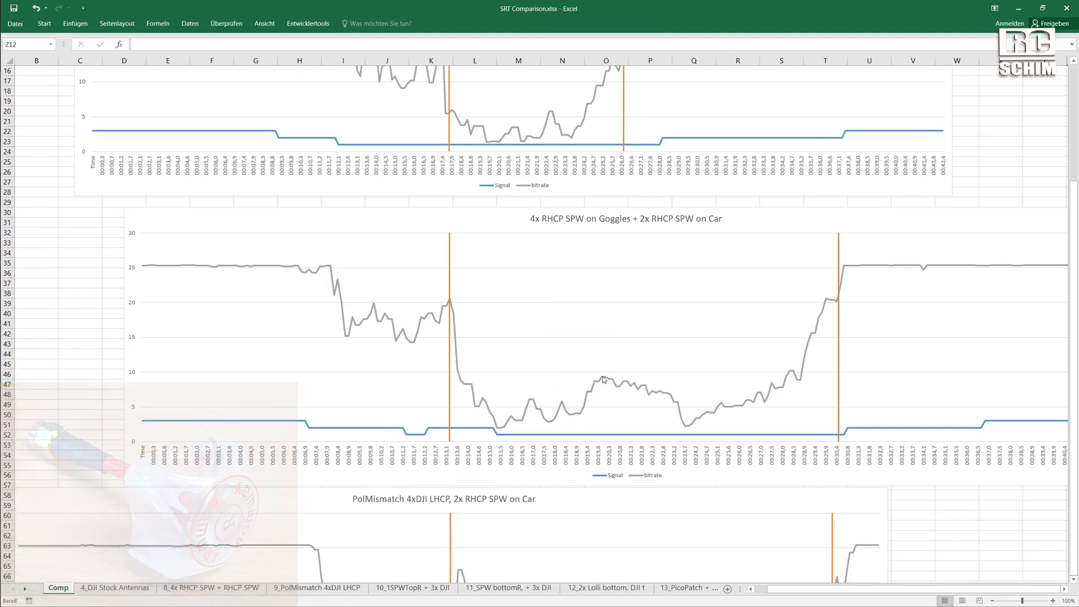
{"action": "mouse_move", "coordinate": [554, 411]}
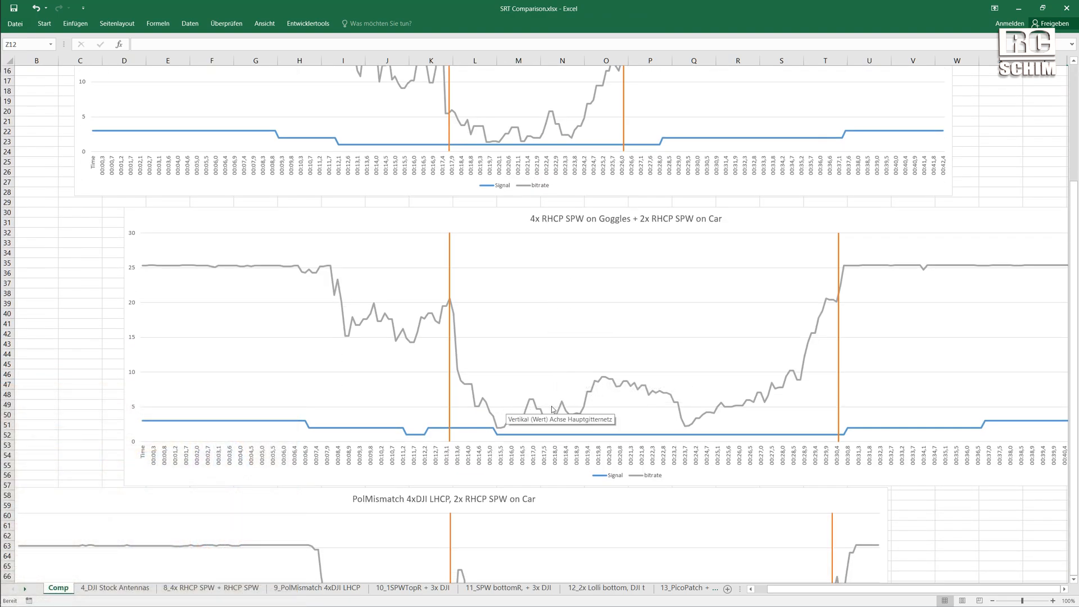
{"action": "mouse_move", "coordinate": [606, 407]}
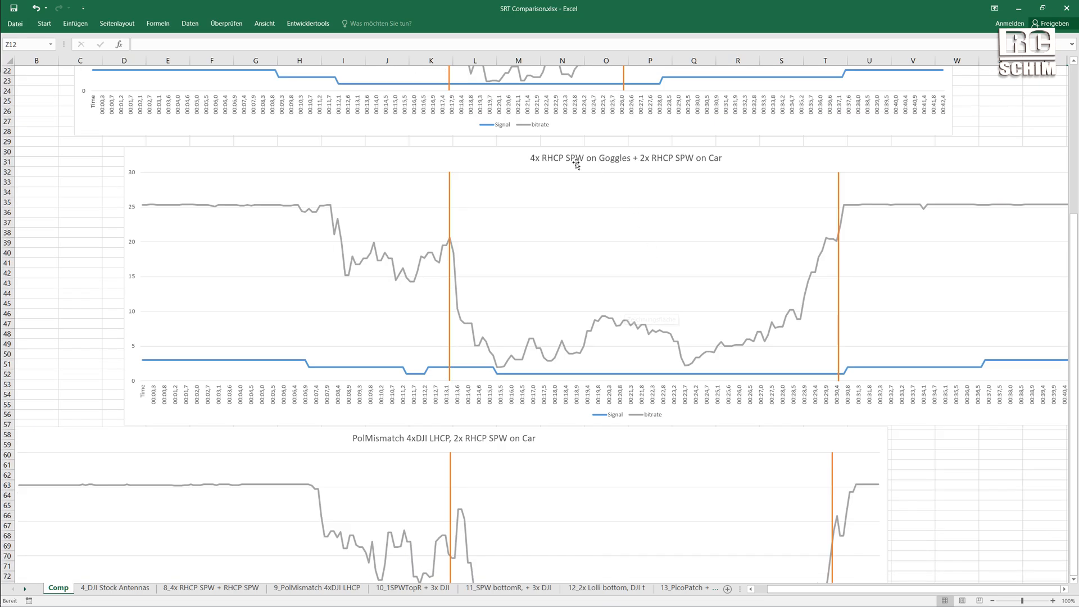
{"action": "scroll", "scroll_direction": "down", "scroll_amount": 3}
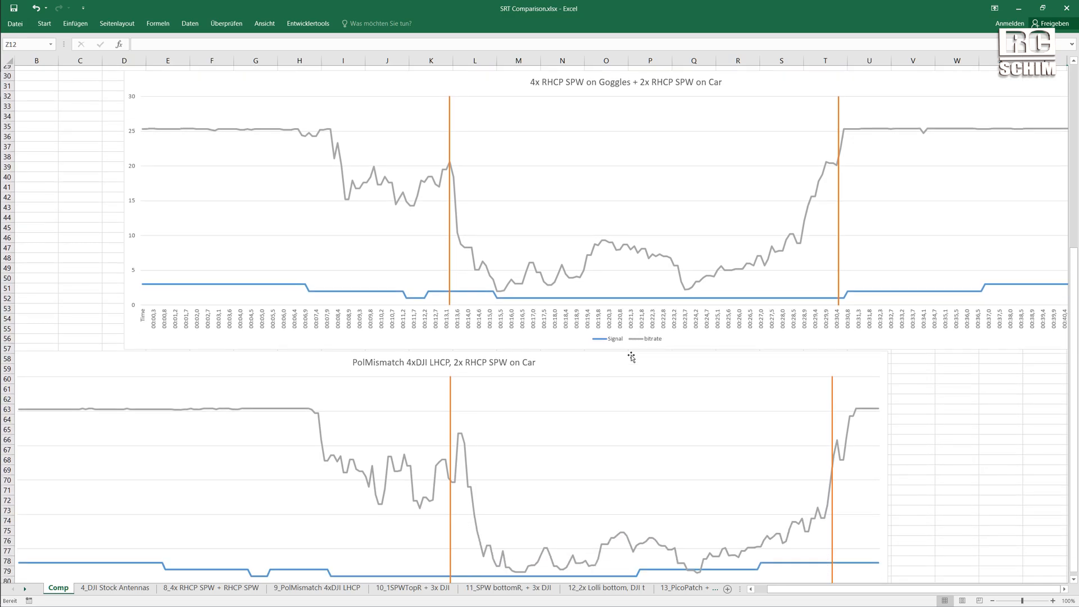
{"action": "scroll", "scroll_direction": "down", "scroll_amount": 3}
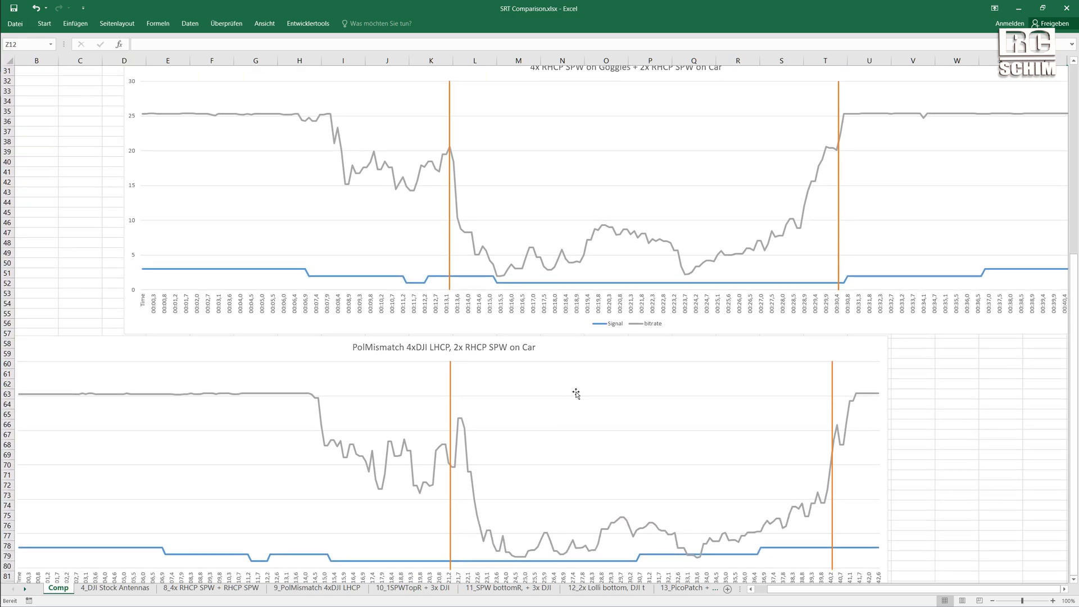
{"action": "scroll", "scroll_direction": "down", "scroll_amount": 3}
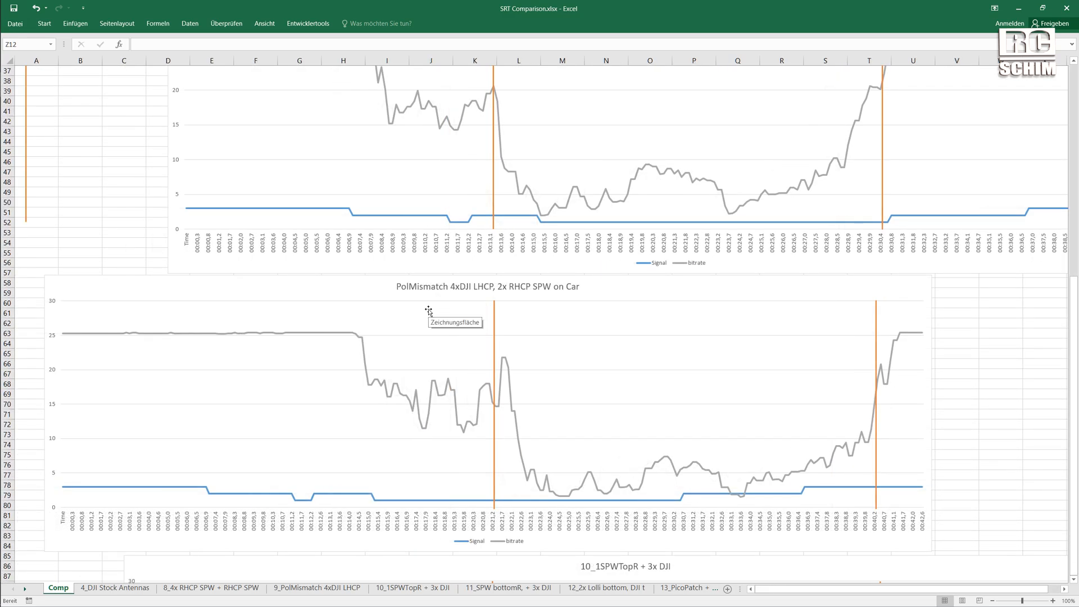
{"action": "mouse_move", "coordinate": [424, 296]}
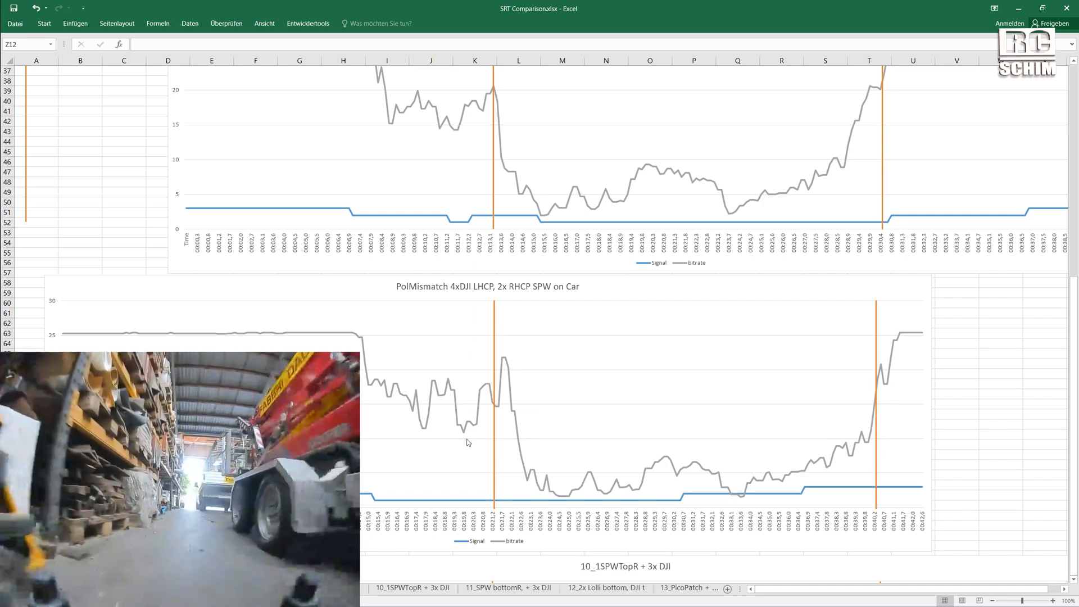
{"action": "mouse_move", "coordinate": [465, 425]}
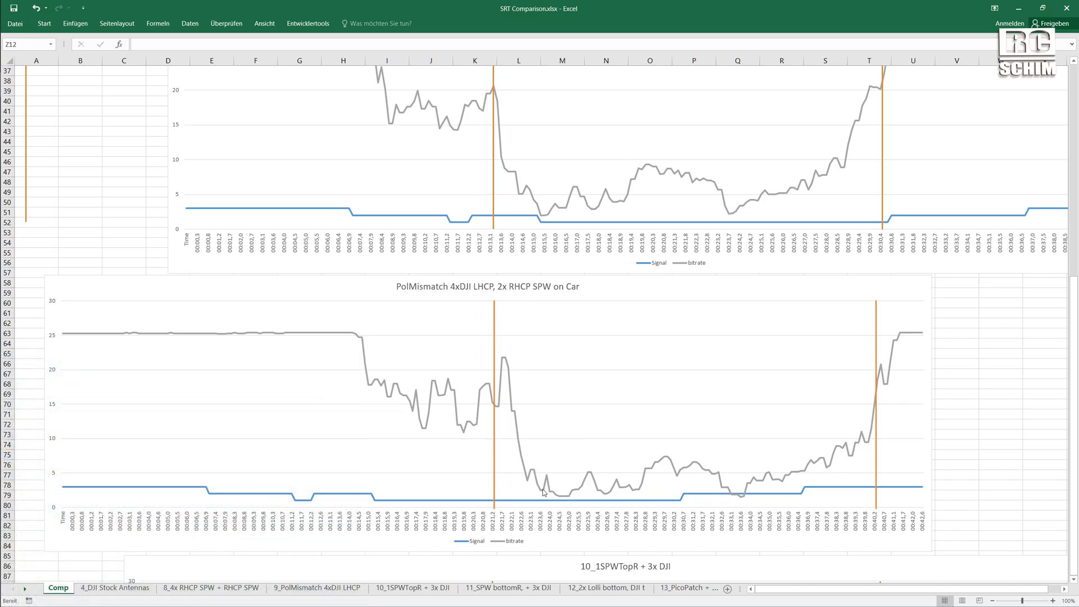
{"action": "mouse_move", "coordinate": [691, 478]}
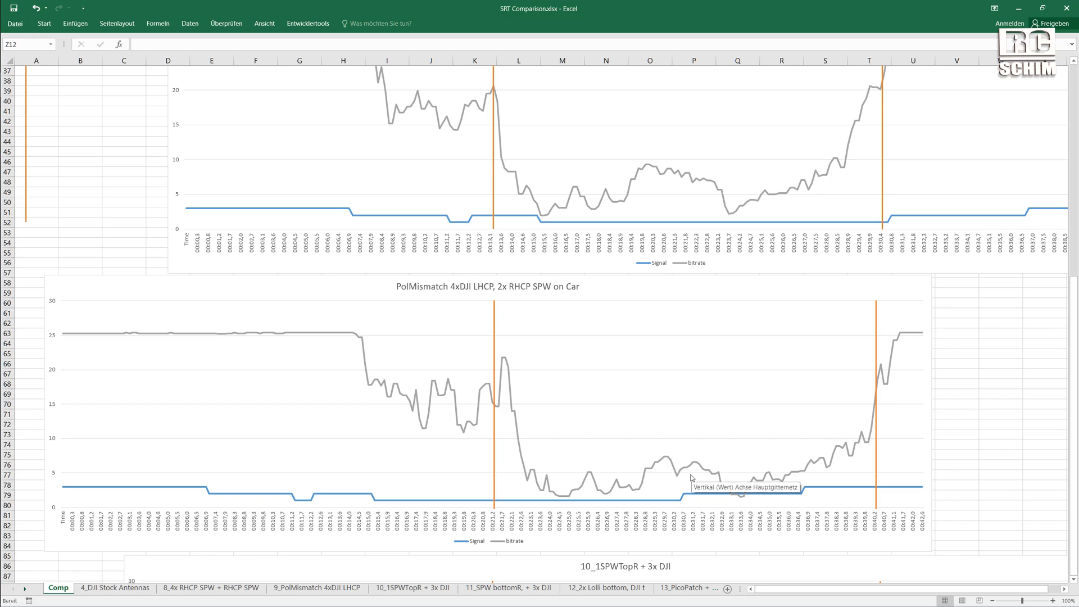
{"action": "mouse_move", "coordinate": [492, 424]}
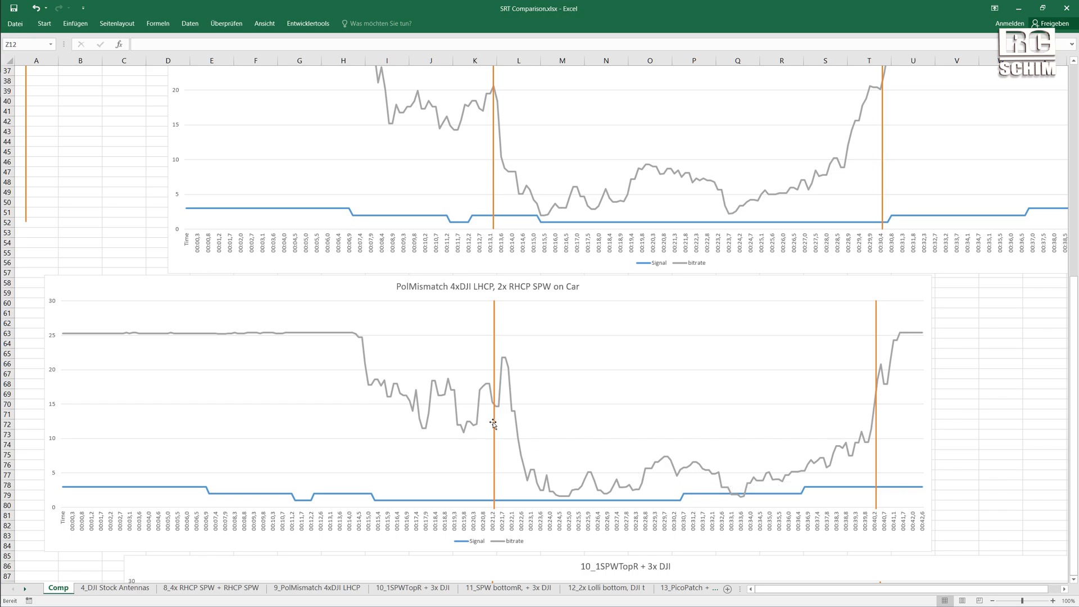
{"action": "mouse_move", "coordinate": [591, 489]}
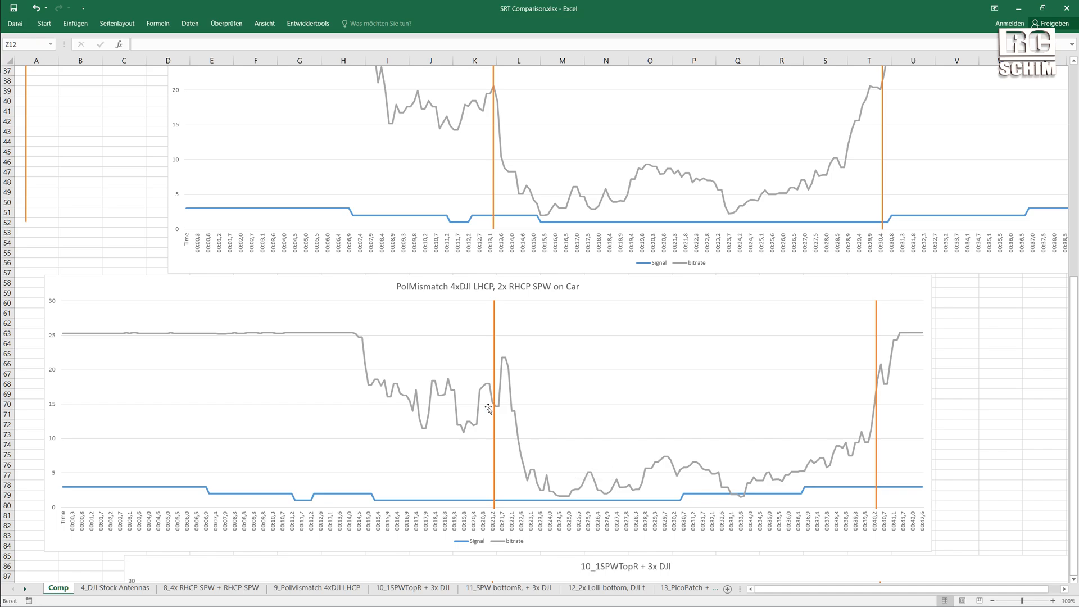
{"action": "scroll", "scroll_direction": "down", "scroll_amount": 3}
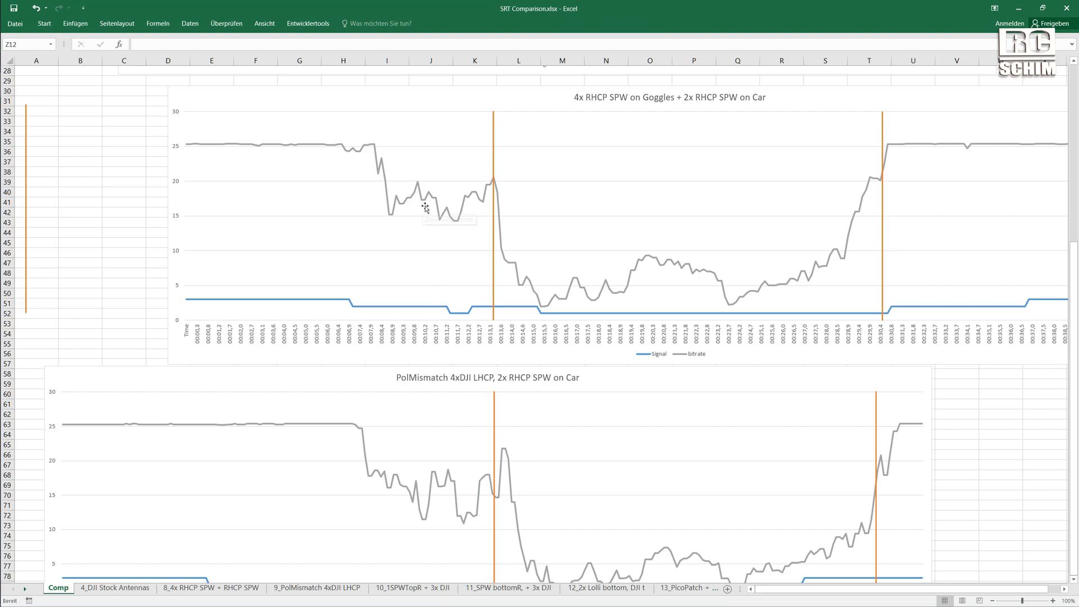
{"action": "mouse_move", "coordinate": [399, 220]}
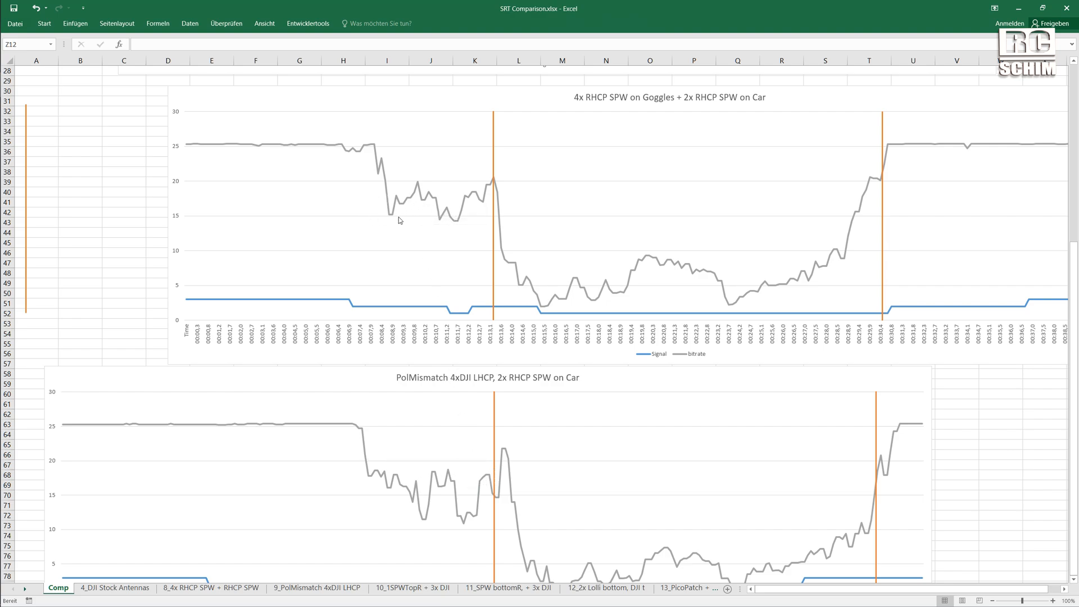
{"action": "mouse_move", "coordinate": [389, 219]}
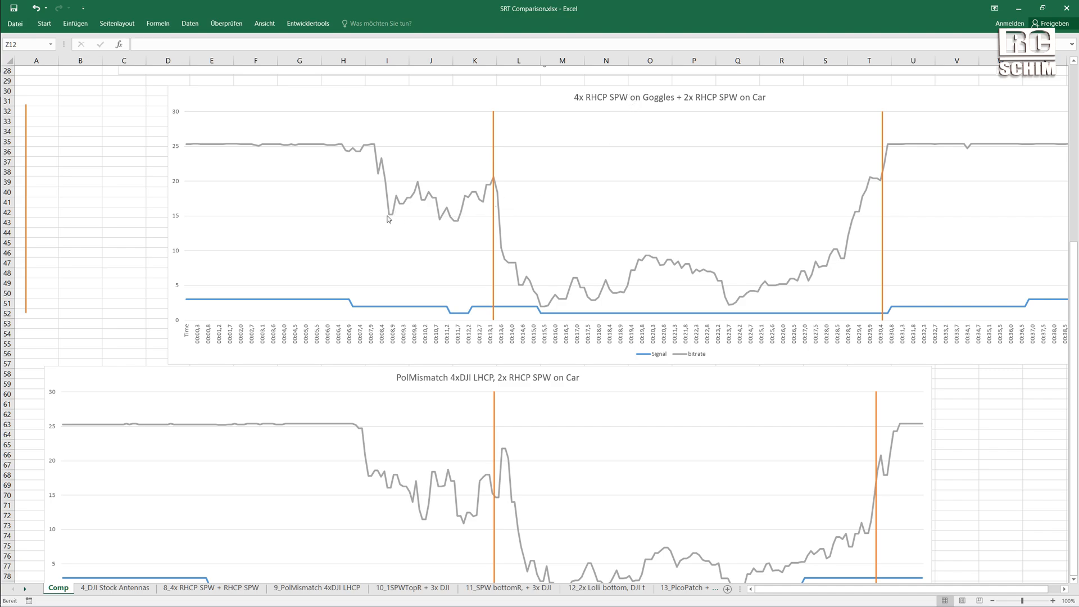
{"action": "mouse_move", "coordinate": [364, 499]}
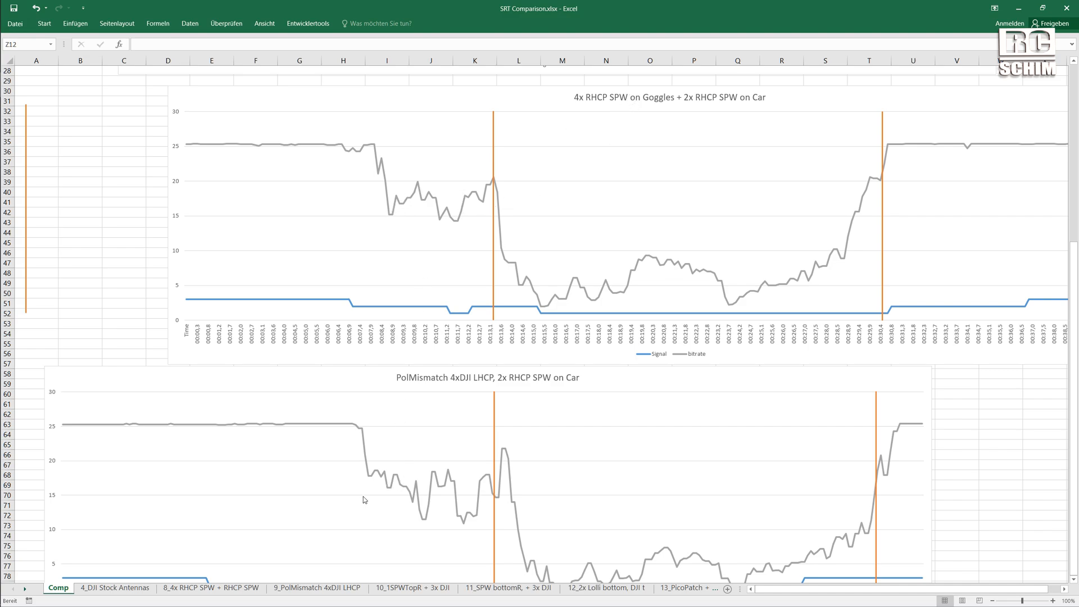
{"action": "mouse_move", "coordinate": [425, 525]}
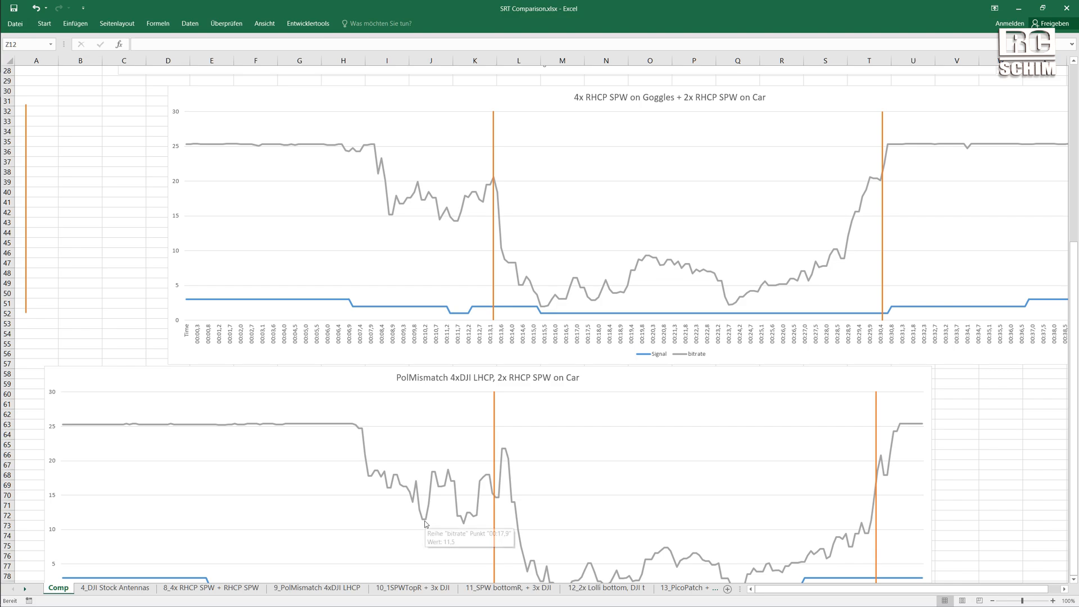
{"action": "mouse_move", "coordinate": [471, 518]}
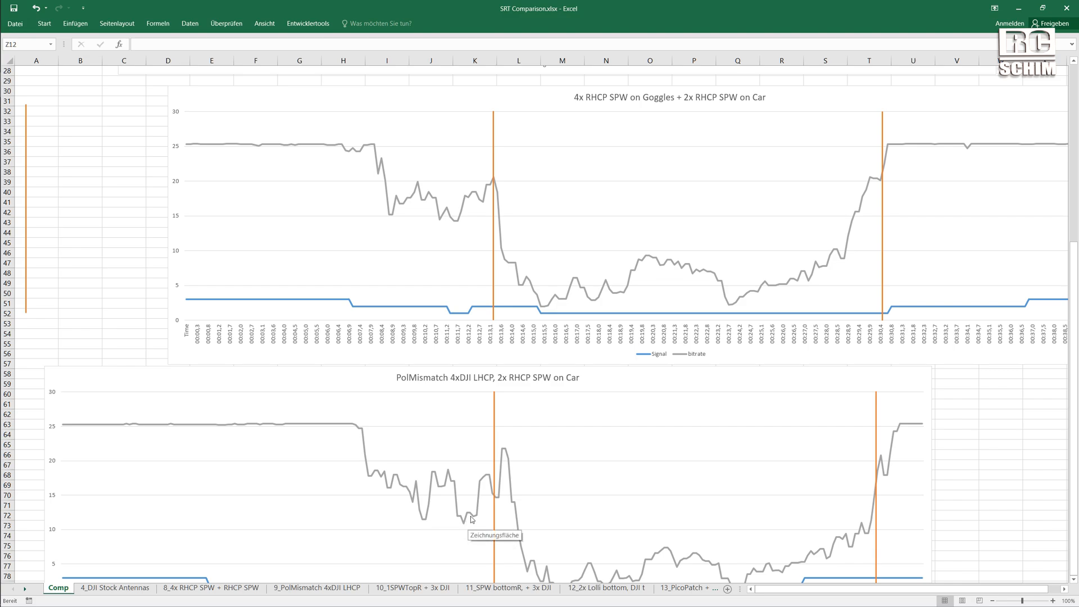
{"action": "mouse_move", "coordinate": [452, 500]}
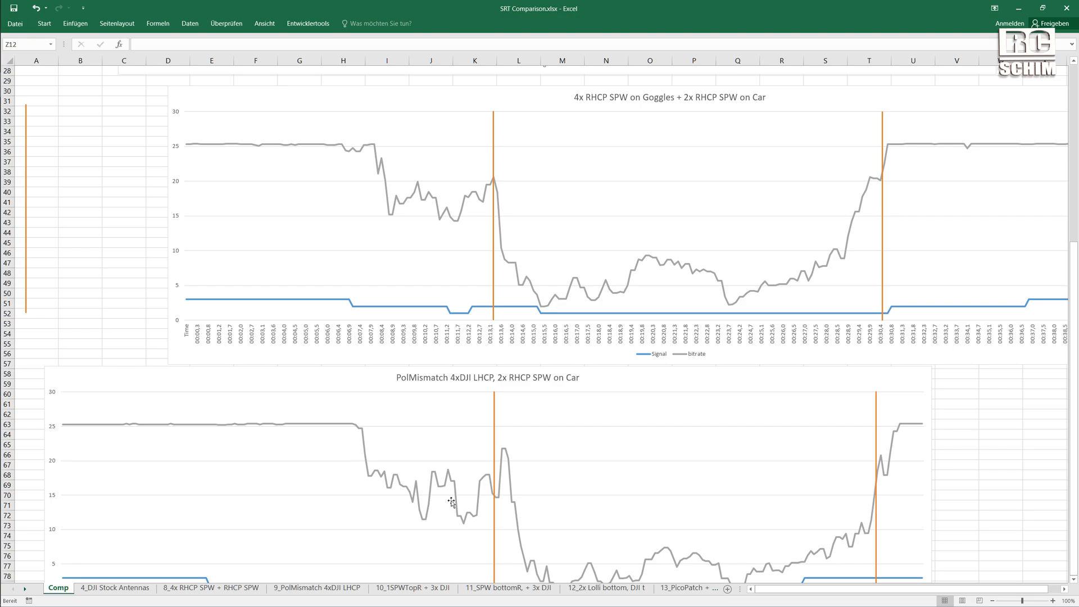
{"action": "scroll", "scroll_direction": "down", "scroll_amount": 3}
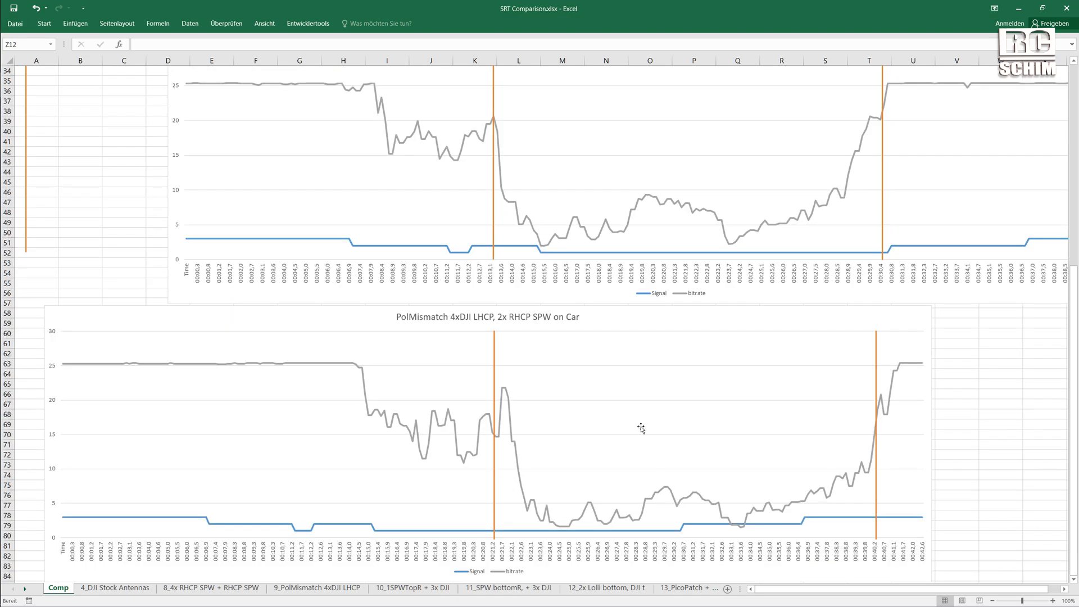
{"action": "mouse_move", "coordinate": [666, 498]}
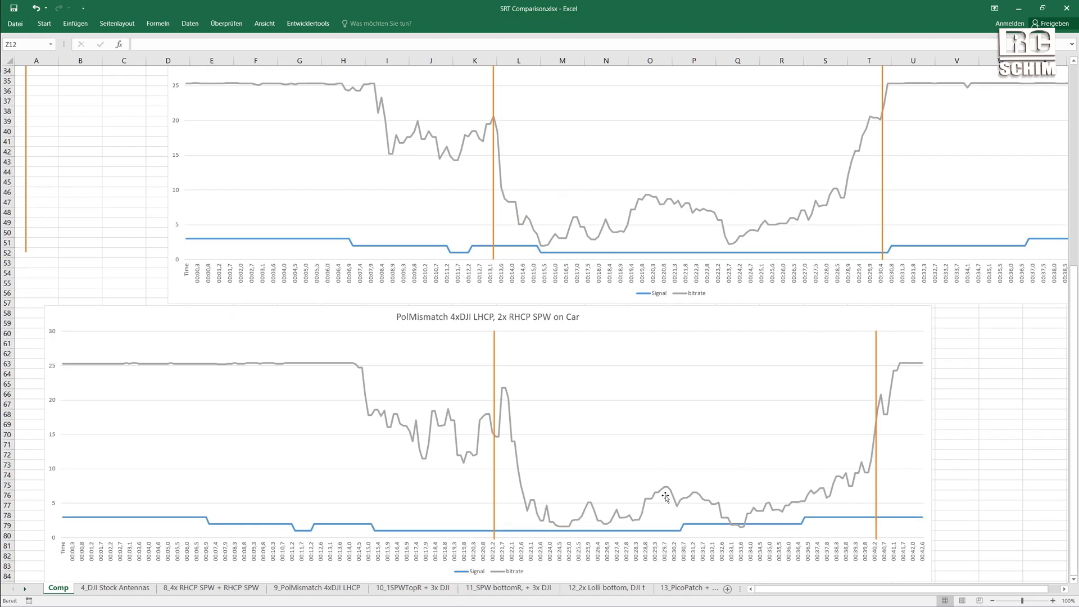
{"action": "mouse_move", "coordinate": [642, 496]}
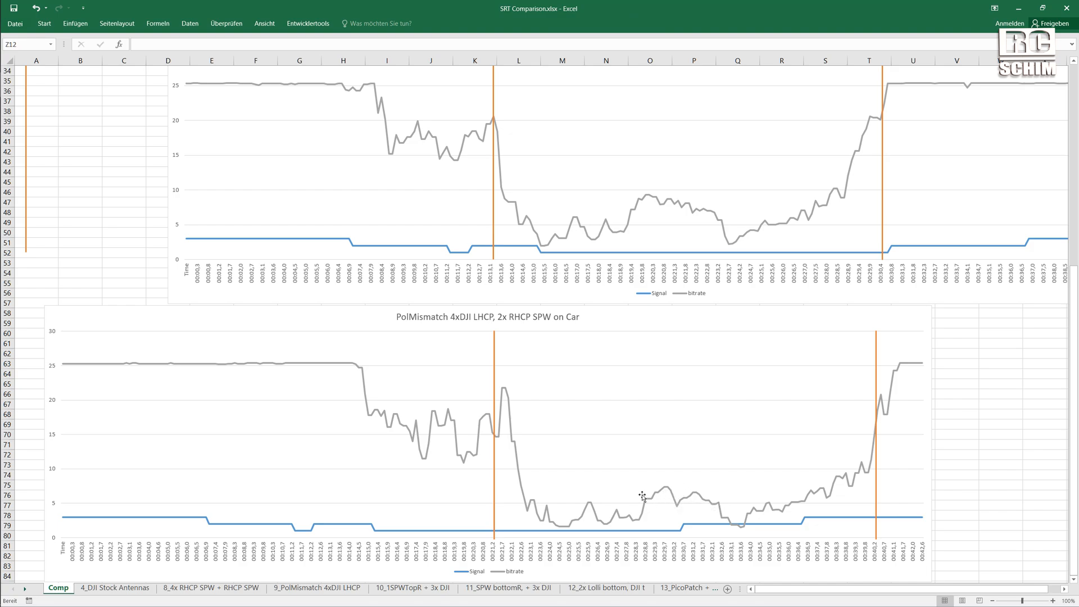
{"action": "mouse_move", "coordinate": [726, 496]}
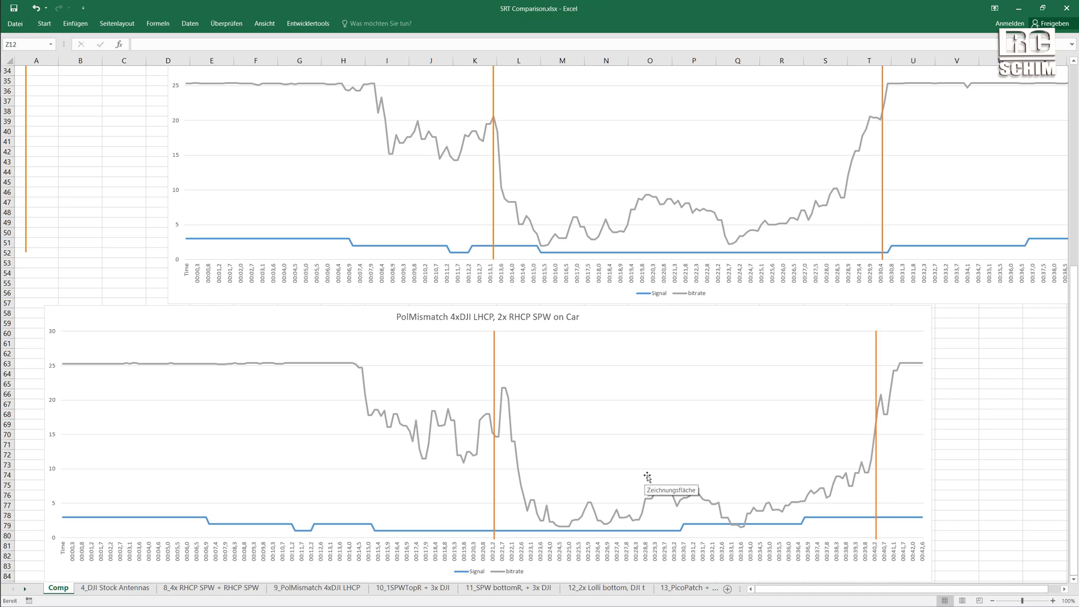
{"action": "mouse_move", "coordinate": [640, 482]}
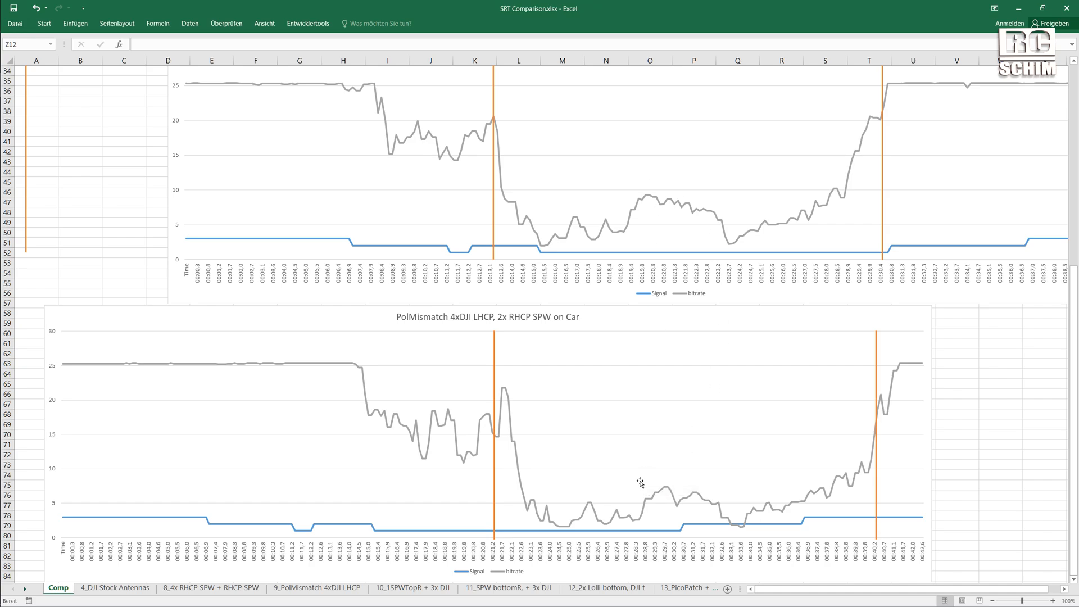
{"action": "mouse_move", "coordinate": [709, 480]}
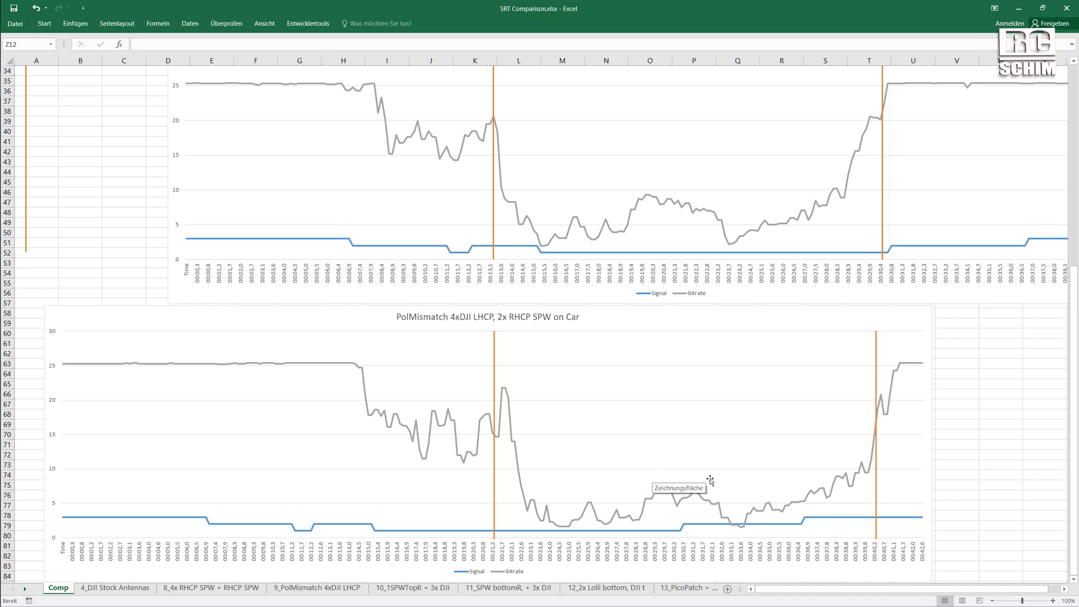
- Scroll the Comp sheet down to the 10_1SPWTopR + 3x DJI chart beneath PolMismatch
{"action": "scroll", "scroll_direction": "down", "scroll_amount": 3}
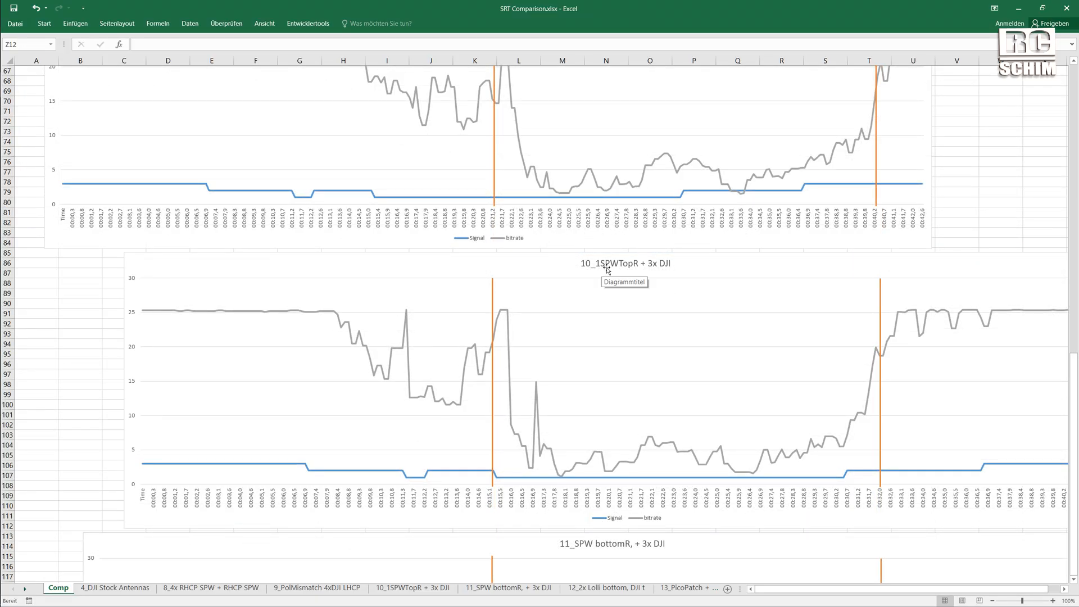
{"action": "mouse_move", "coordinate": [658, 276]}
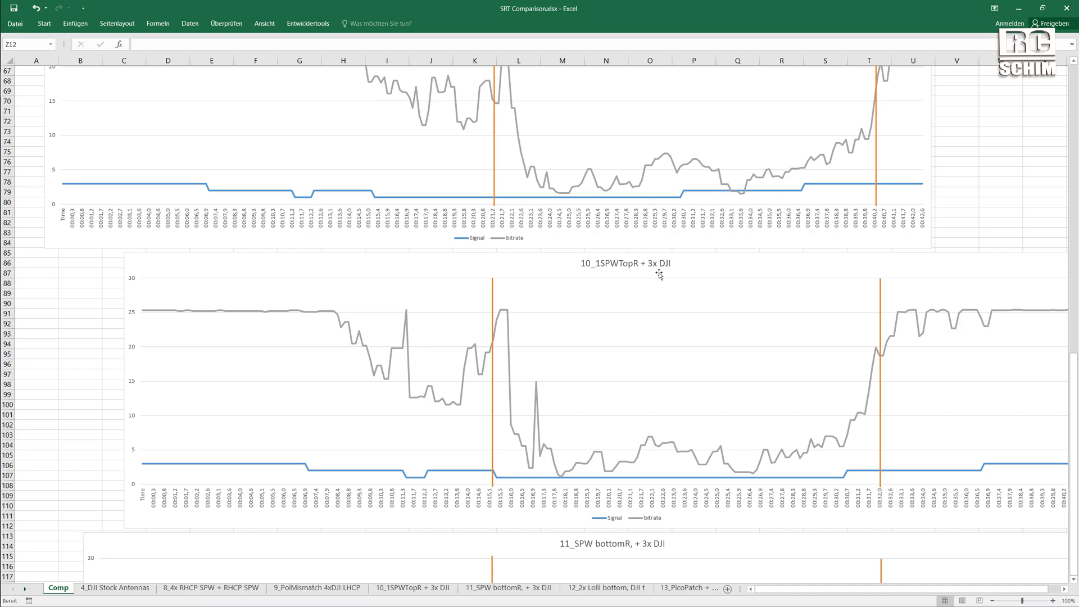
{"action": "mouse_move", "coordinate": [659, 253]}
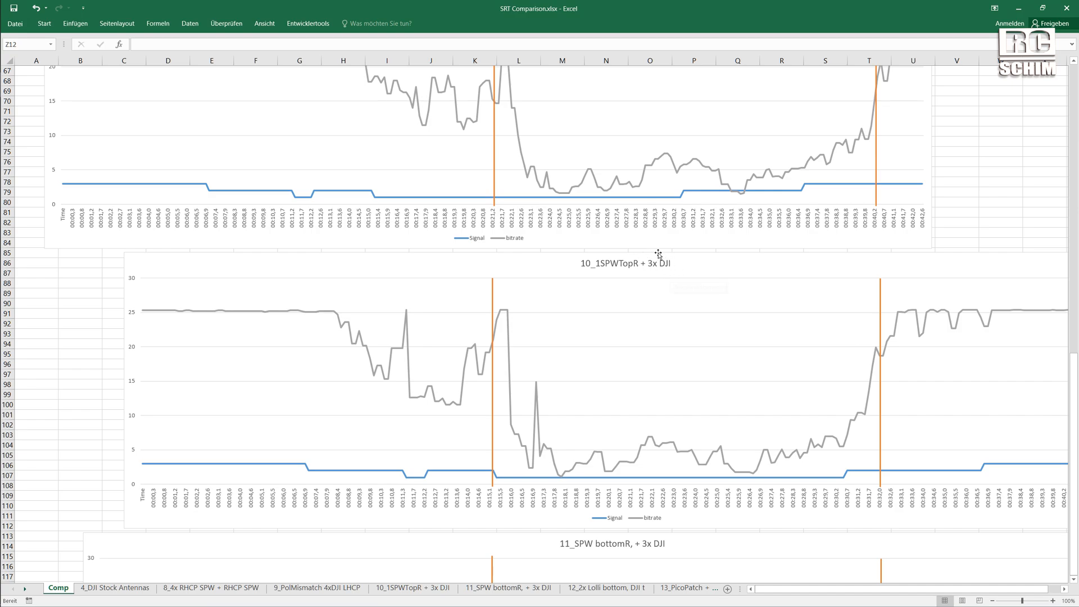
{"action": "mouse_move", "coordinate": [661, 275]}
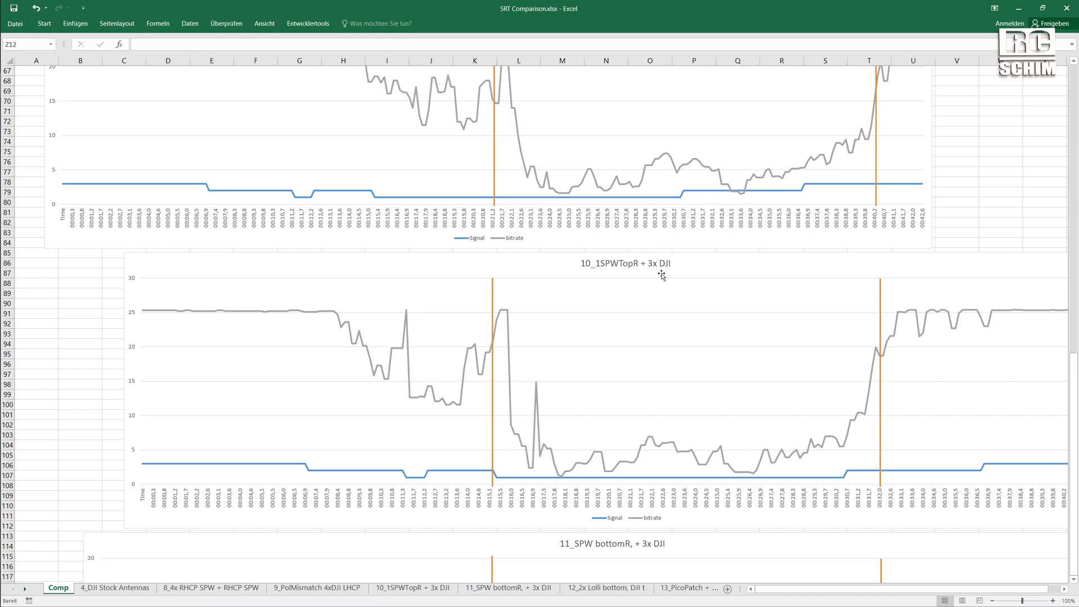
{"action": "mouse_move", "coordinate": [625, 278]}
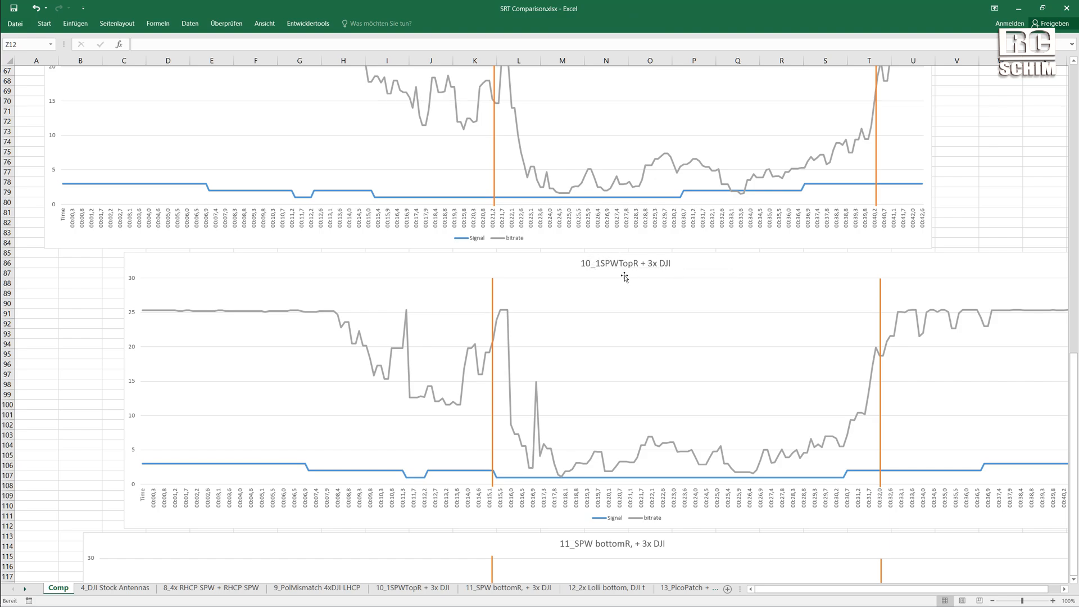
{"action": "mouse_move", "coordinate": [623, 275]}
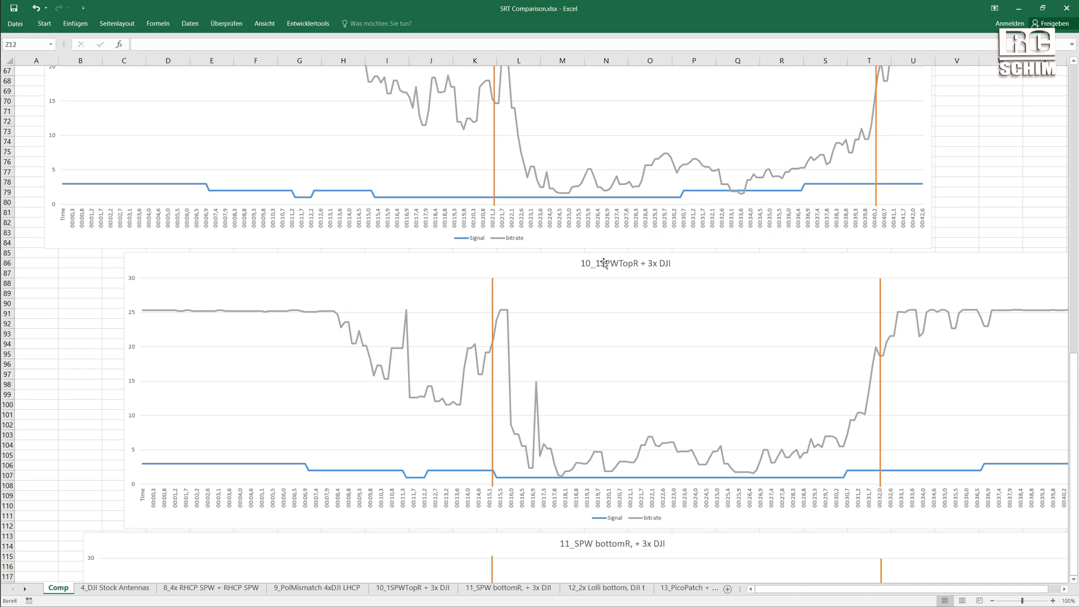
{"action": "mouse_move", "coordinate": [634, 269]}
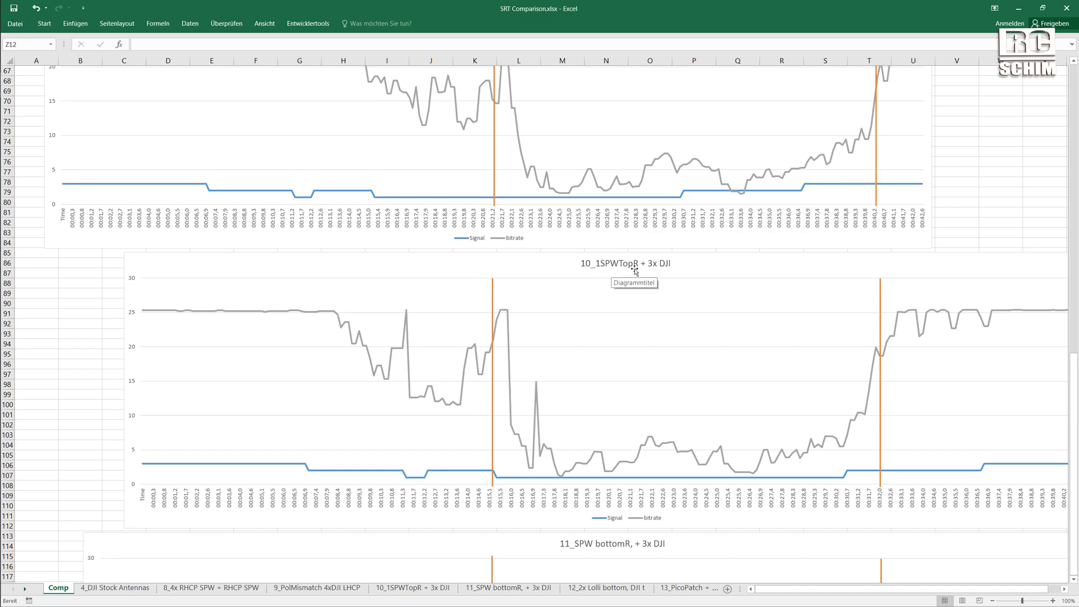
{"action": "scroll", "scroll_direction": "down", "scroll_amount": 3}
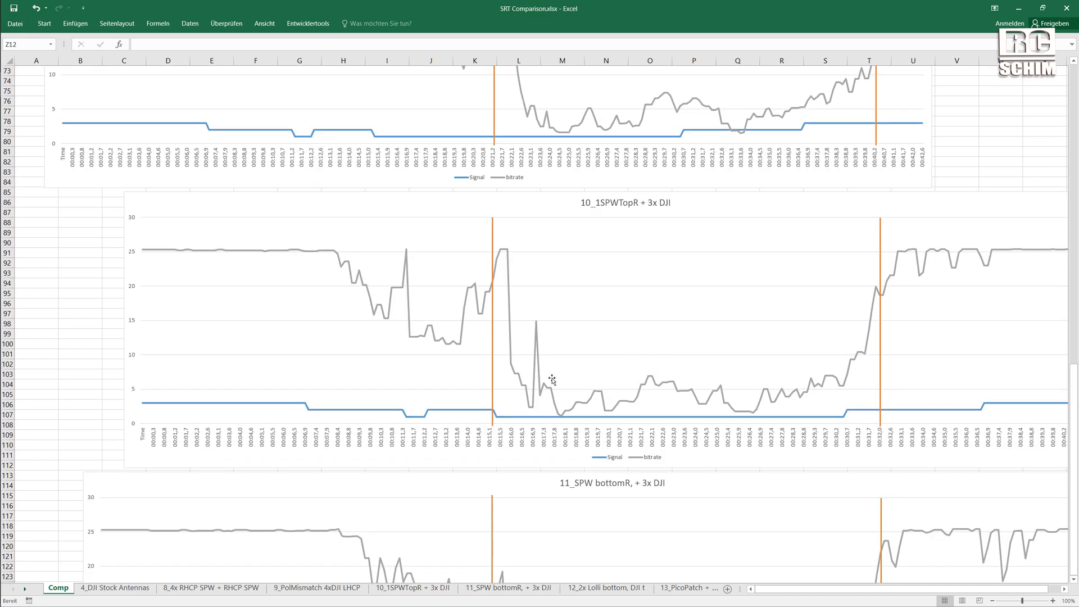
{"action": "mouse_move", "coordinate": [774, 385]}
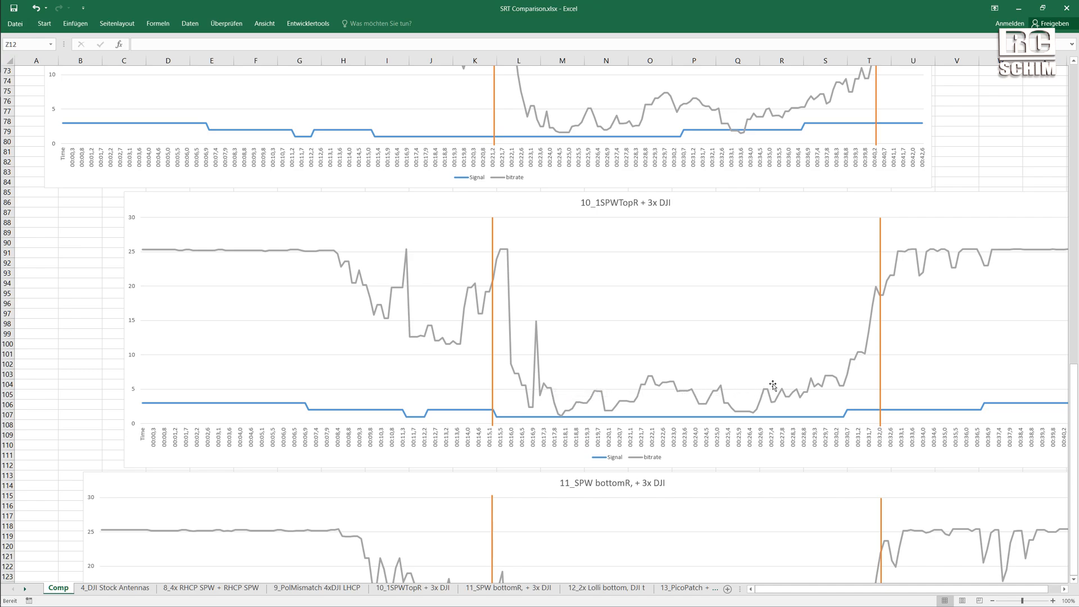
{"action": "mouse_move", "coordinate": [633, 404]}
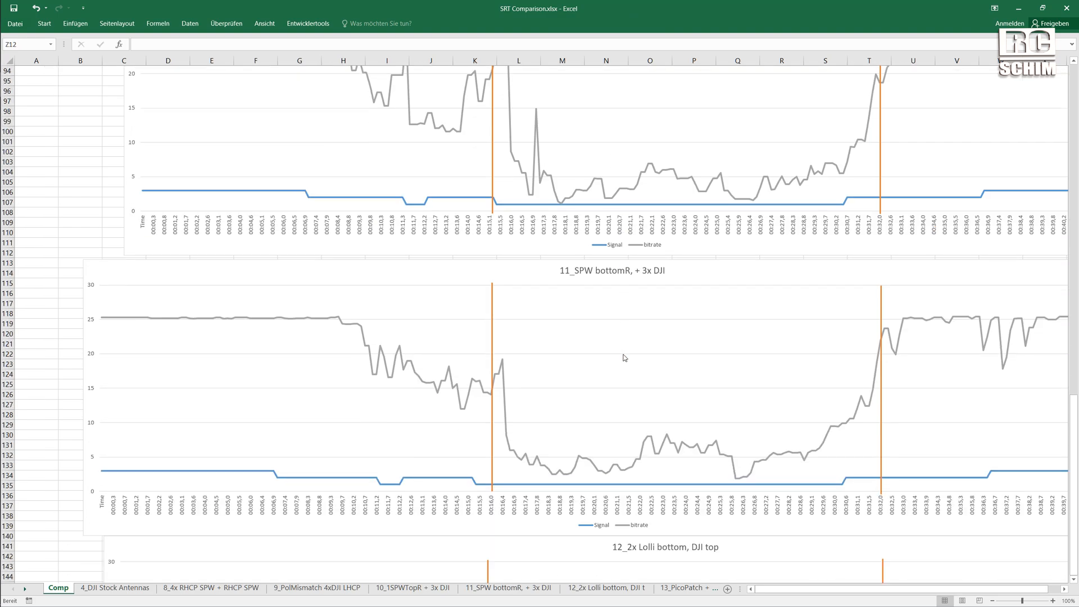
{"action": "mouse_move", "coordinate": [623, 271]}
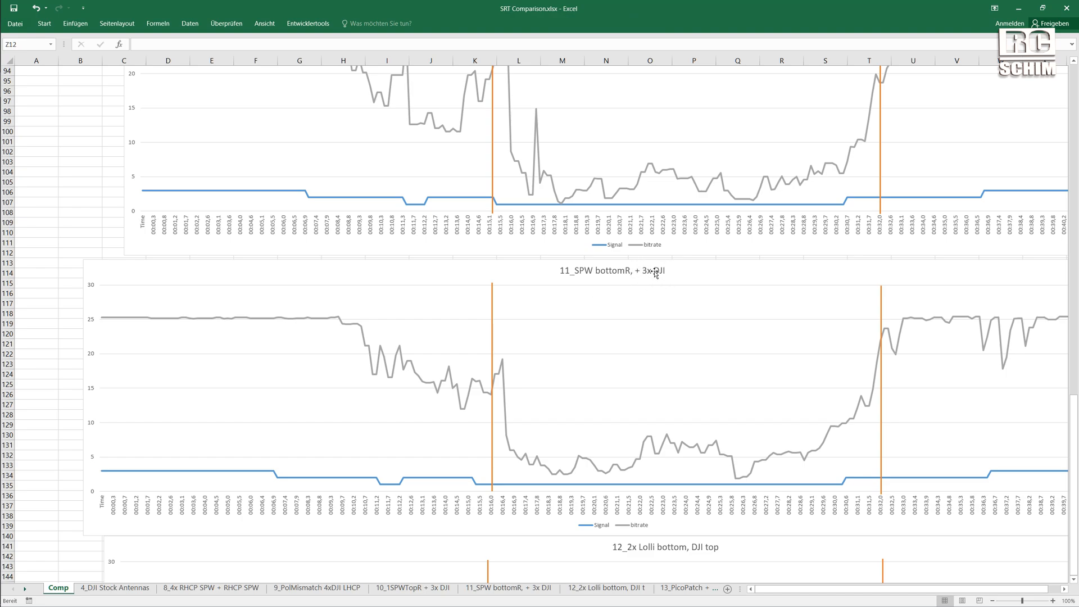
{"action": "mouse_move", "coordinate": [639, 259]}
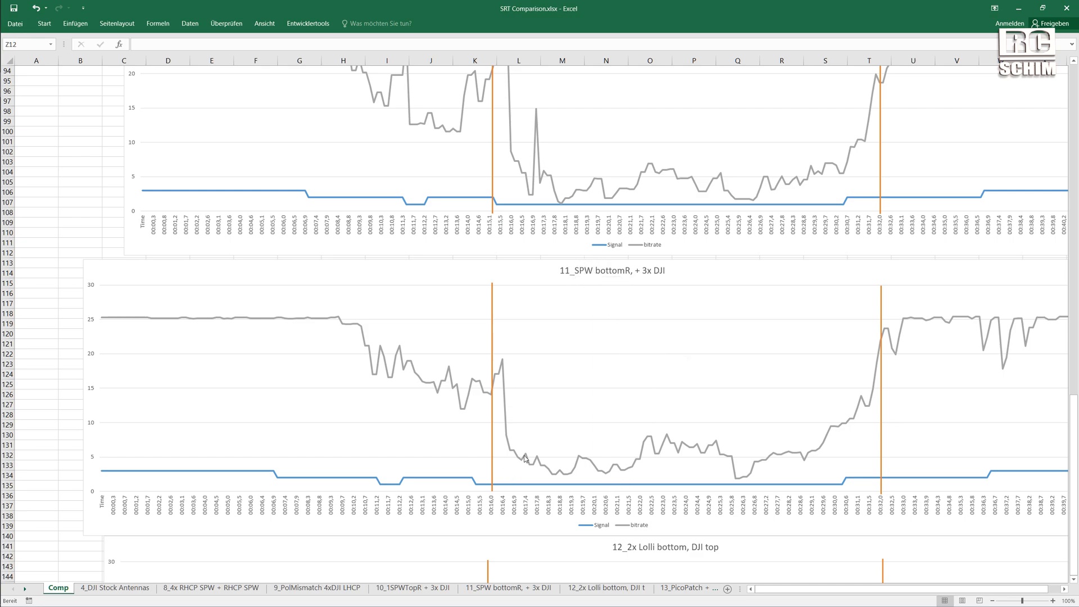
{"action": "mouse_move", "coordinate": [645, 450]}
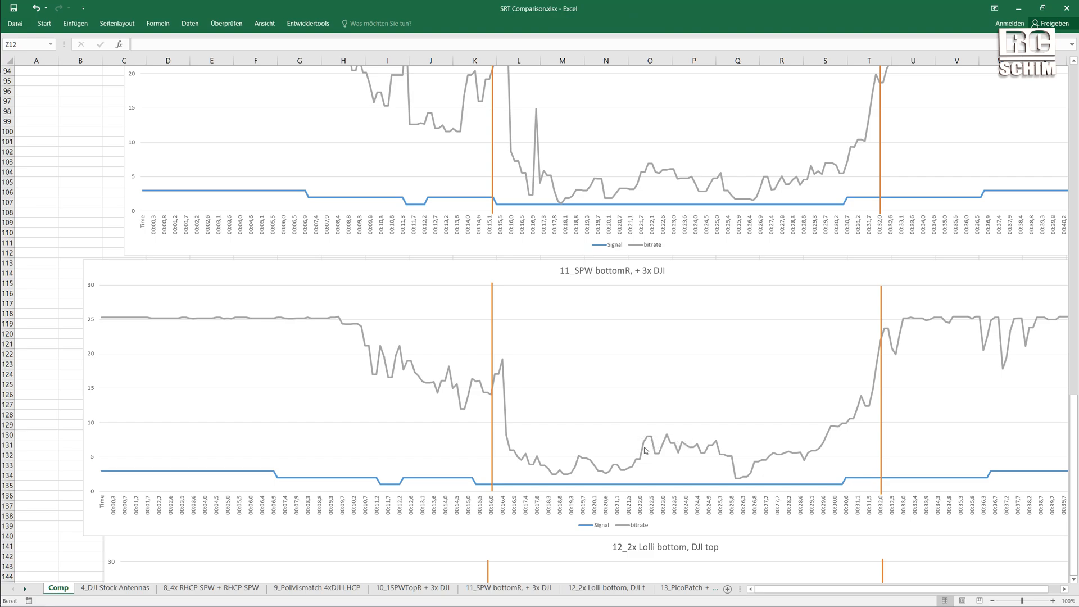
{"action": "mouse_move", "coordinate": [660, 460]}
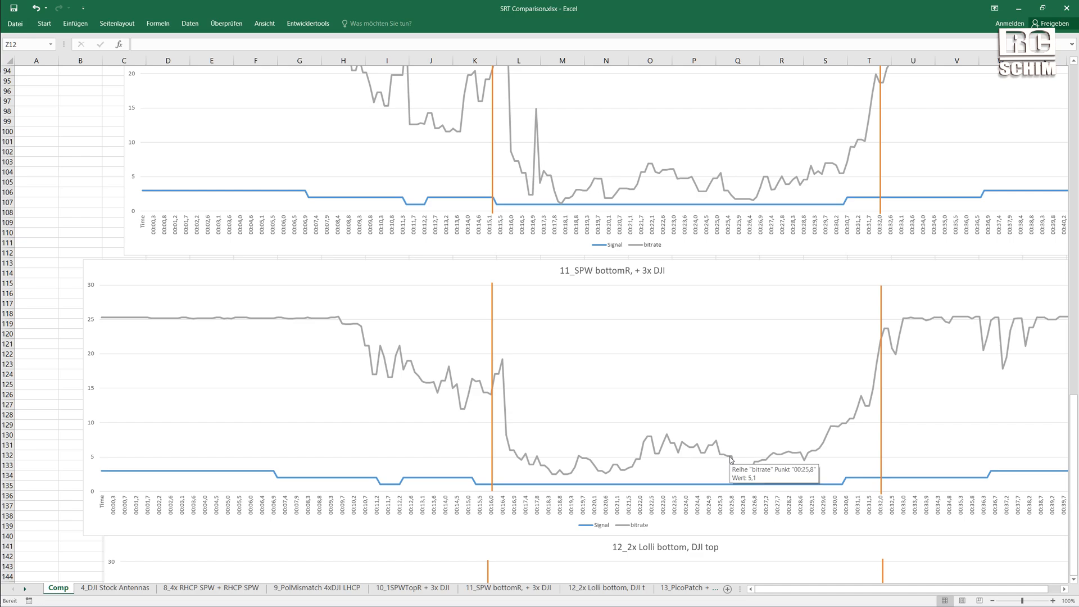
{"action": "mouse_move", "coordinate": [703, 457]}
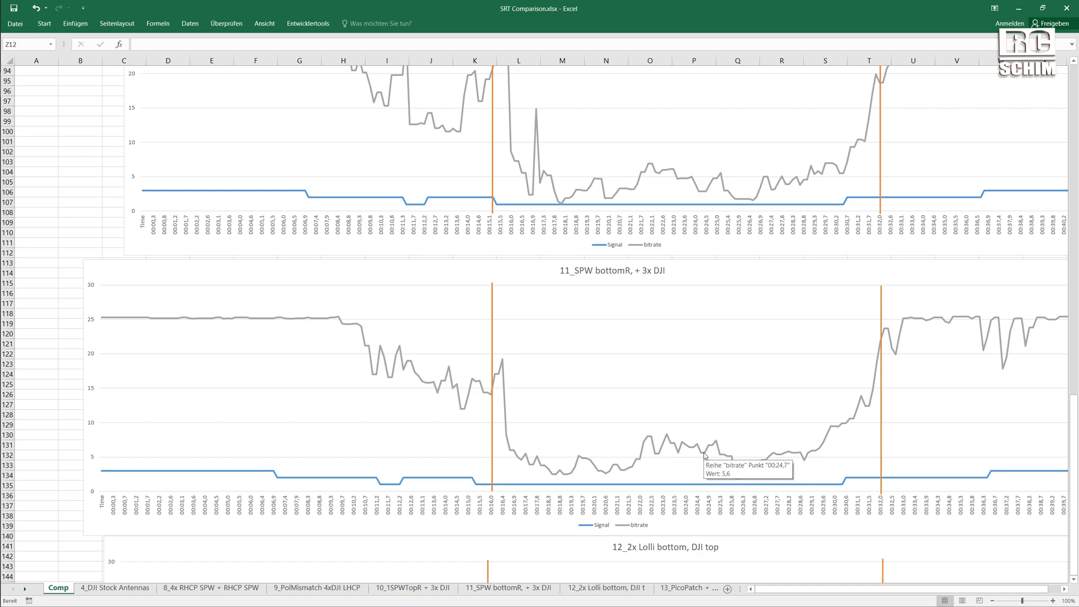
{"action": "mouse_move", "coordinate": [615, 280]}
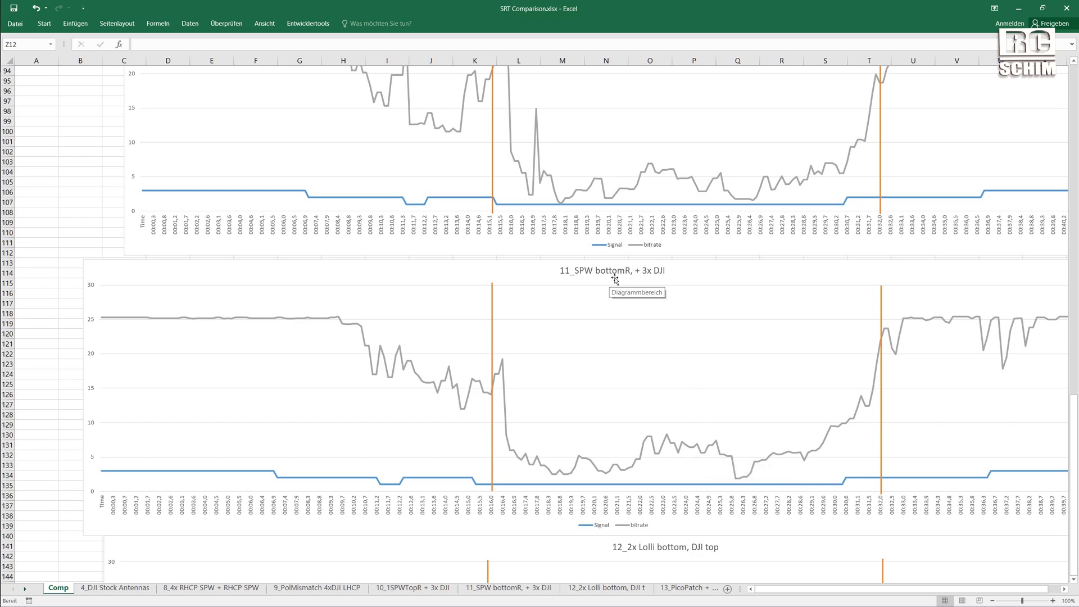
{"action": "mouse_move", "coordinate": [624, 277]}
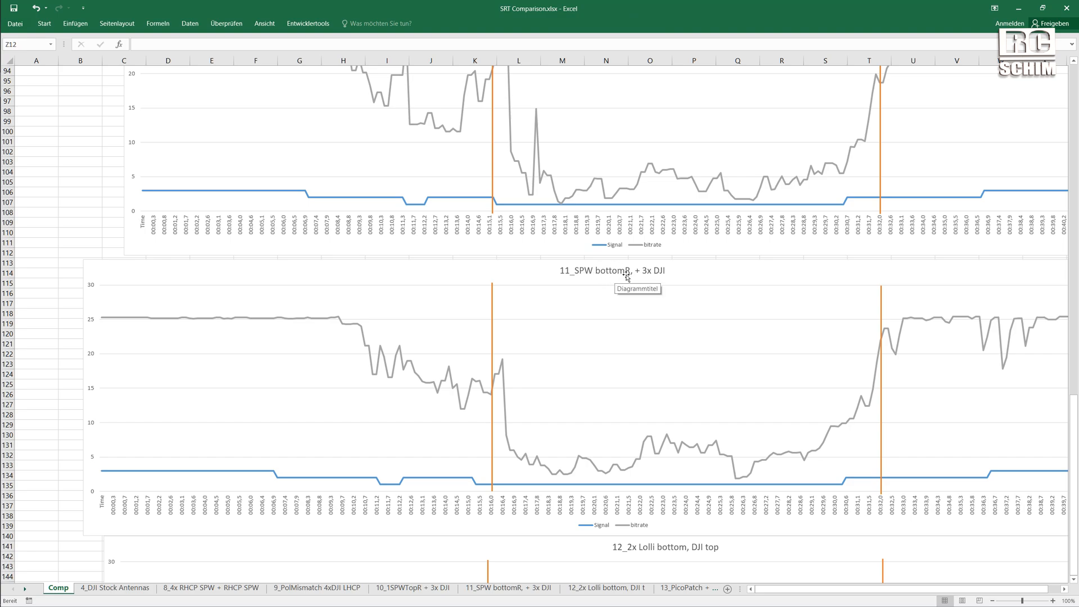
{"action": "mouse_move", "coordinate": [664, 269]}
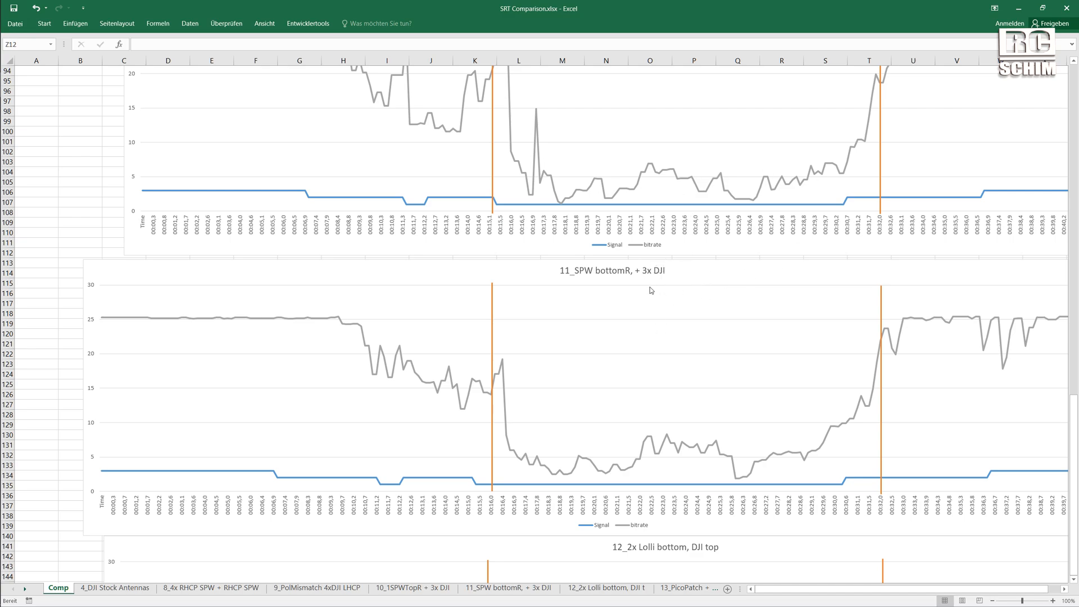
- Scroll the Comp sheet down to the 12_2x Lolli bottom, DJI top chart
{"action": "scroll", "scroll_direction": "down", "scroll_amount": 3}
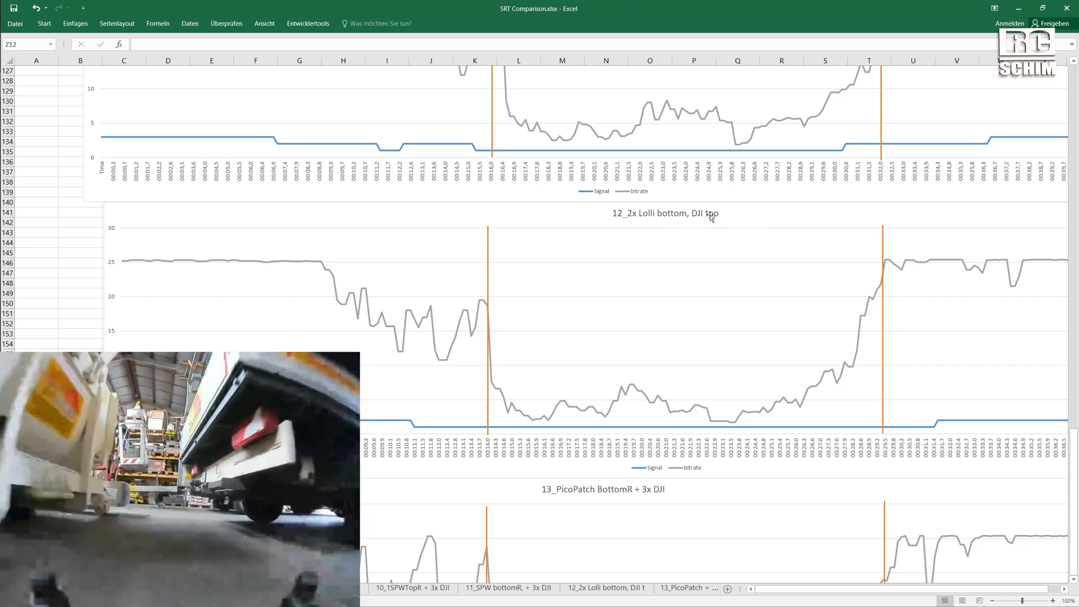
{"action": "mouse_move", "coordinate": [710, 219]}
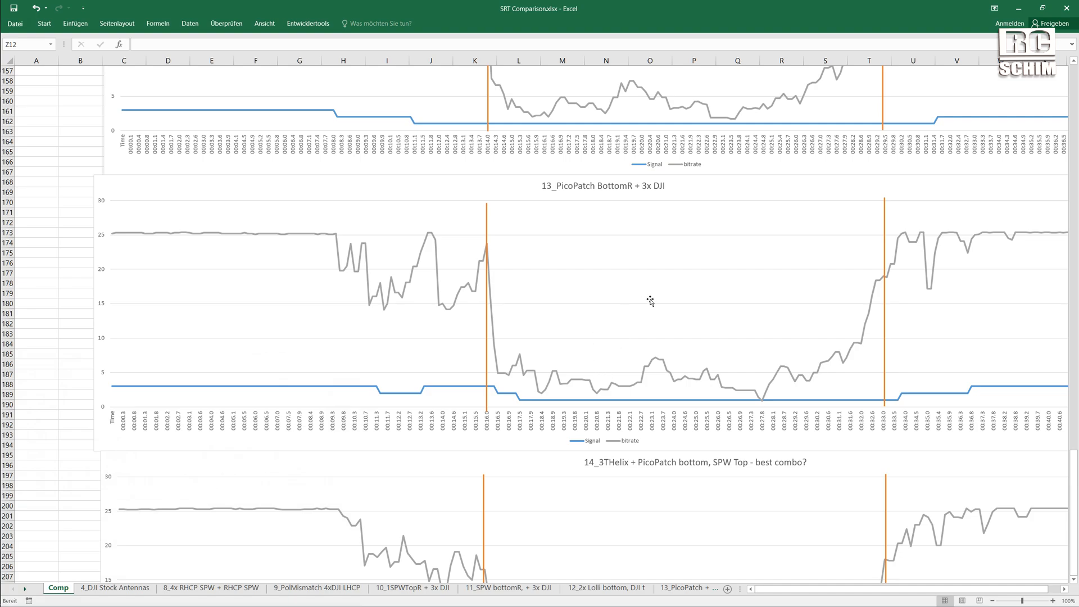
{"action": "mouse_move", "coordinate": [623, 323]}
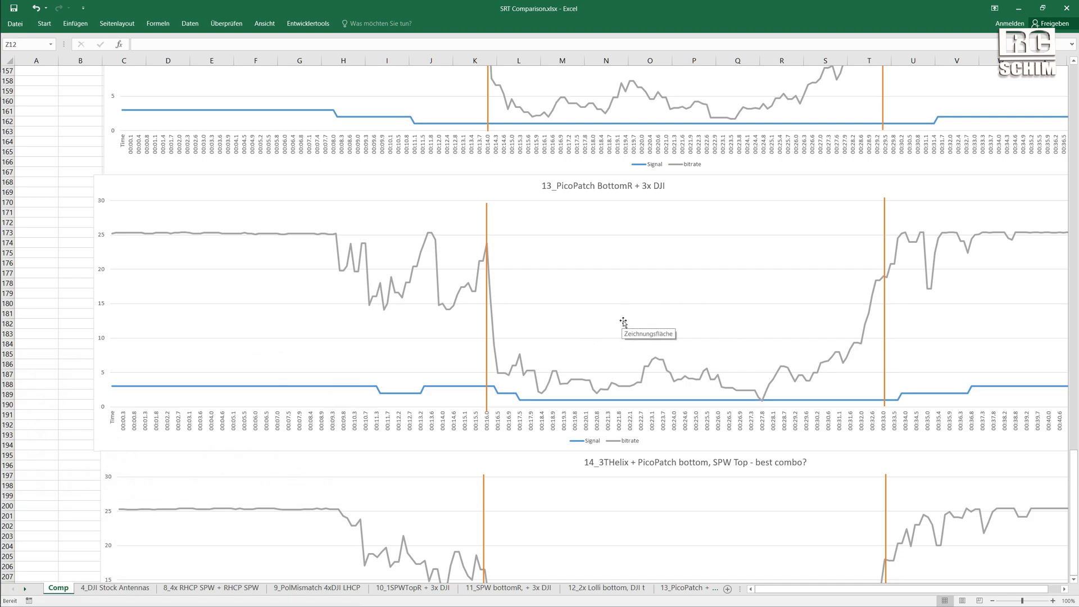
{"action": "mouse_move", "coordinate": [640, 342]}
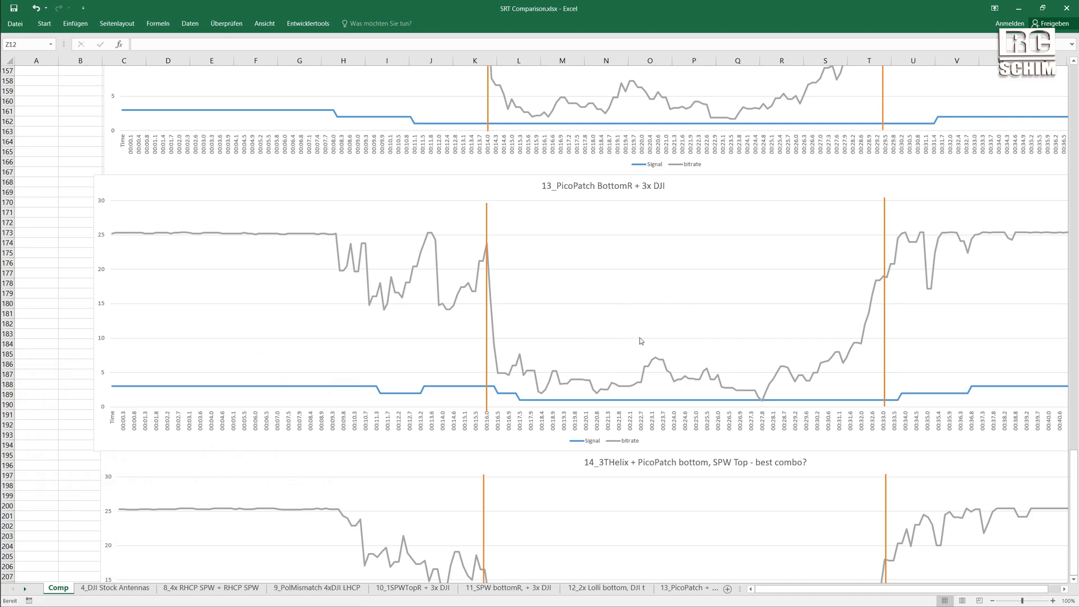
{"action": "mouse_move", "coordinate": [668, 341]}
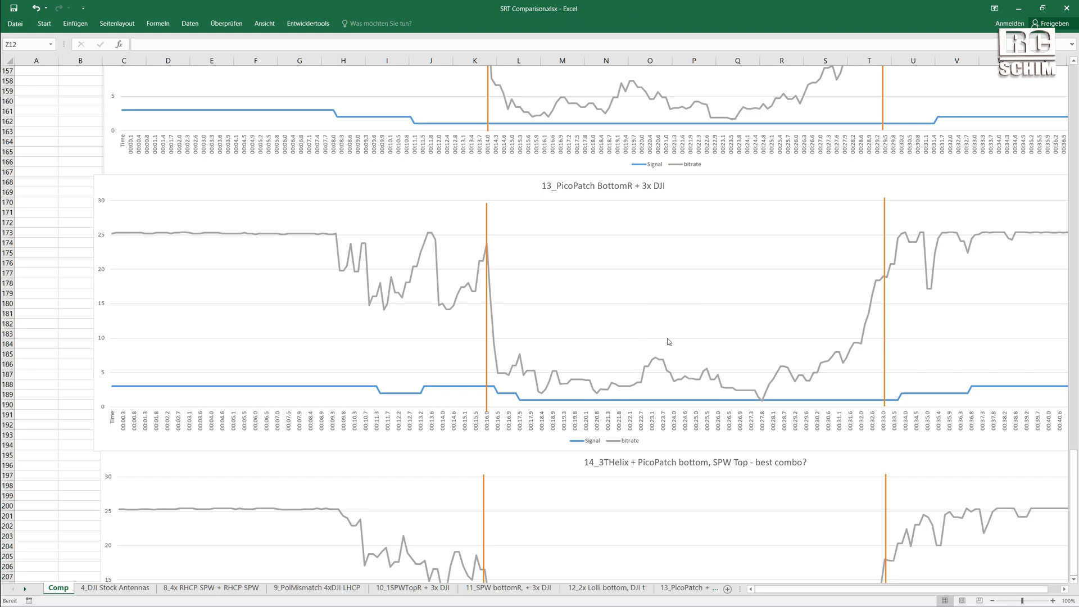
{"action": "mouse_move", "coordinate": [572, 382]}
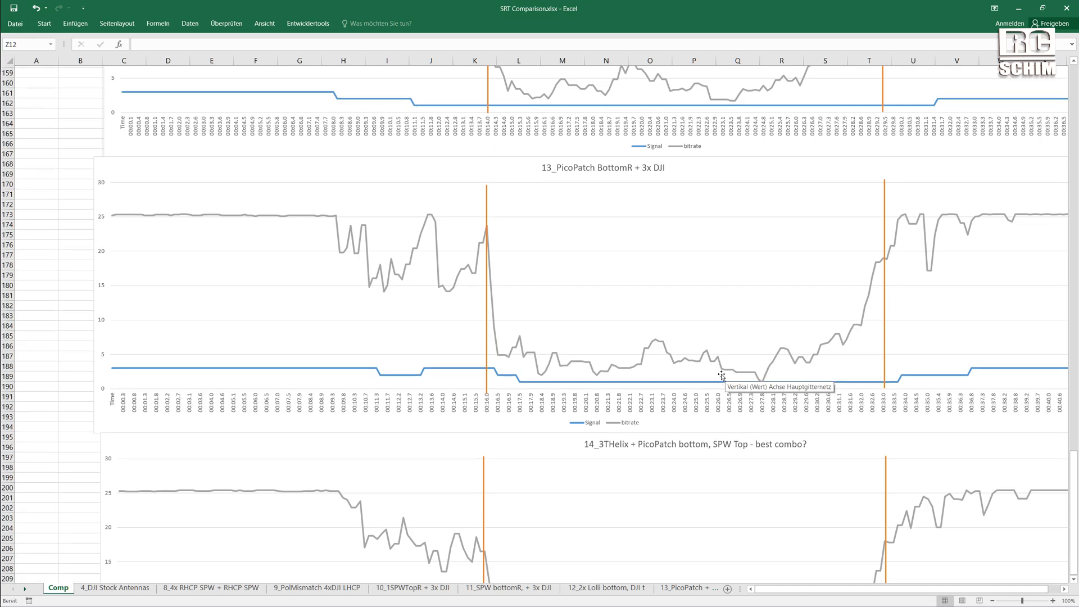
- Scroll the Comp sheet down to the last chart, 14_3THelix + PicoPatch bottom, SPW Top
{"action": "scroll", "scroll_direction": "down", "scroll_amount": 3}
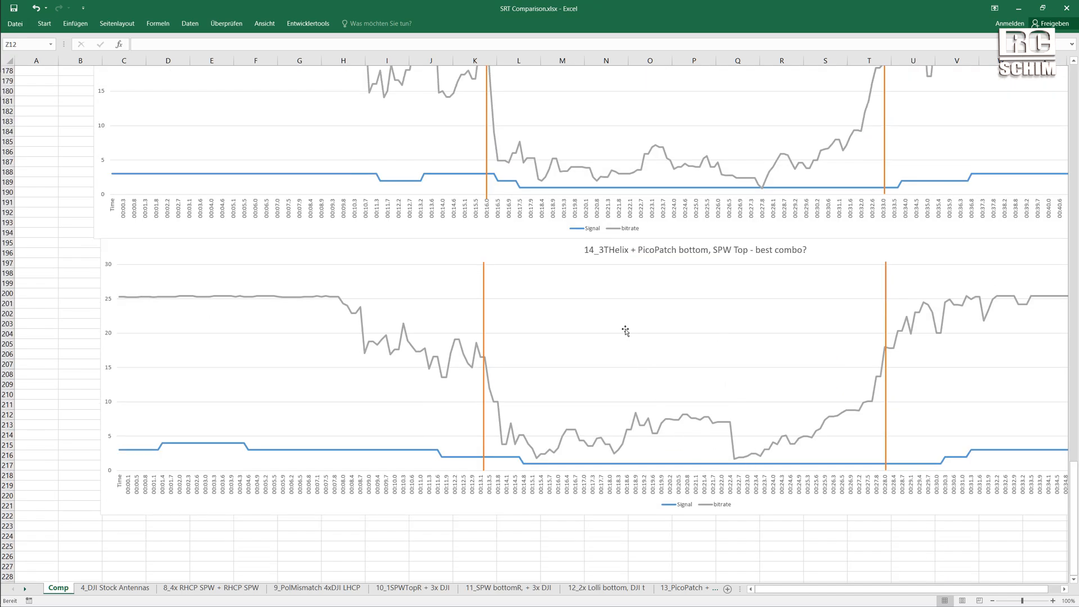
{"action": "mouse_move", "coordinate": [596, 249]}
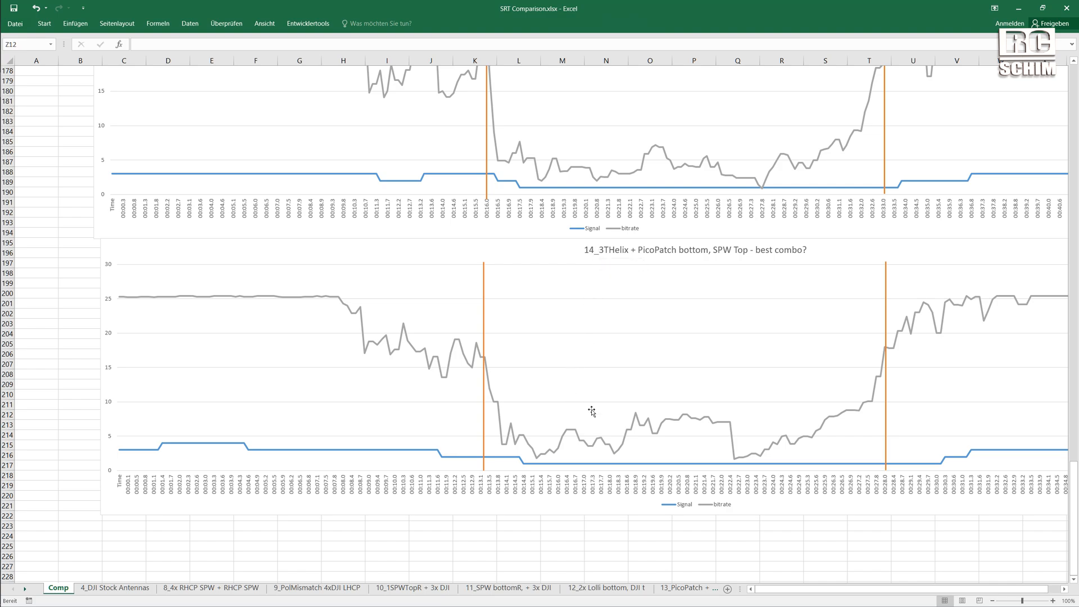
{"action": "mouse_move", "coordinate": [611, 263]}
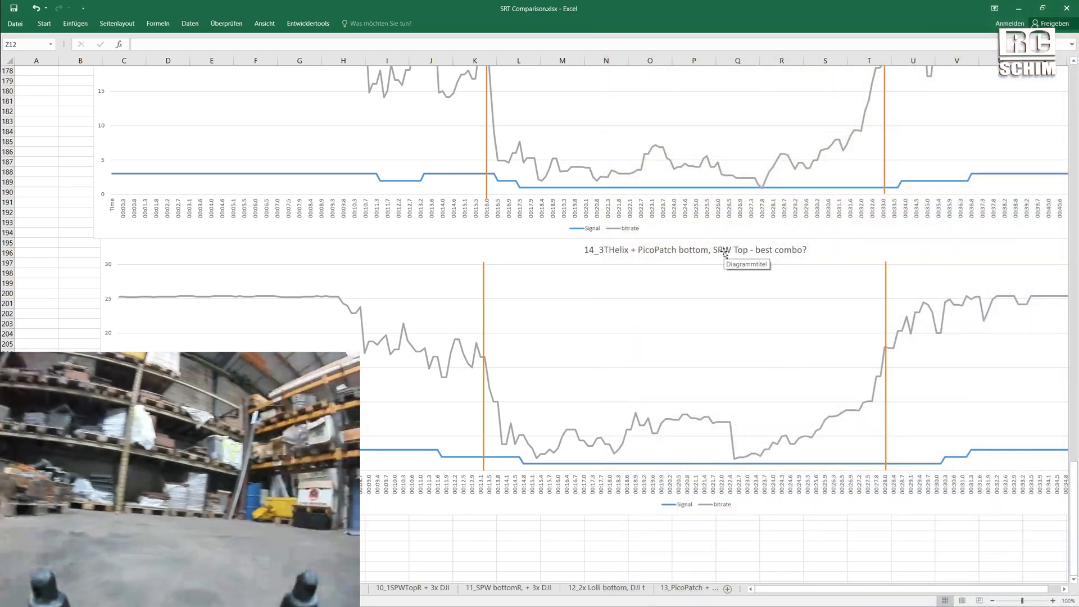
{"action": "mouse_move", "coordinate": [790, 255]}
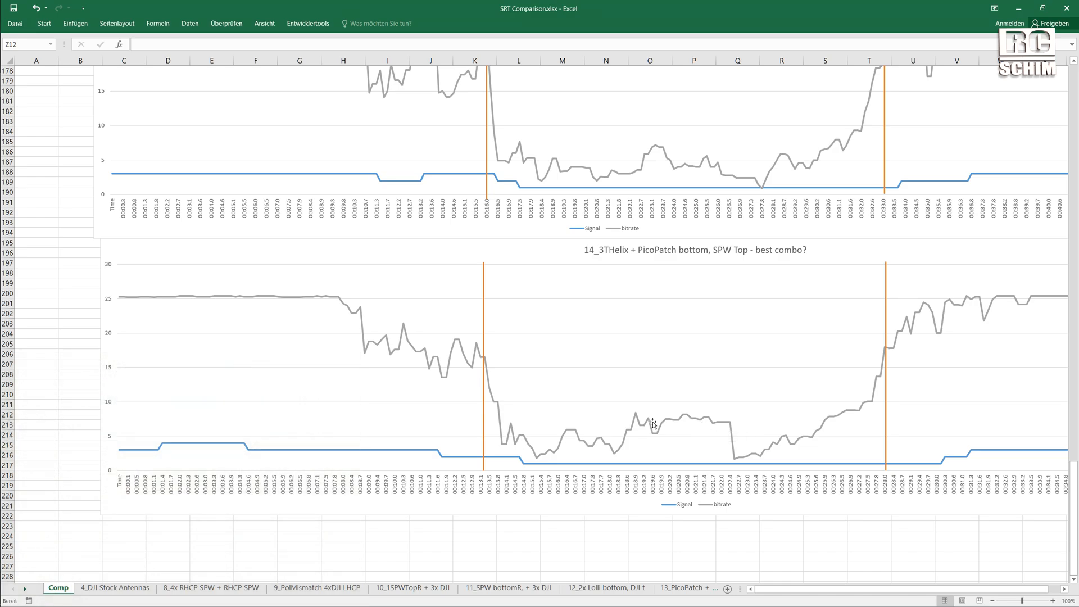
{"action": "mouse_move", "coordinate": [716, 425]}
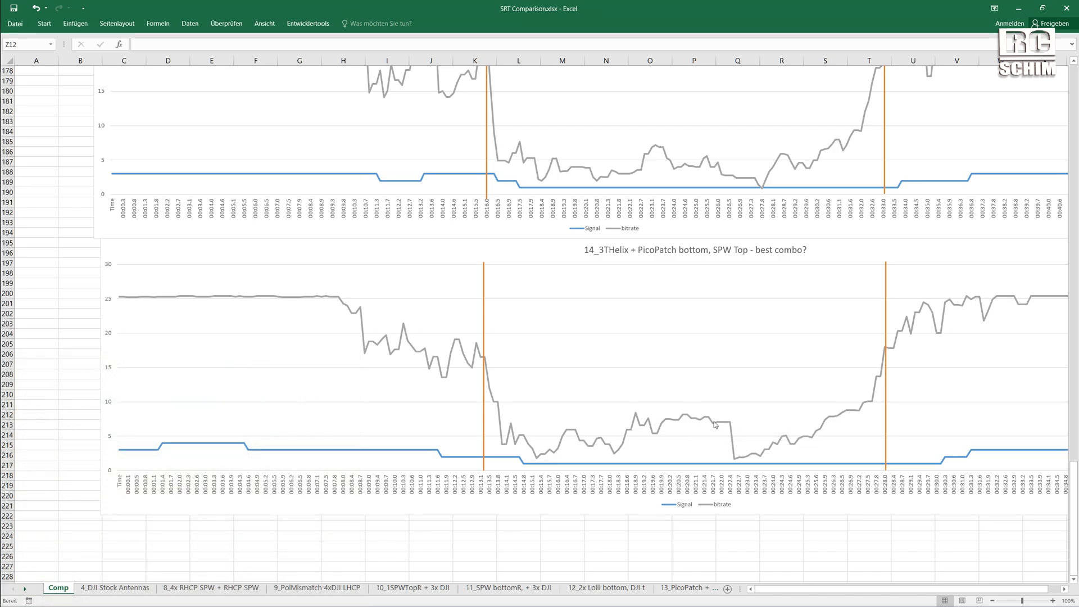
{"action": "scroll", "scroll_direction": "down", "scroll_amount": 3}
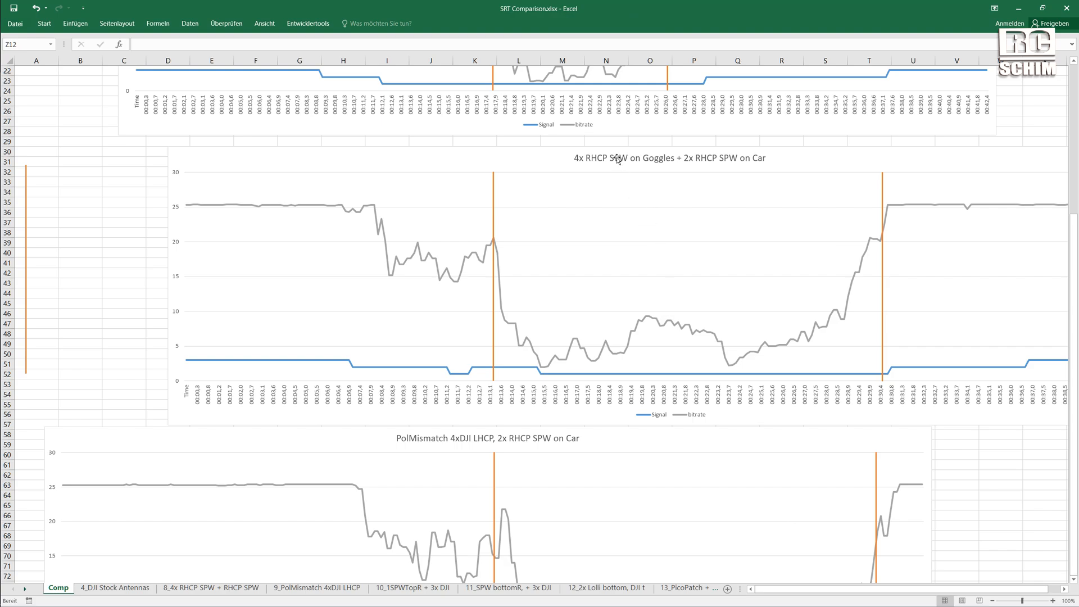
{"action": "mouse_move", "coordinate": [648, 331]}
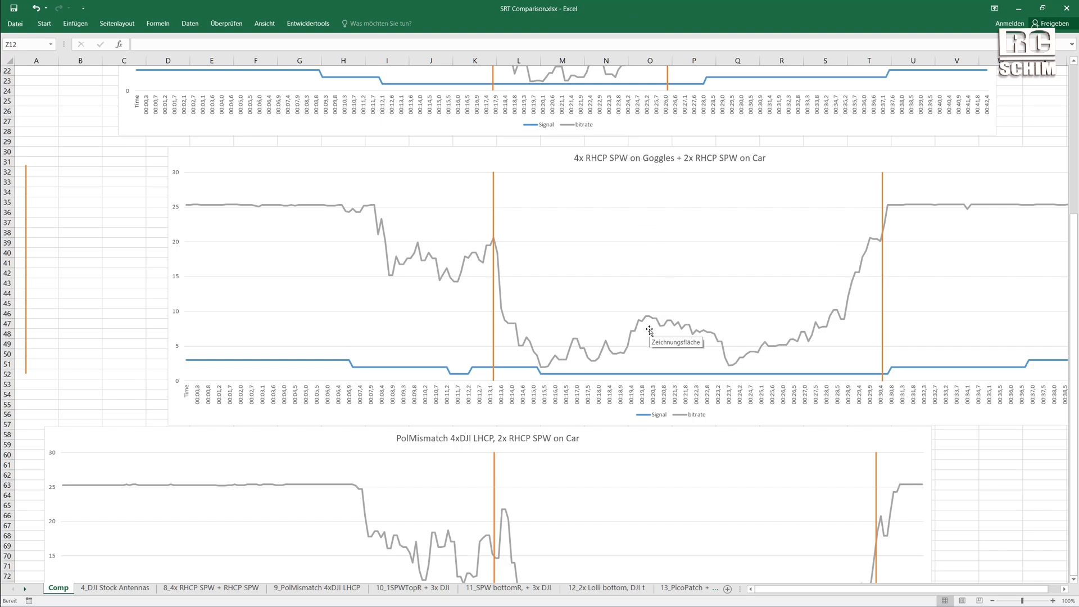
{"action": "mouse_move", "coordinate": [722, 339]}
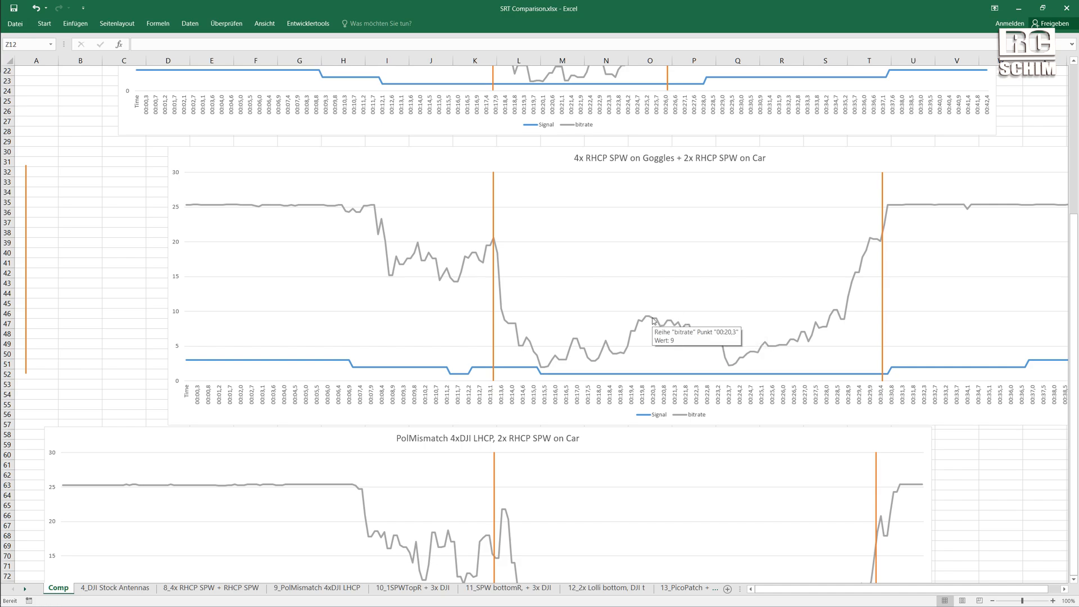
{"action": "scroll", "scroll_direction": "down", "scroll_amount": 3}
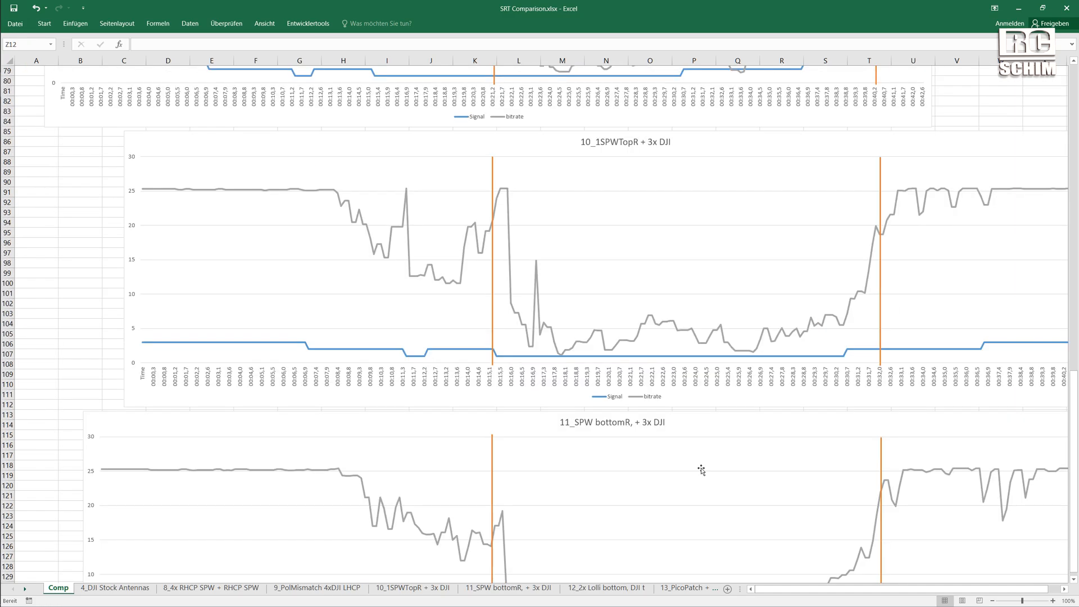
{"action": "scroll", "scroll_direction": "down", "scroll_amount": 3}
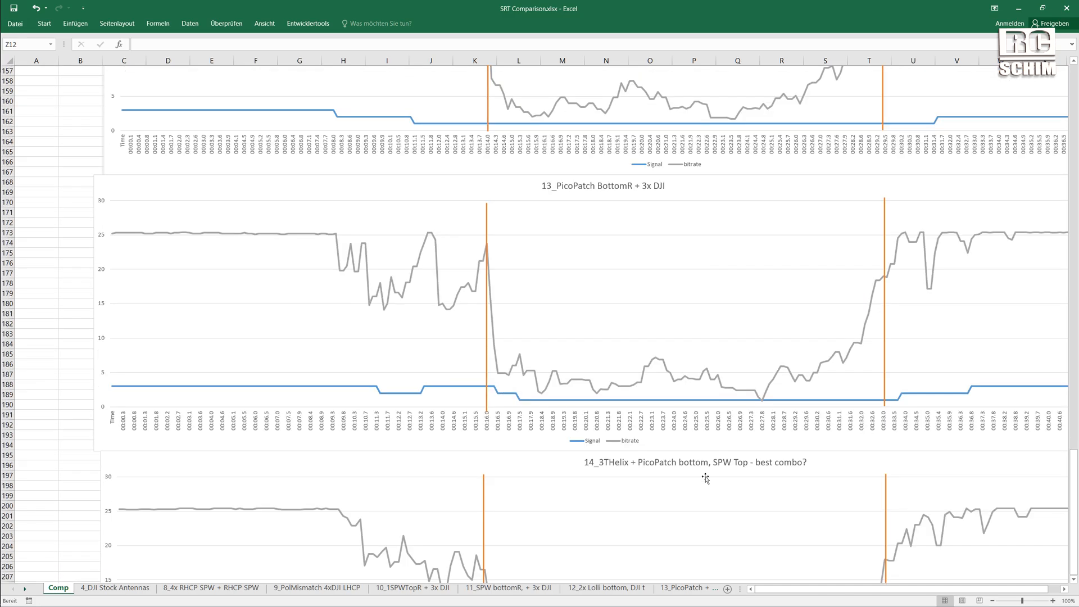
{"action": "scroll", "scroll_direction": "down", "scroll_amount": 3}
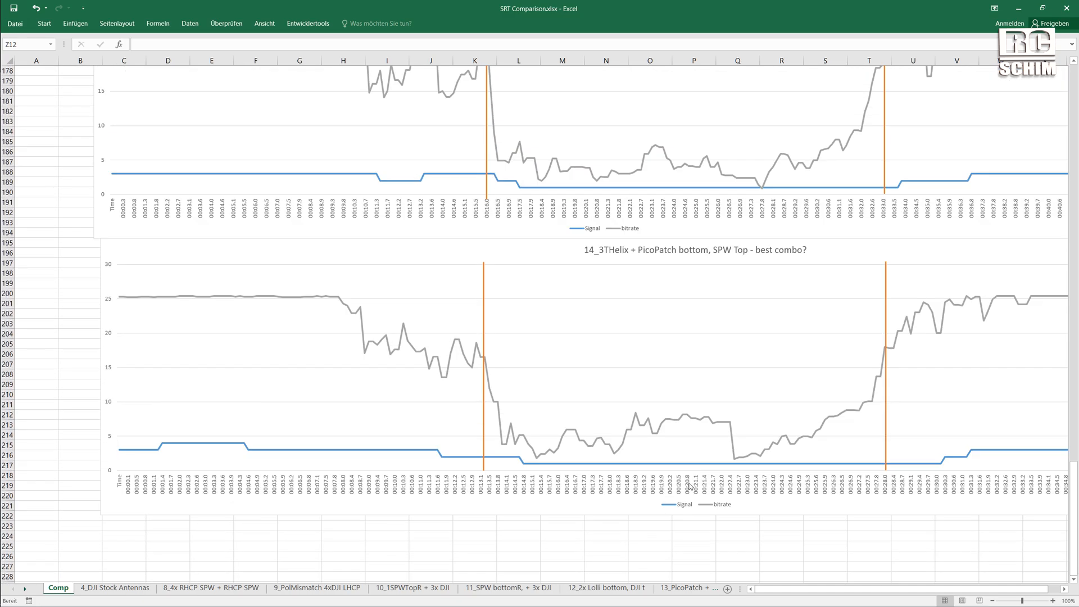
{"action": "mouse_move", "coordinate": [669, 425]}
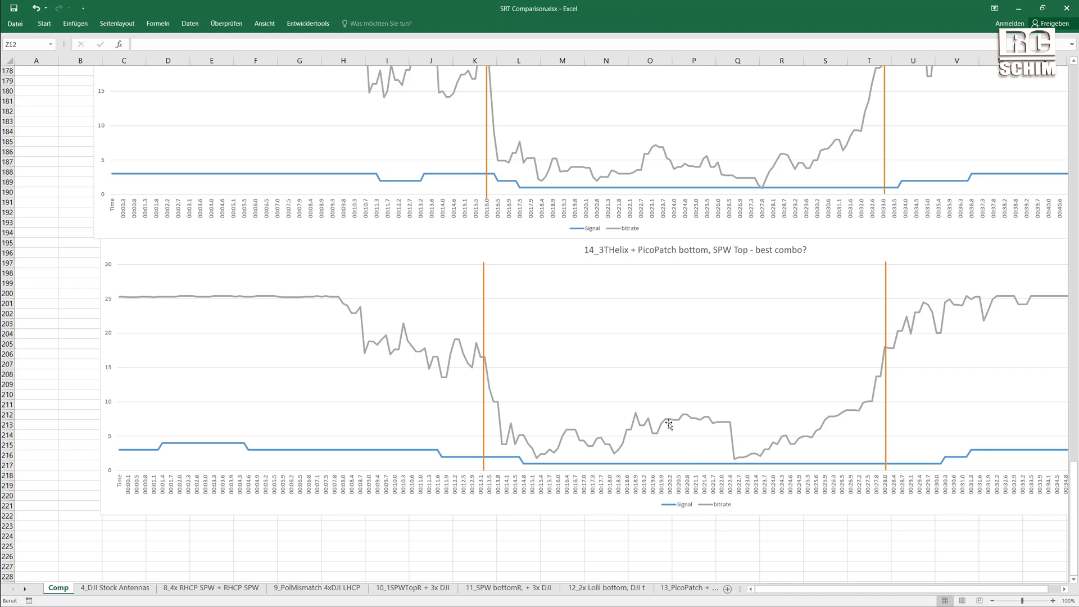
{"action": "mouse_move", "coordinate": [659, 424]}
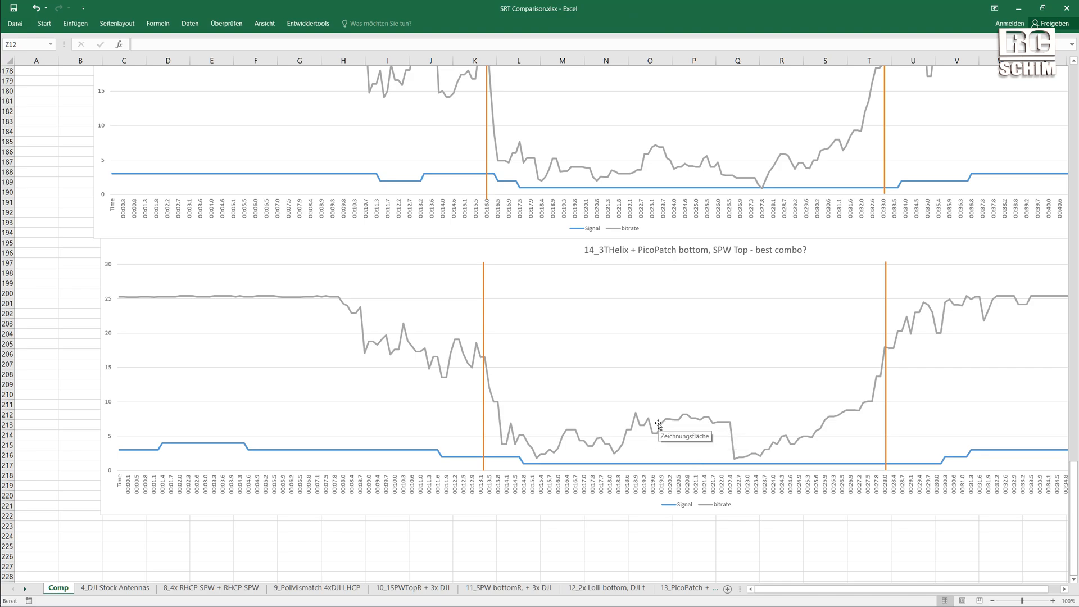
{"action": "mouse_move", "coordinate": [660, 425]}
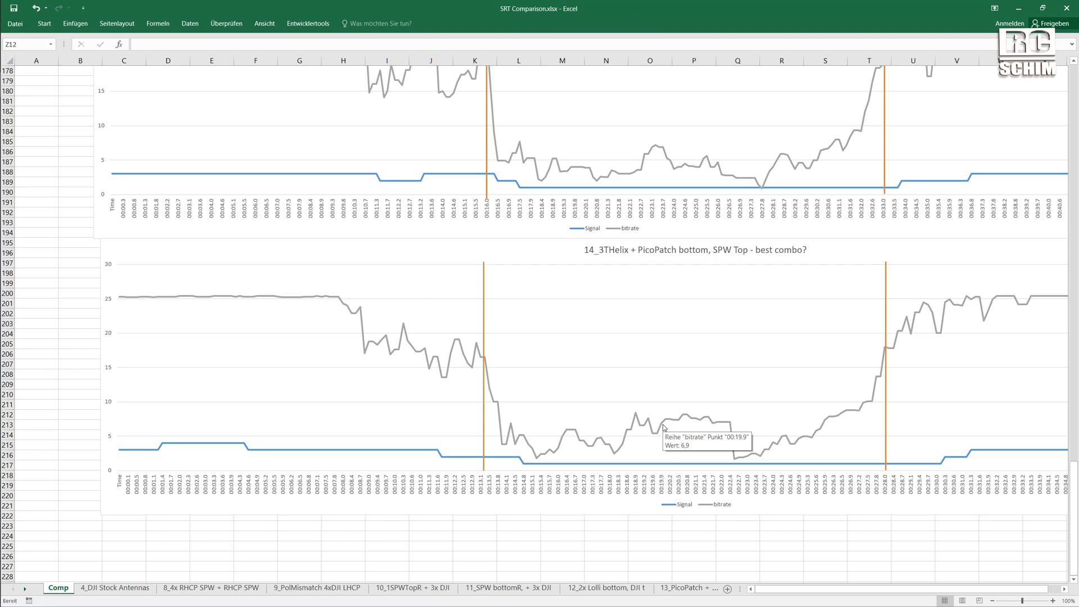
{"action": "mouse_move", "coordinate": [634, 414]}
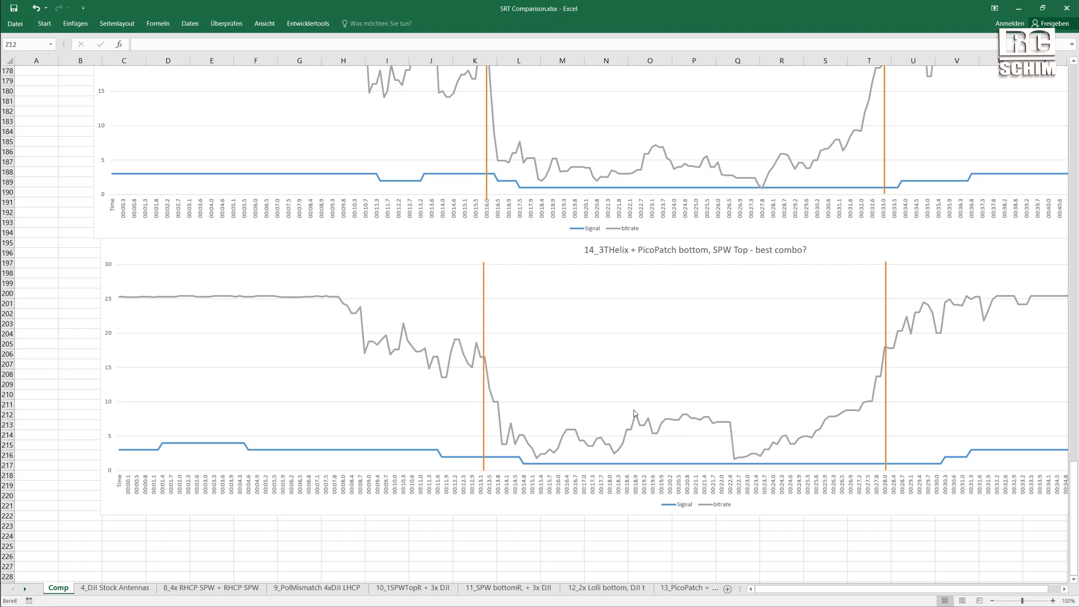
{"action": "mouse_move", "coordinate": [735, 392]}
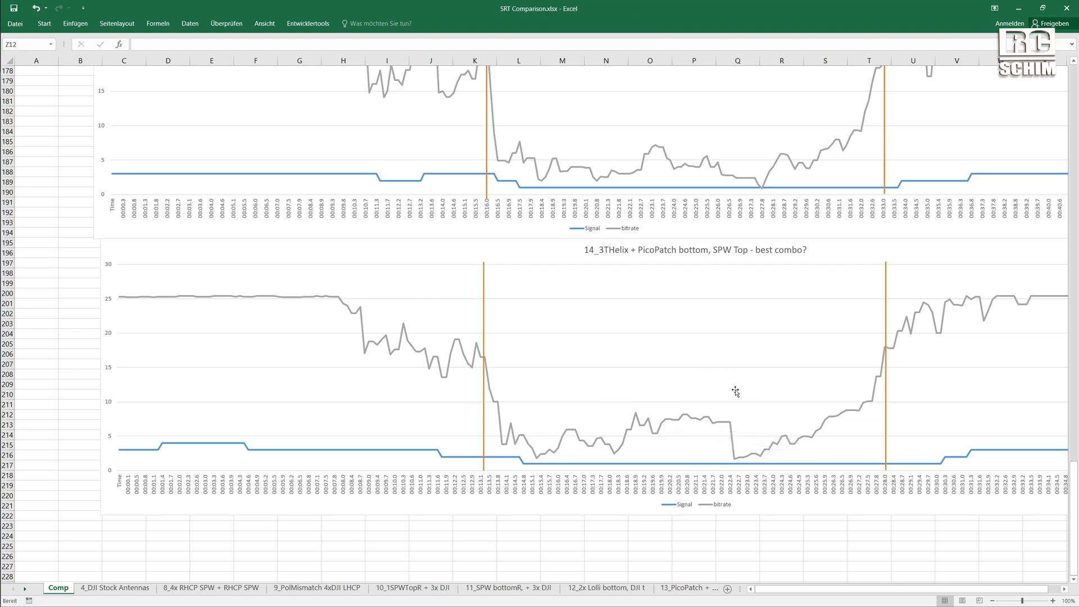
{"action": "mouse_move", "coordinate": [587, 406]}
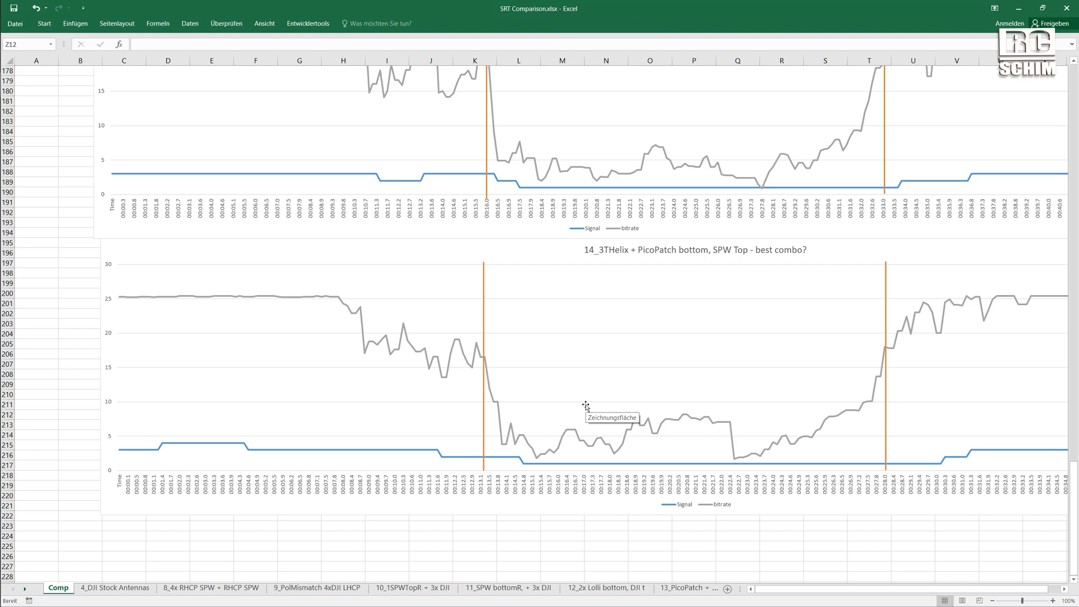
{"action": "mouse_move", "coordinate": [643, 252]}
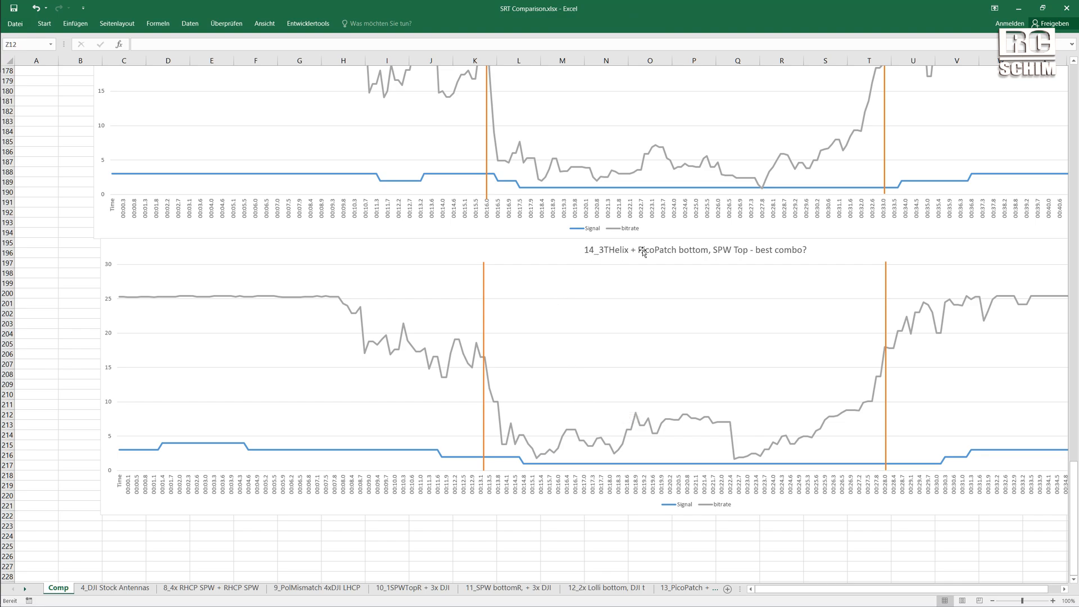
{"action": "mouse_move", "coordinate": [741, 246]}
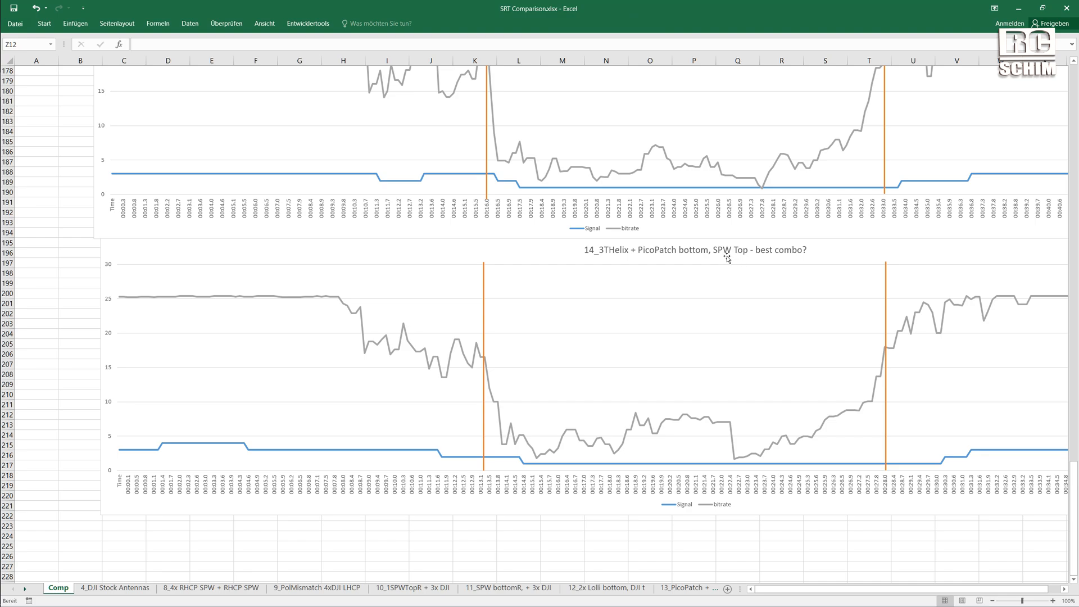
{"action": "mouse_move", "coordinate": [727, 256]}
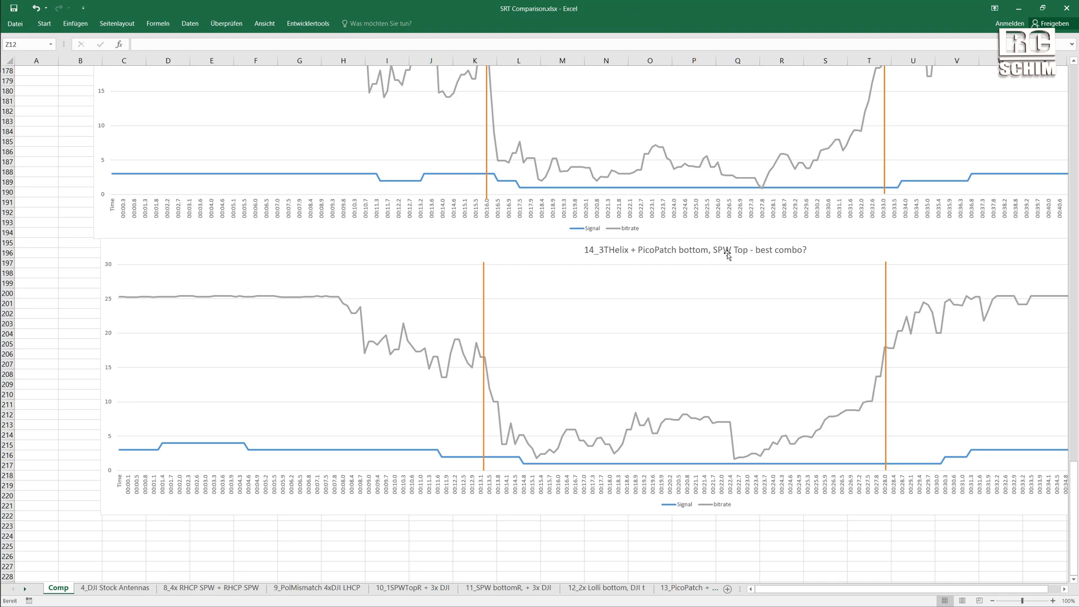
{"action": "mouse_move", "coordinate": [761, 269]}
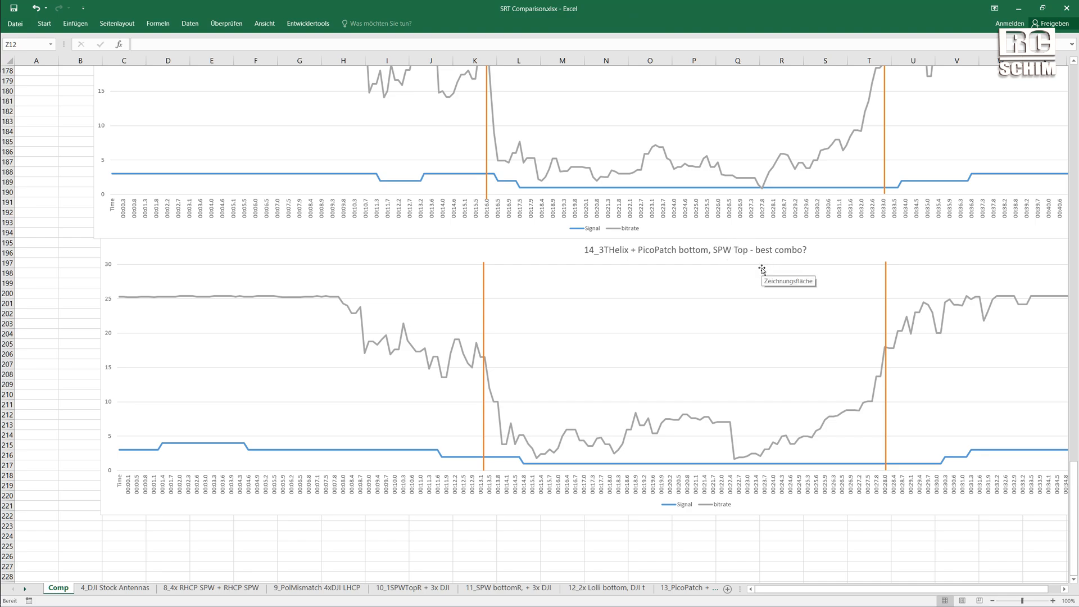
{"action": "mouse_move", "coordinate": [732, 303]}
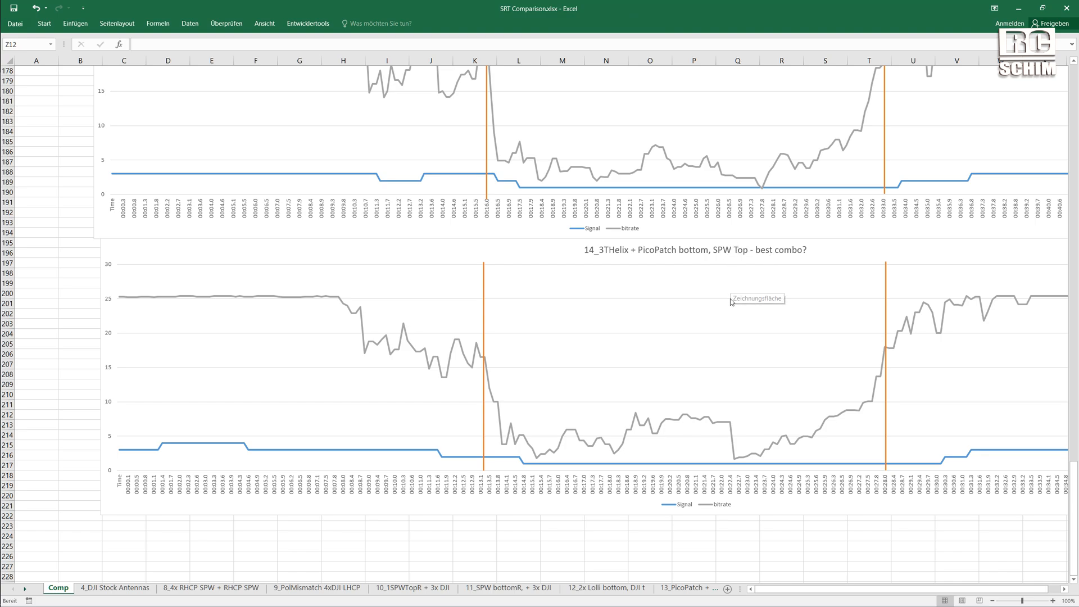
- Scroll the Comp sheet to centre the 12_2x Lolli bottom, DJI top chart above 13_PicoPatch
{"action": "scroll", "scroll_direction": "down", "scroll_amount": 3}
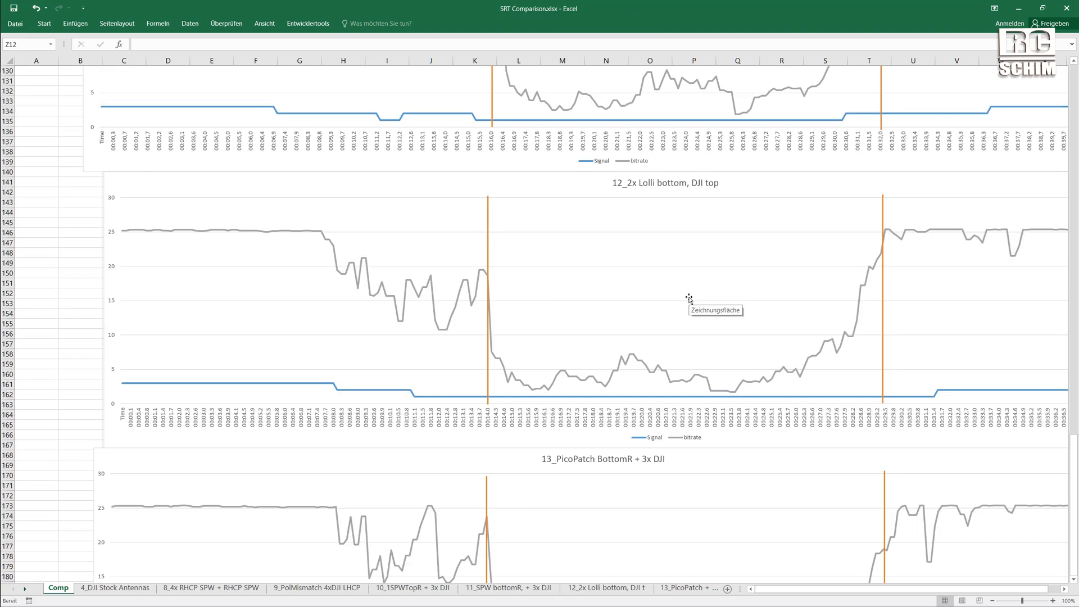
{"action": "scroll", "scroll_direction": "down", "scroll_amount": 3}
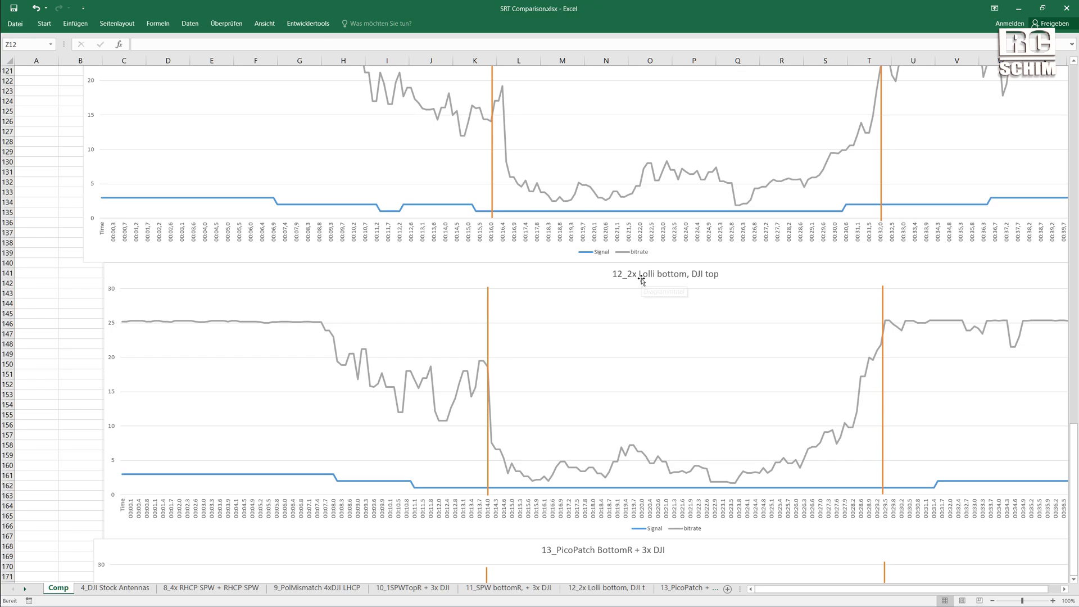
{"action": "mouse_move", "coordinate": [638, 275]}
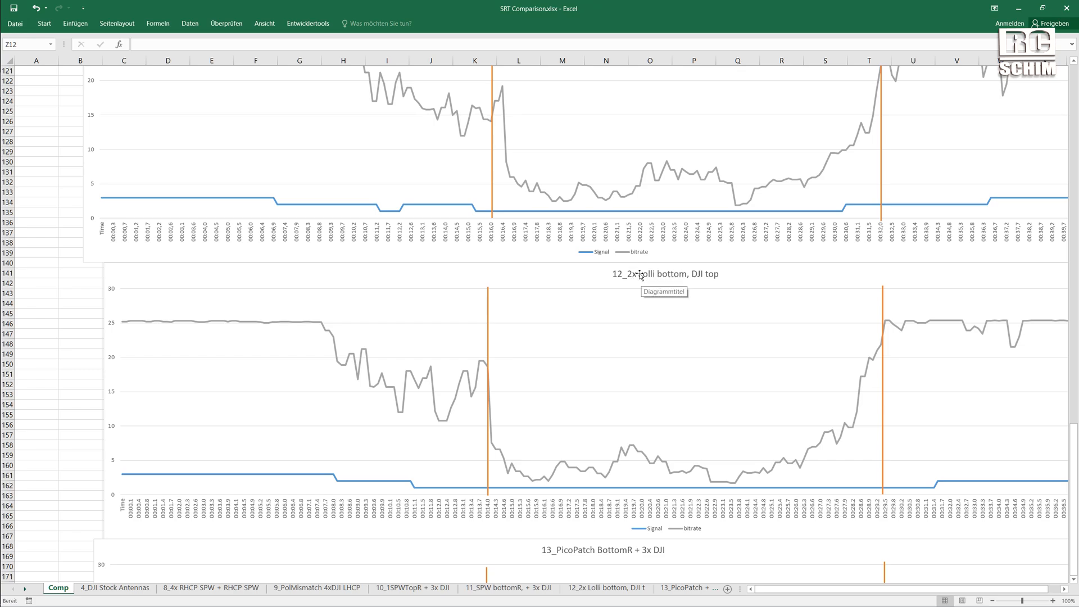
{"action": "mouse_move", "coordinate": [610, 470]}
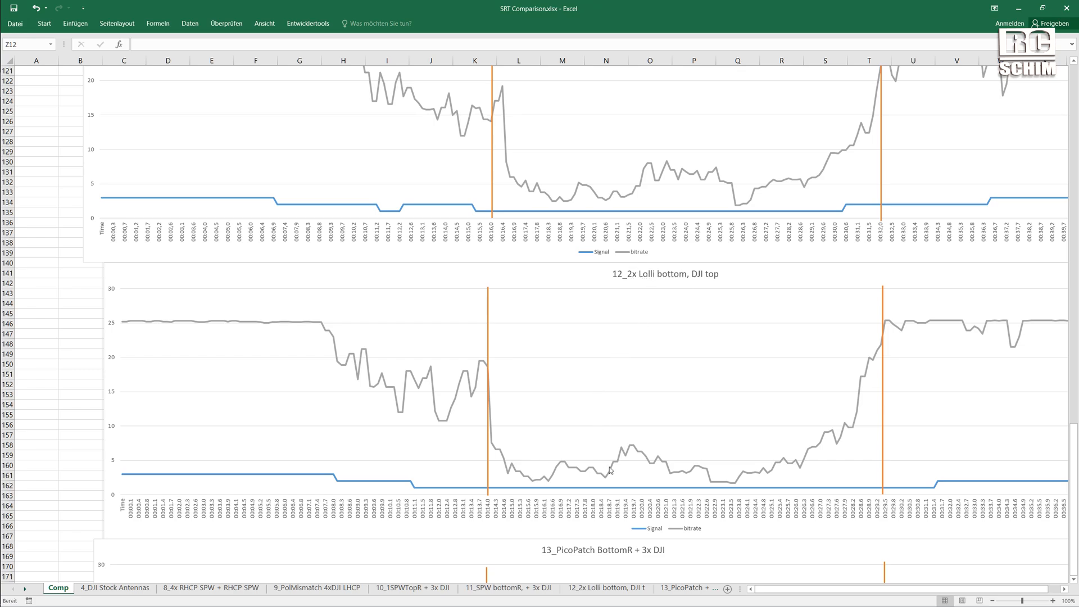
{"action": "mouse_move", "coordinate": [655, 298]}
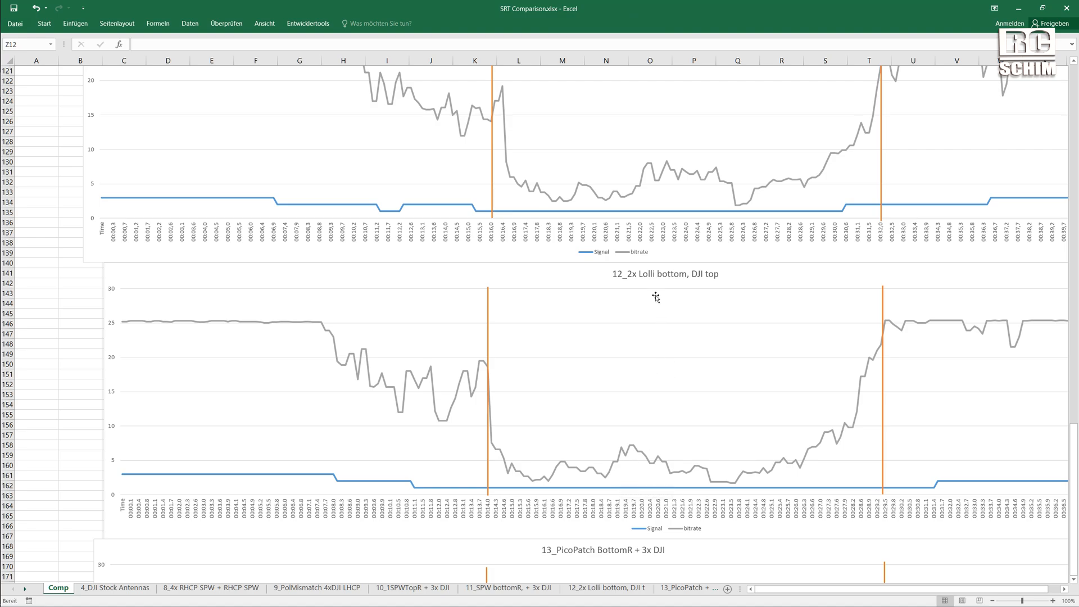
{"action": "mouse_move", "coordinate": [635, 271]}
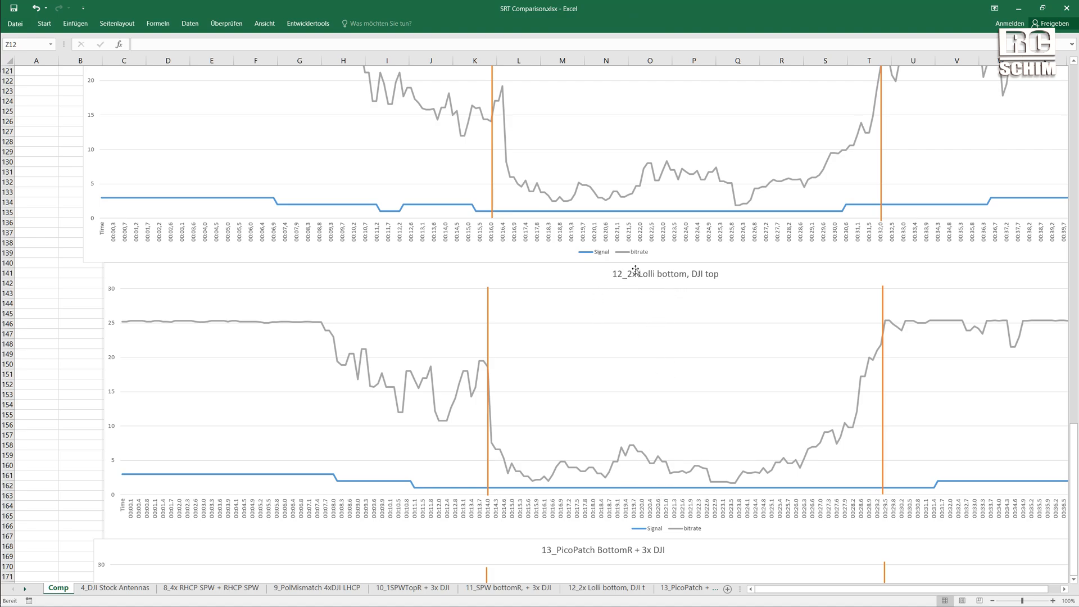
{"action": "mouse_move", "coordinate": [632, 283]}
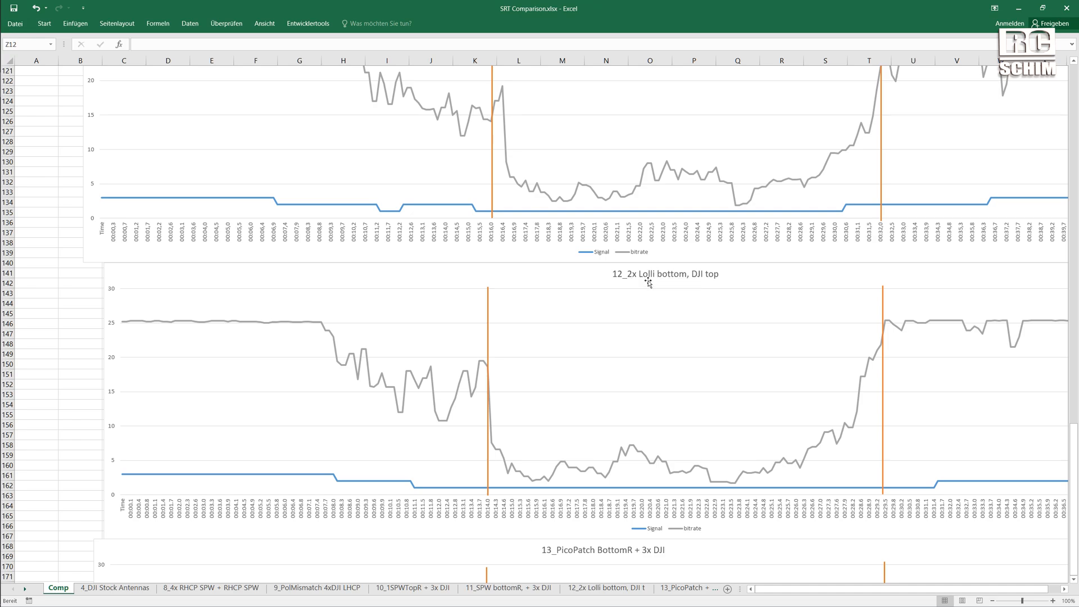
{"action": "mouse_move", "coordinate": [647, 281]}
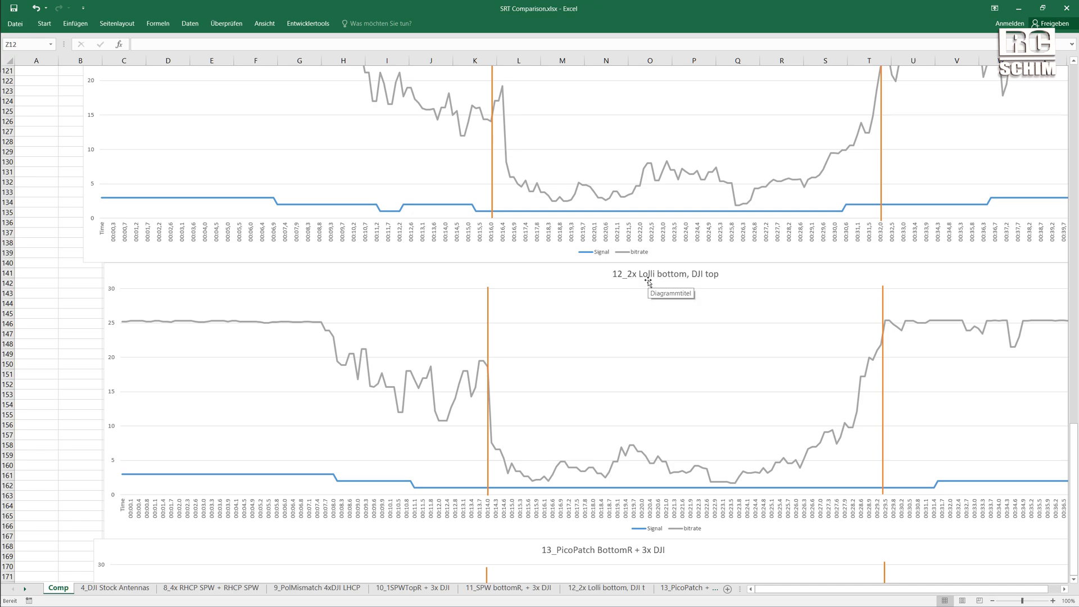
{"action": "mouse_move", "coordinate": [681, 320]}
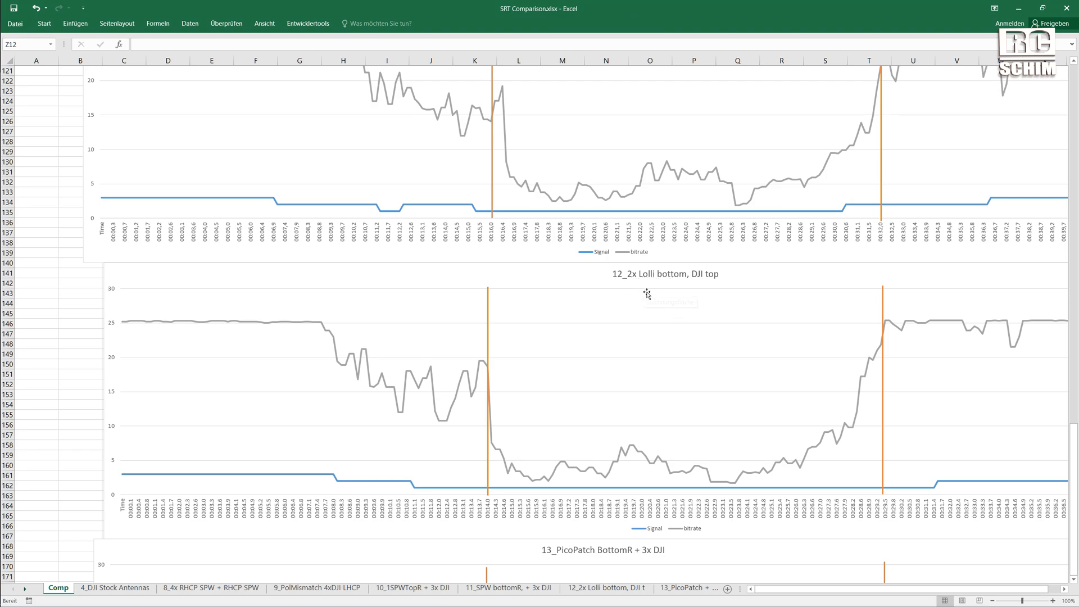
{"action": "mouse_move", "coordinate": [647, 339]}
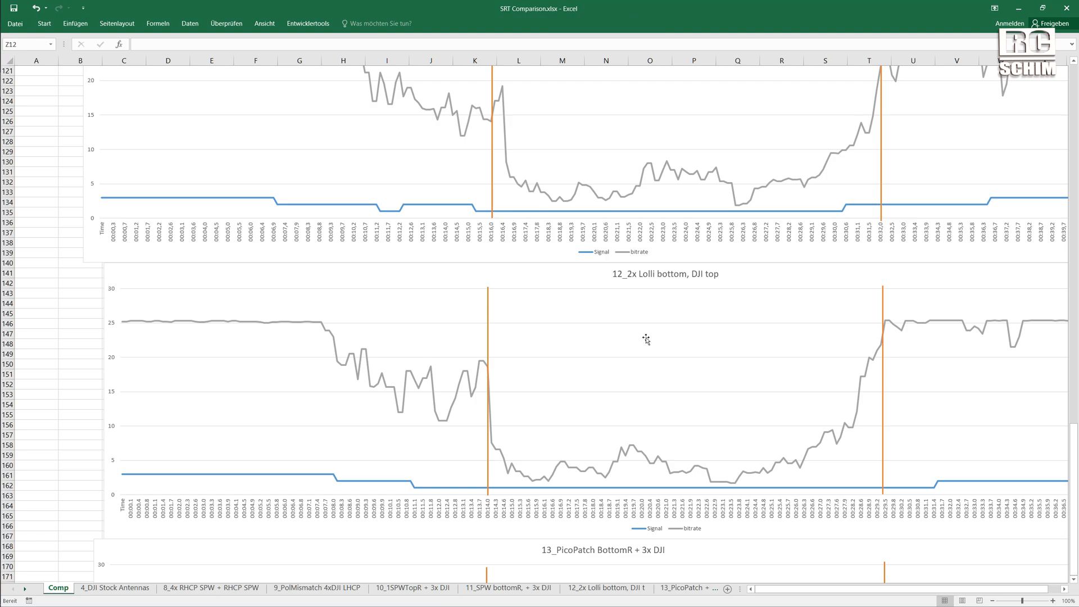
{"action": "scroll", "scroll_direction": "down", "scroll_amount": 3}
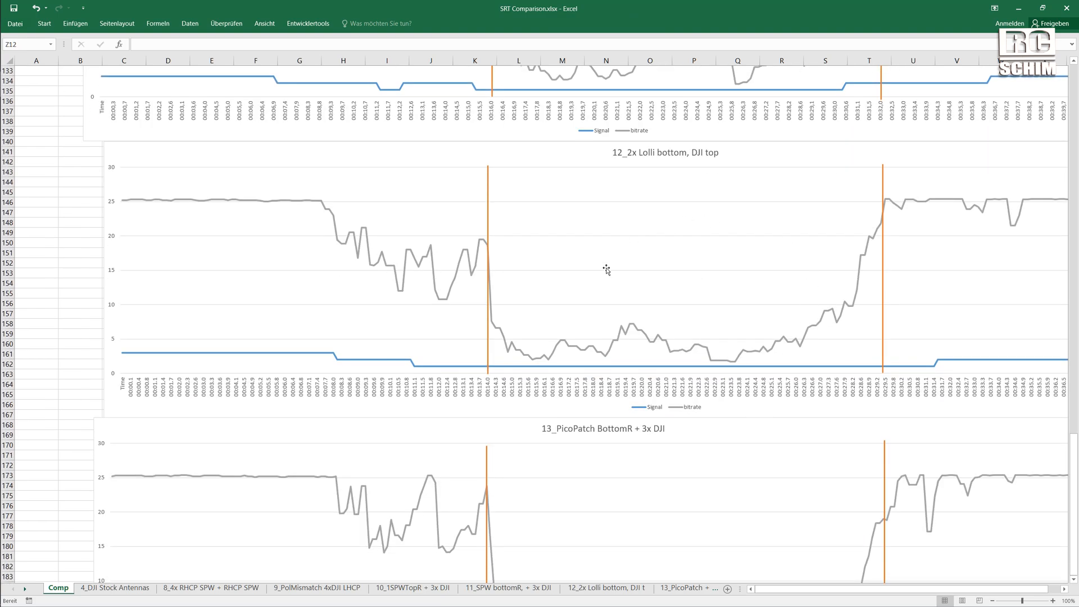
{"action": "mouse_move", "coordinate": [693, 329]}
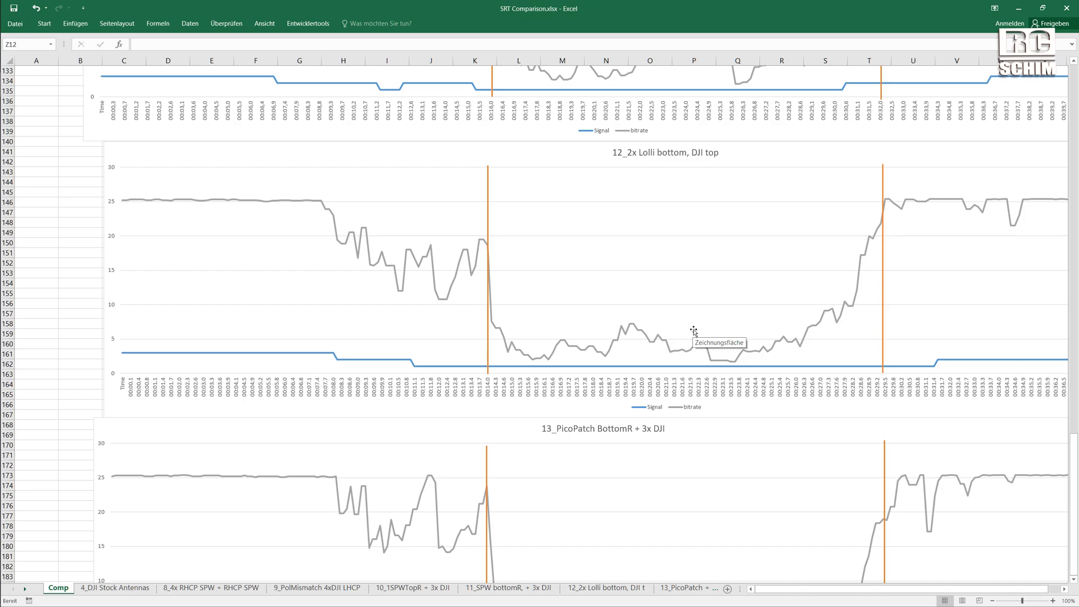
- Scroll down to the 14_3THelix + PicoPatch chart to read its bitrate data points
{"action": "scroll", "scroll_direction": "down", "scroll_amount": 3}
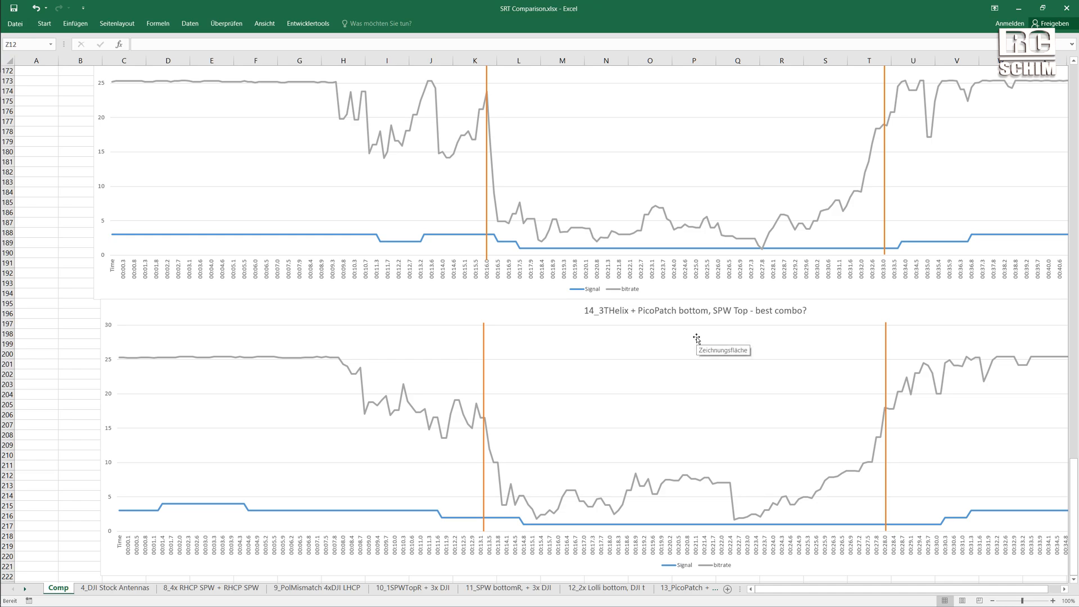
{"action": "mouse_move", "coordinate": [521, 521]}
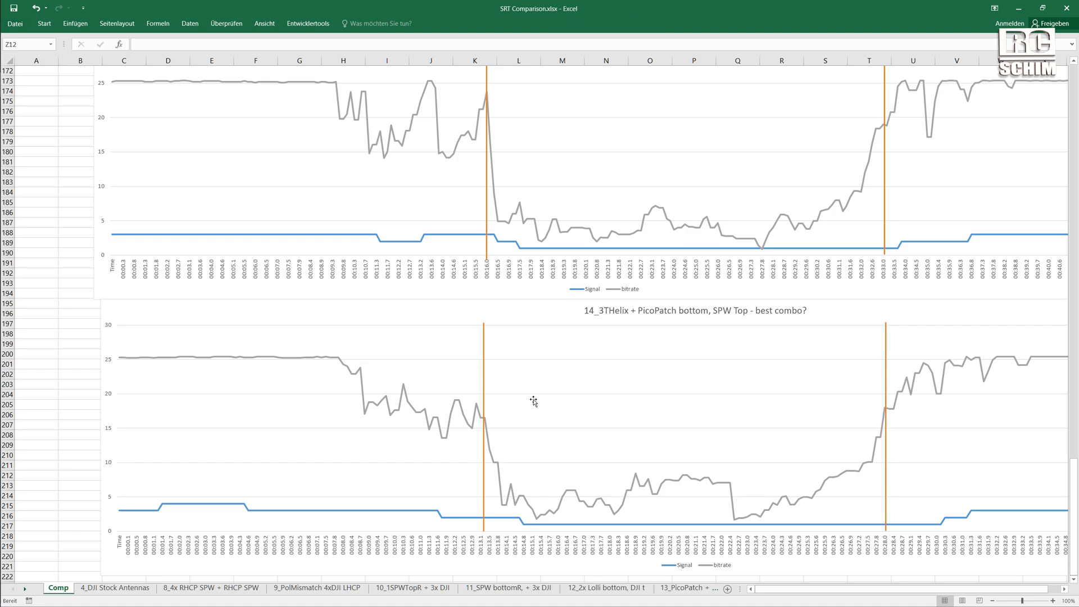
{"action": "mouse_move", "coordinate": [599, 499]}
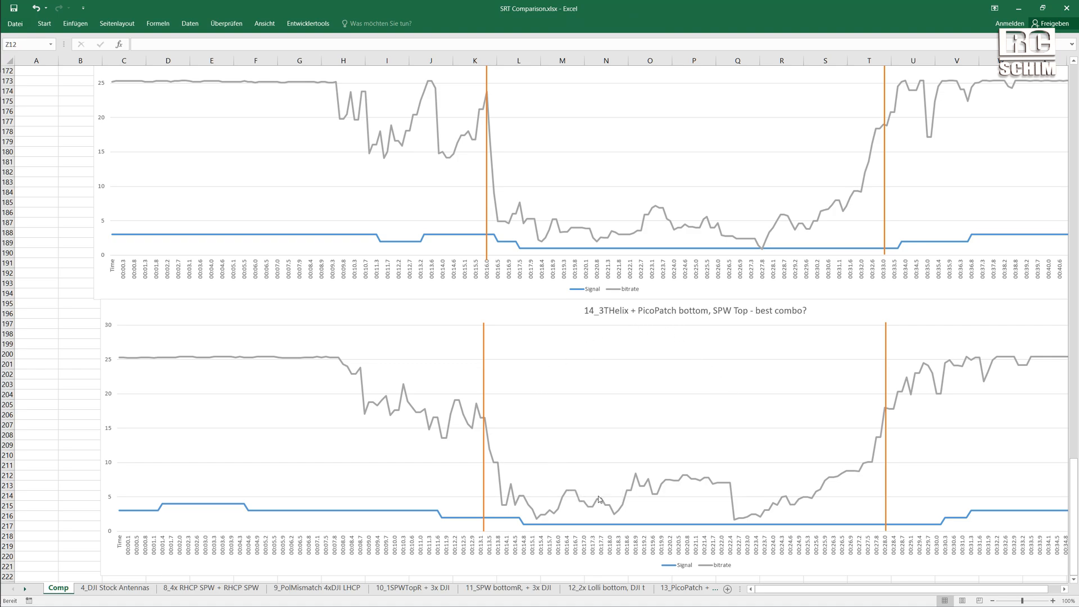
{"action": "mouse_move", "coordinate": [599, 498]}
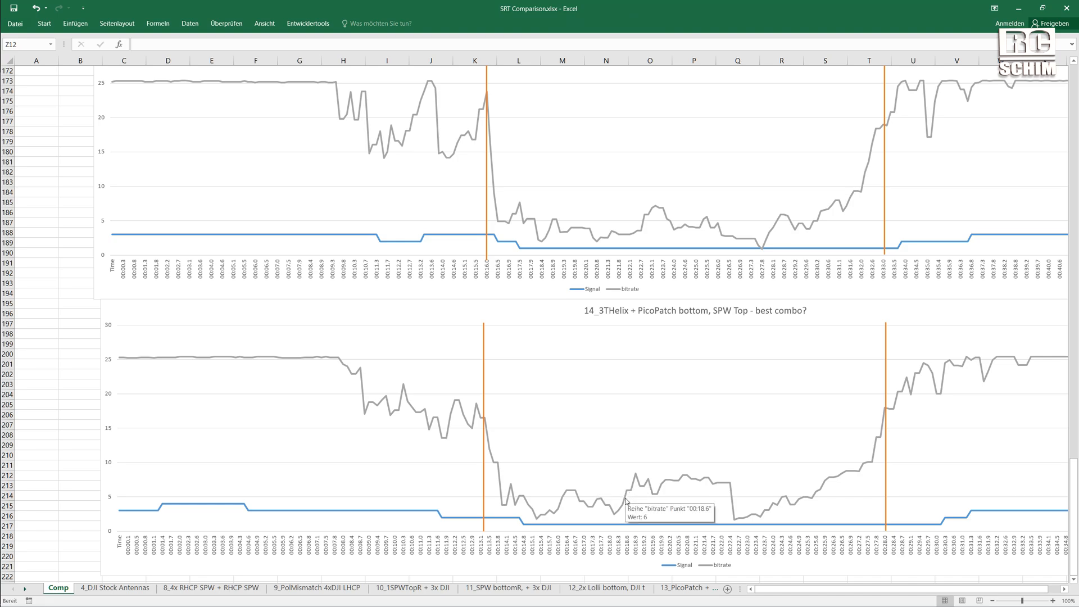
{"action": "mouse_move", "coordinate": [616, 465]}
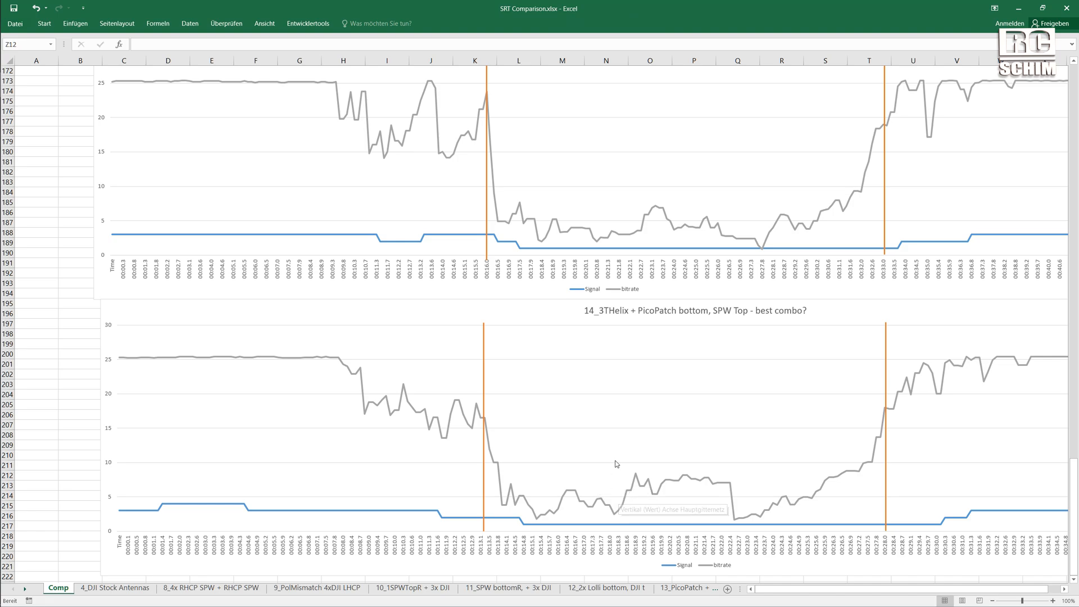
{"action": "mouse_move", "coordinate": [613, 453]}
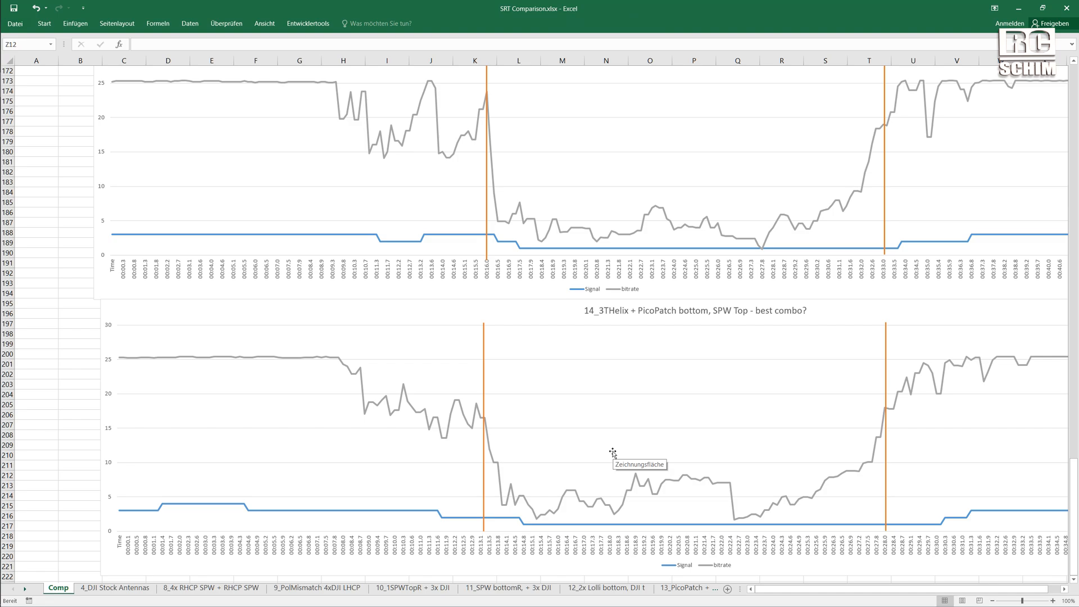
{"action": "mouse_move", "coordinate": [609, 451]}
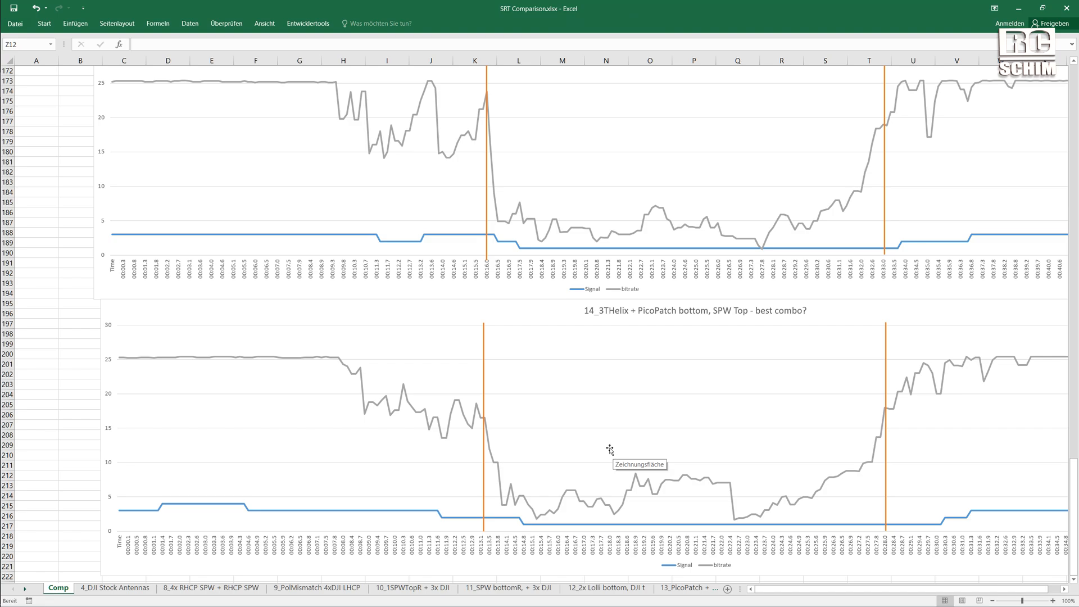
- Scroll the Comp sheet back to the PolMismatch 4xDJI LHCP, 2x RHCP SPW on Car chart
{"action": "scroll", "scroll_direction": "down", "scroll_amount": 3}
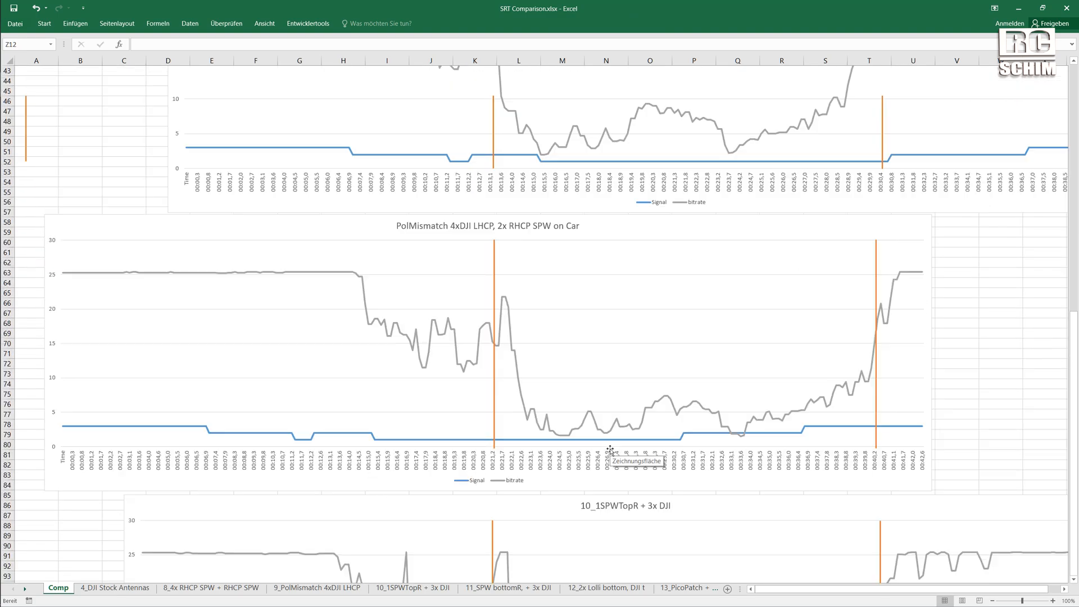
{"action": "scroll", "scroll_direction": "down", "scroll_amount": 3}
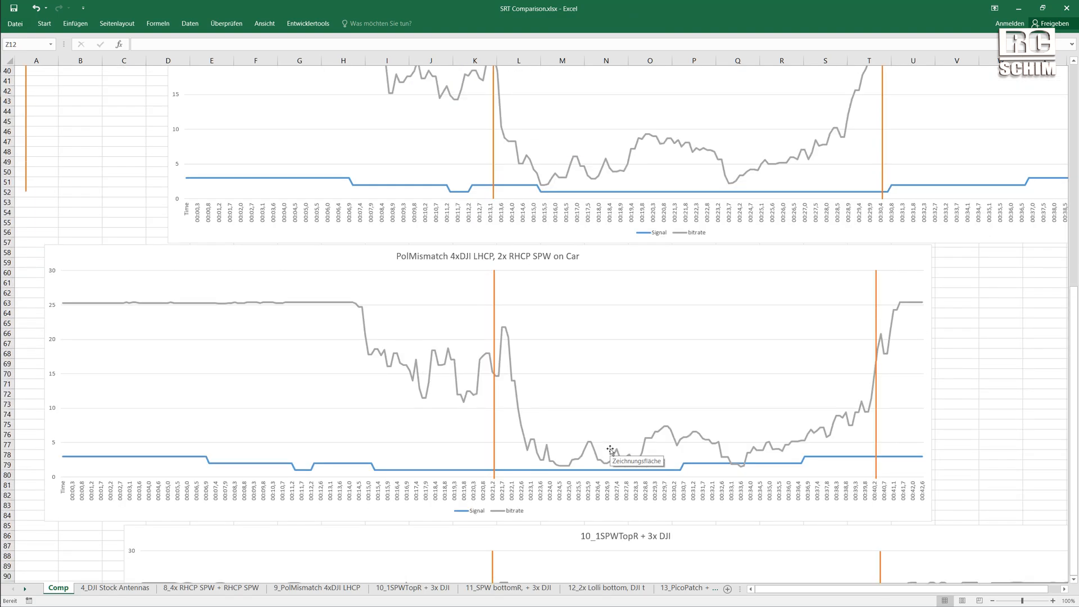